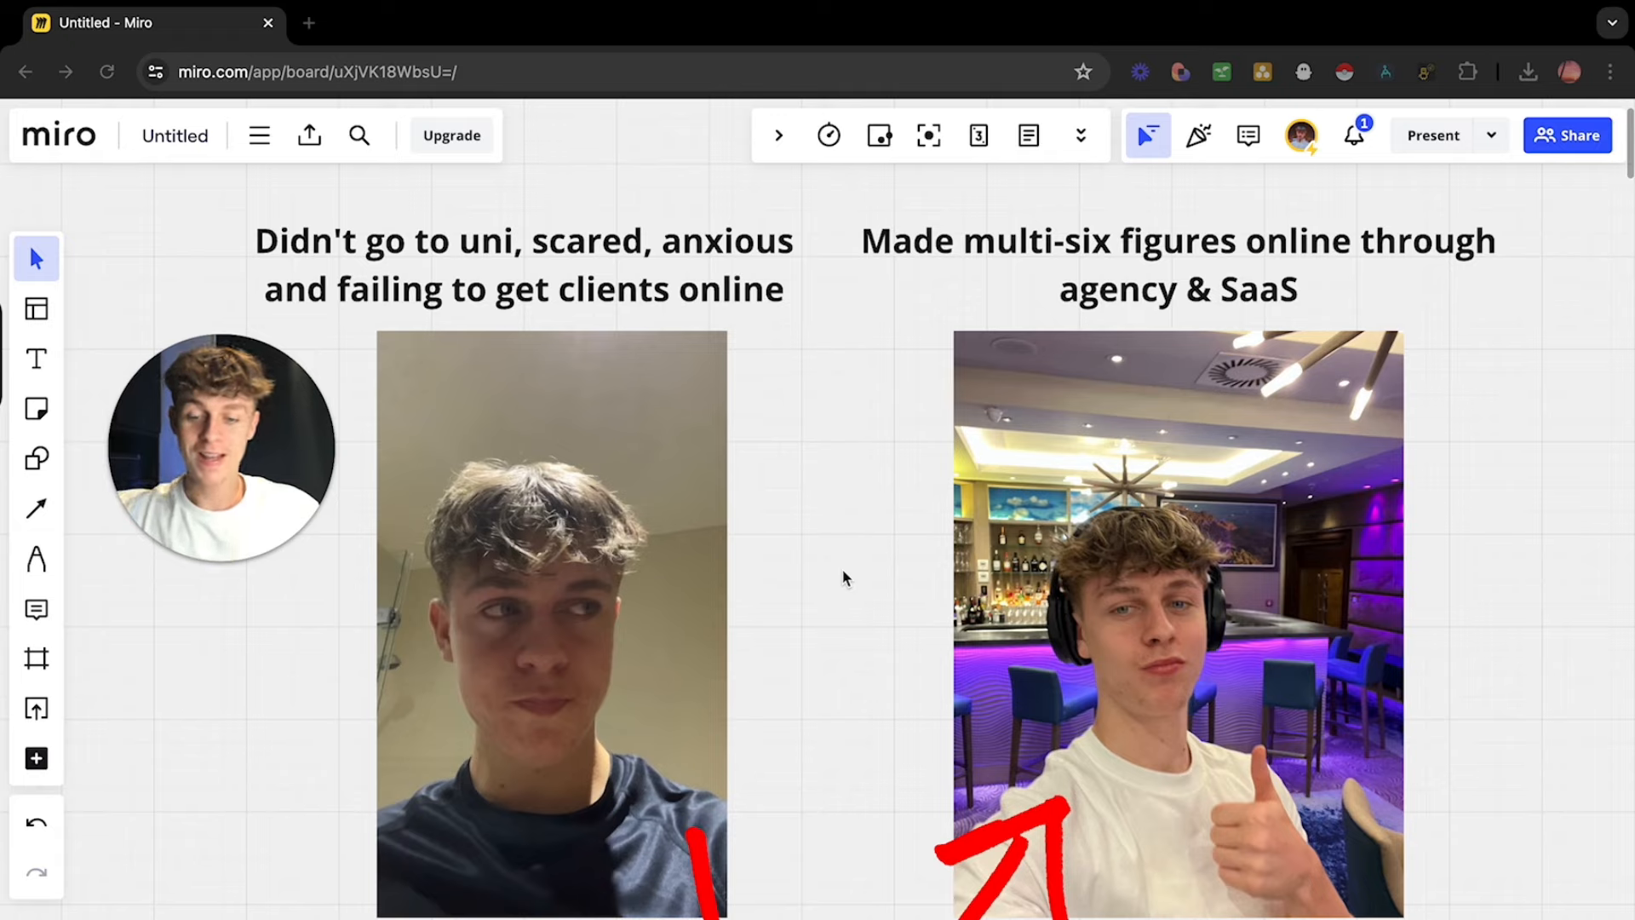
{"action": "mouse_move", "coordinate": [918, 566]}
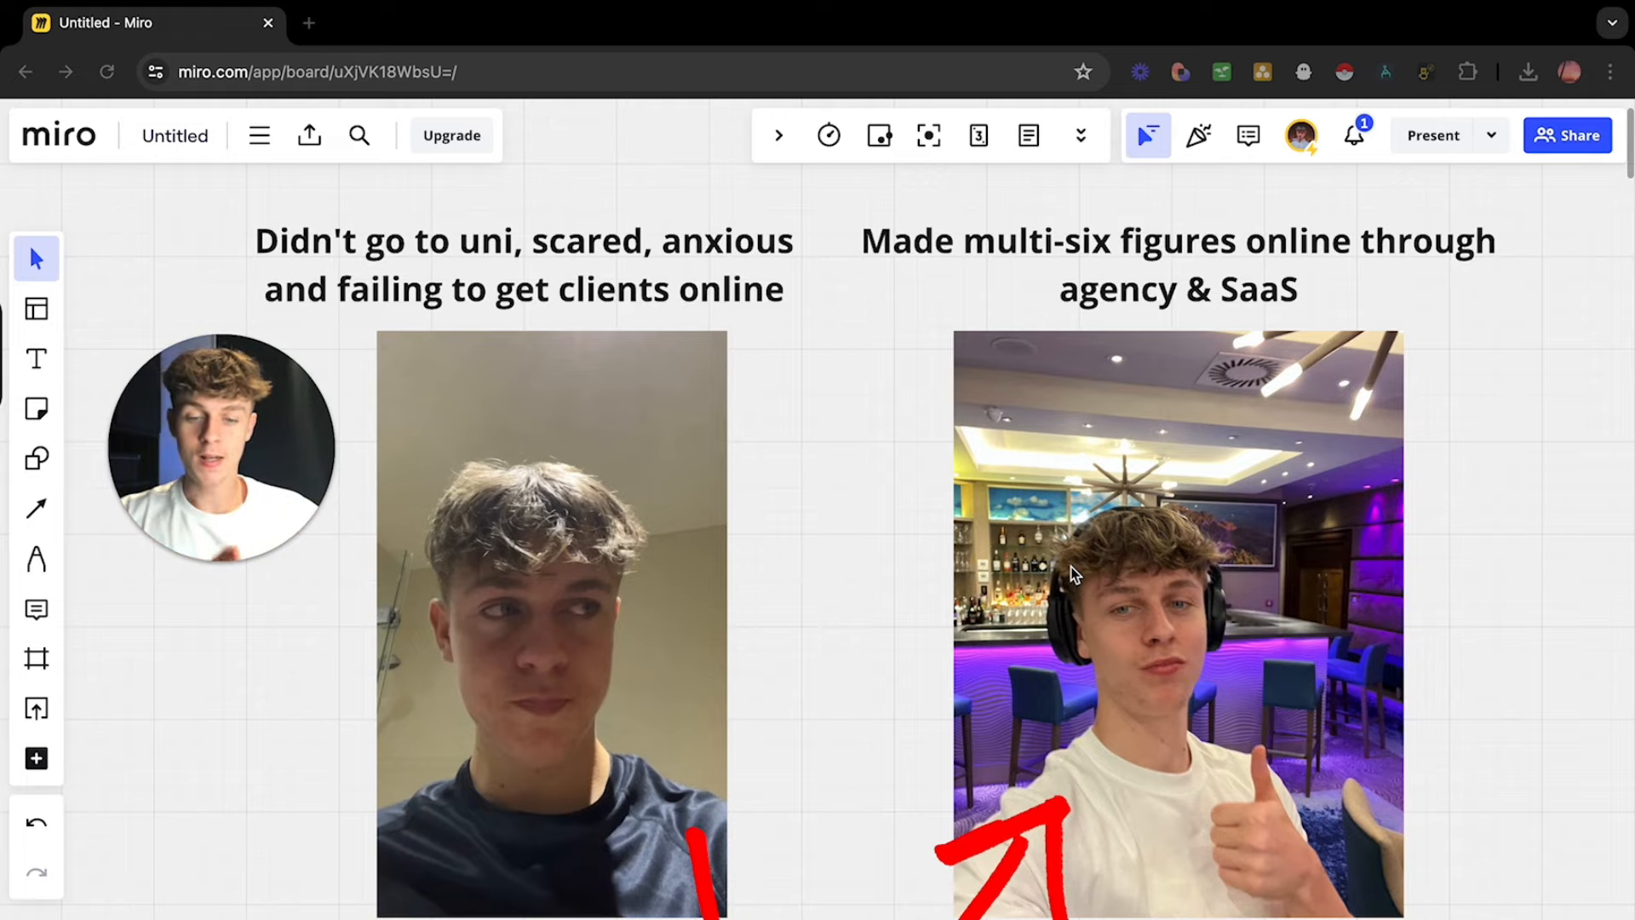
Step: Scroll down through the 'I was once you' story lines below the before/after photos
{"action": "scroll", "scroll_direction": "down", "scroll_amount": 3}
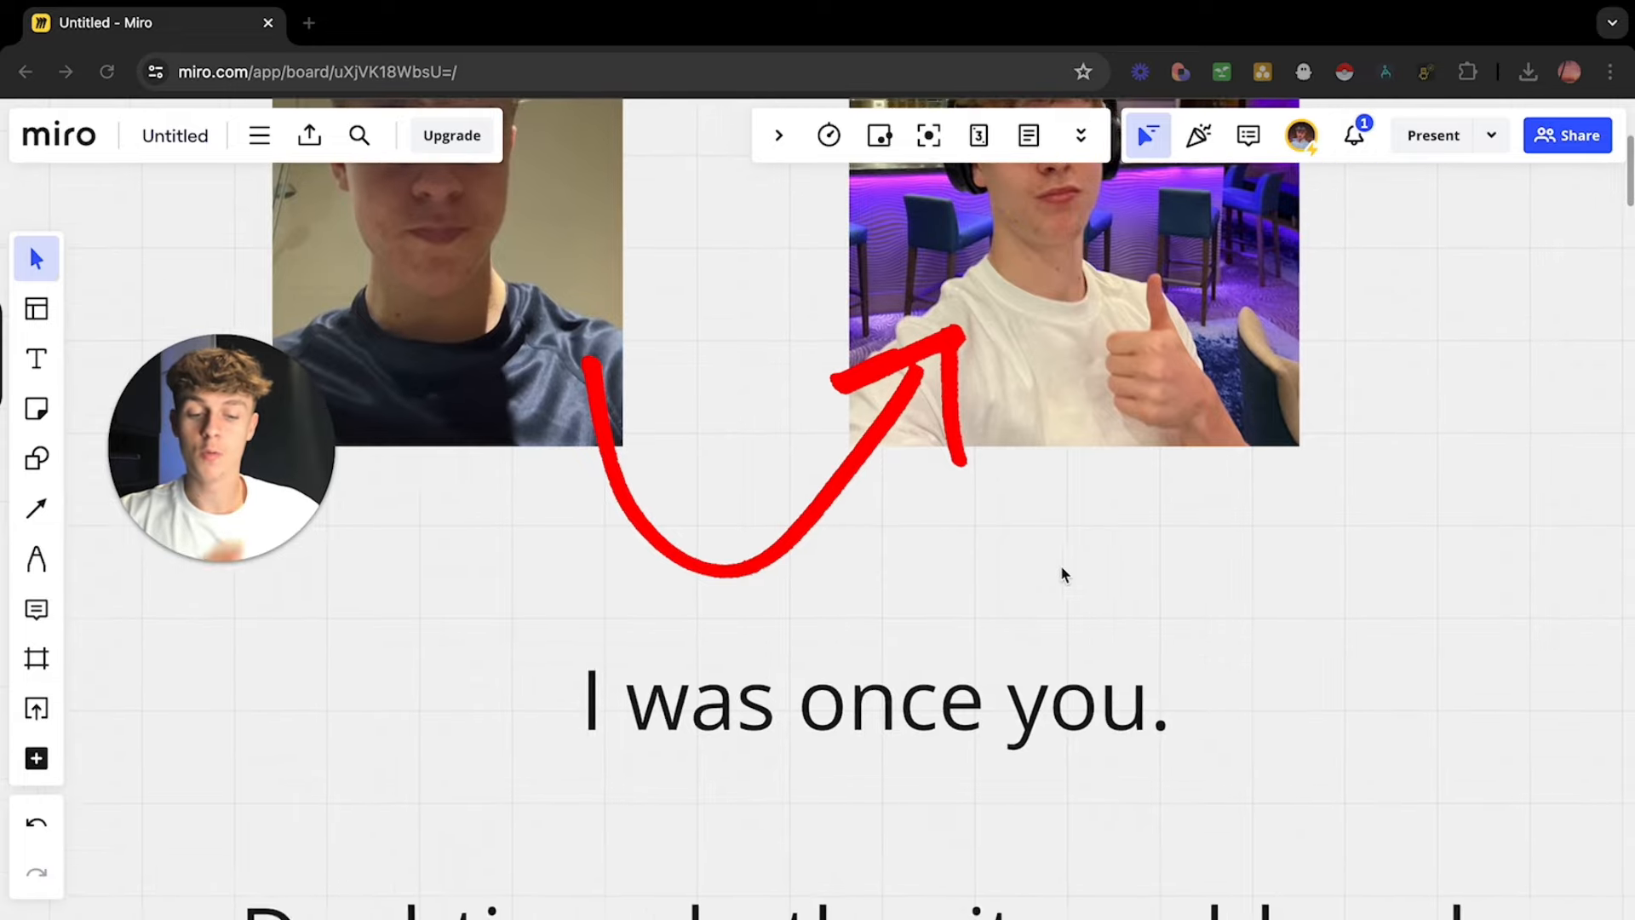
{"action": "scroll", "scroll_direction": "down", "scroll_amount": 3}
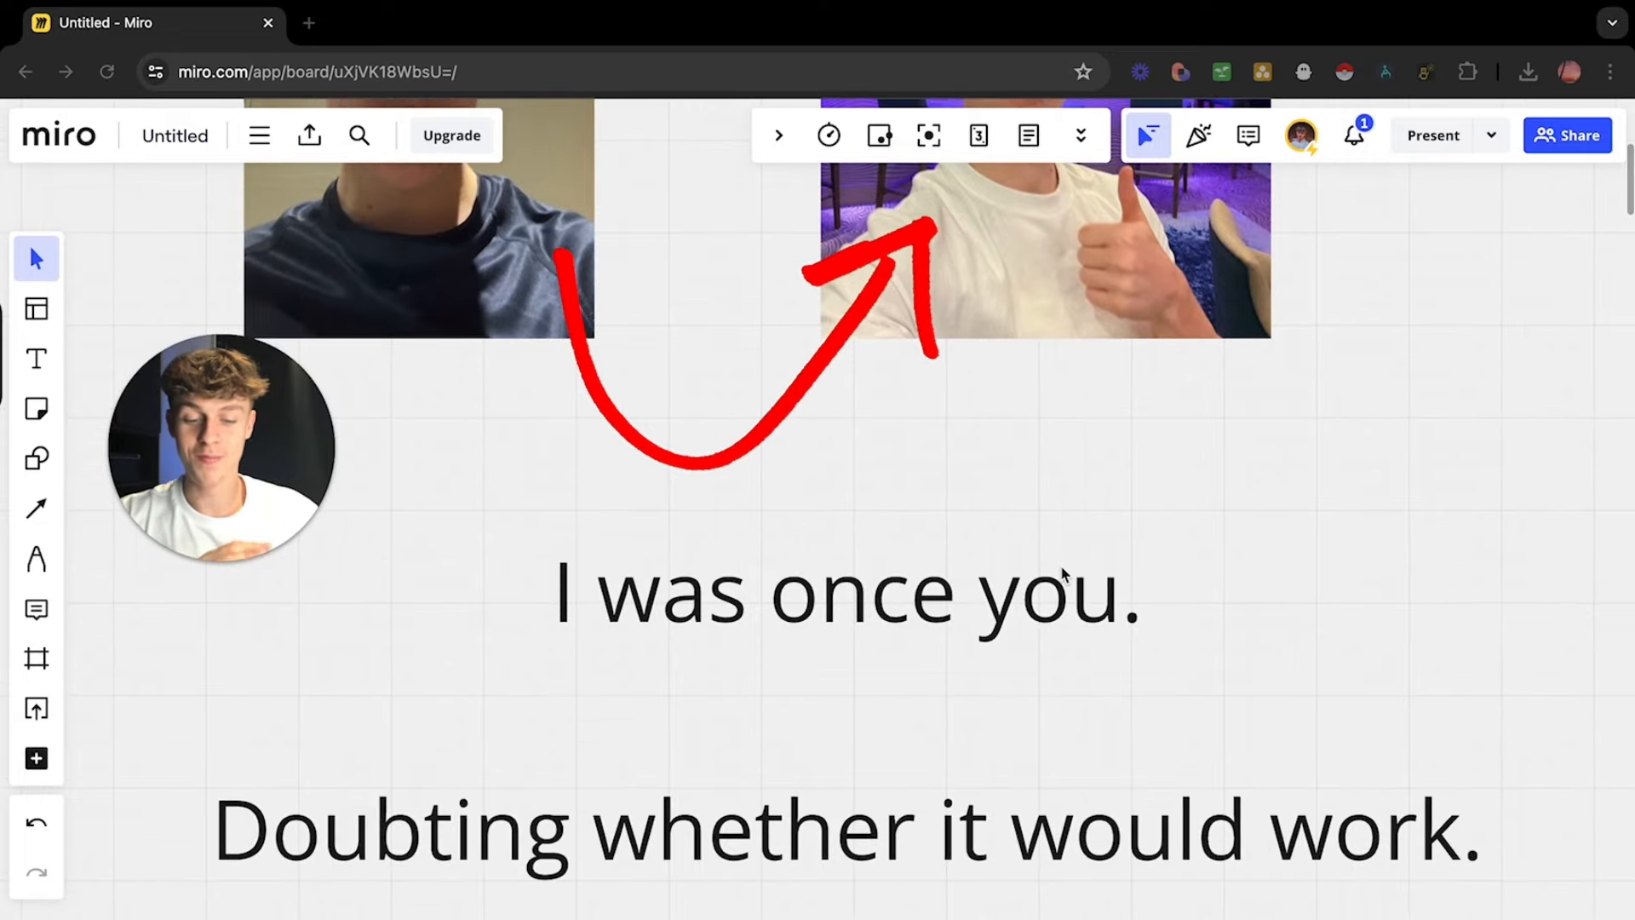
{"action": "scroll", "scroll_direction": "down", "scroll_amount": 3}
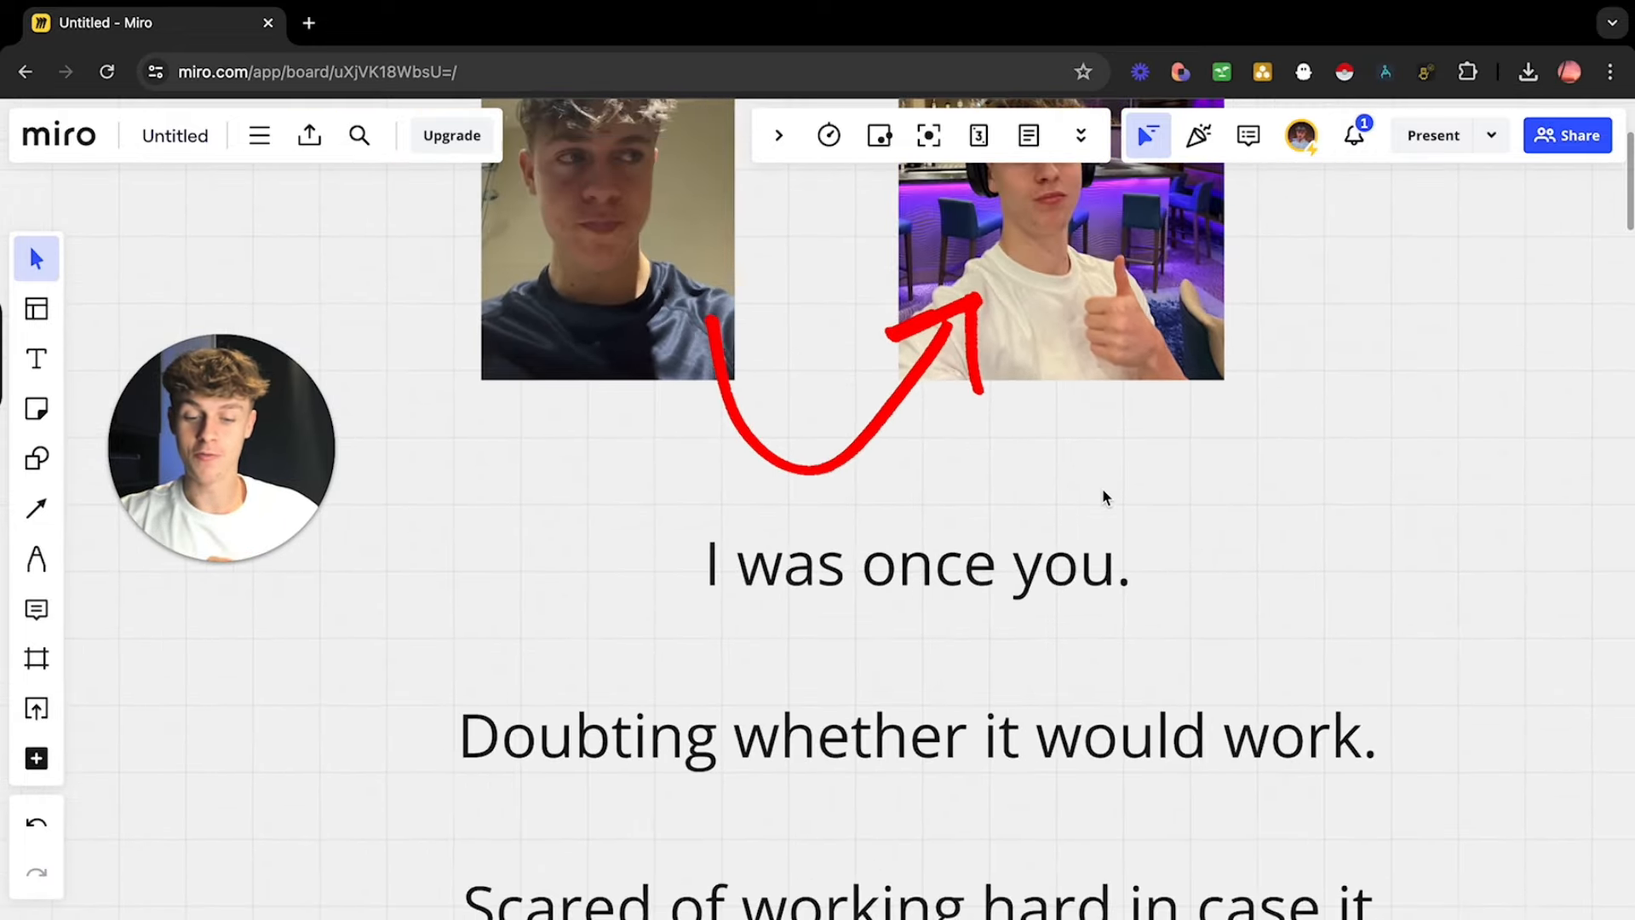
{"action": "scroll", "scroll_direction": "down", "scroll_amount": 3}
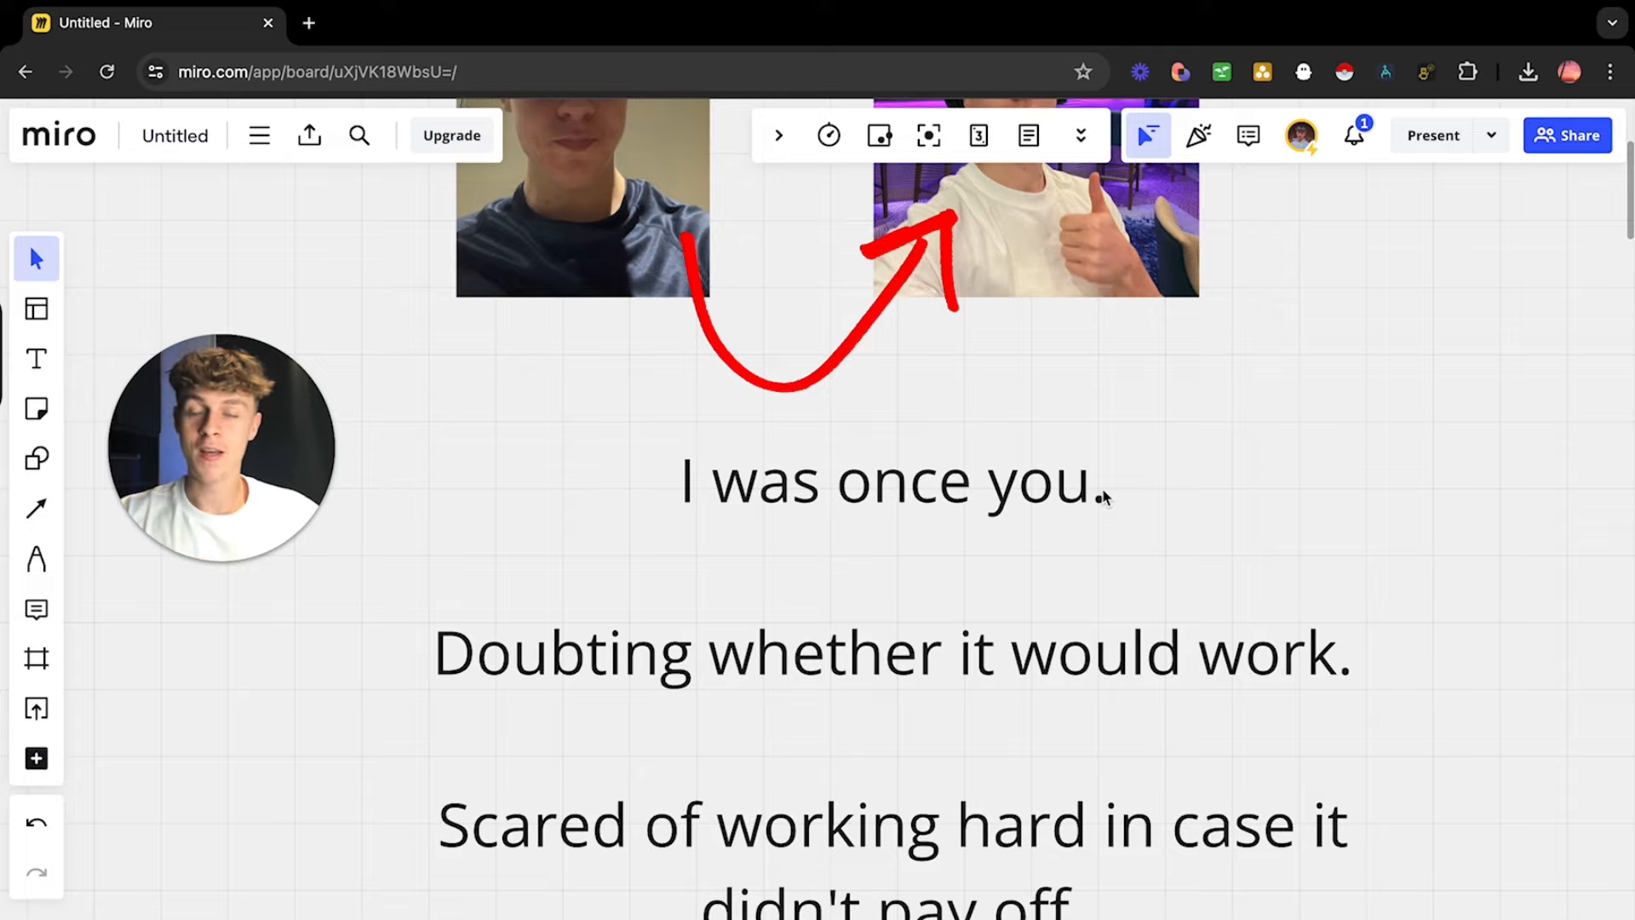
{"action": "scroll", "scroll_direction": "down", "scroll_amount": 3}
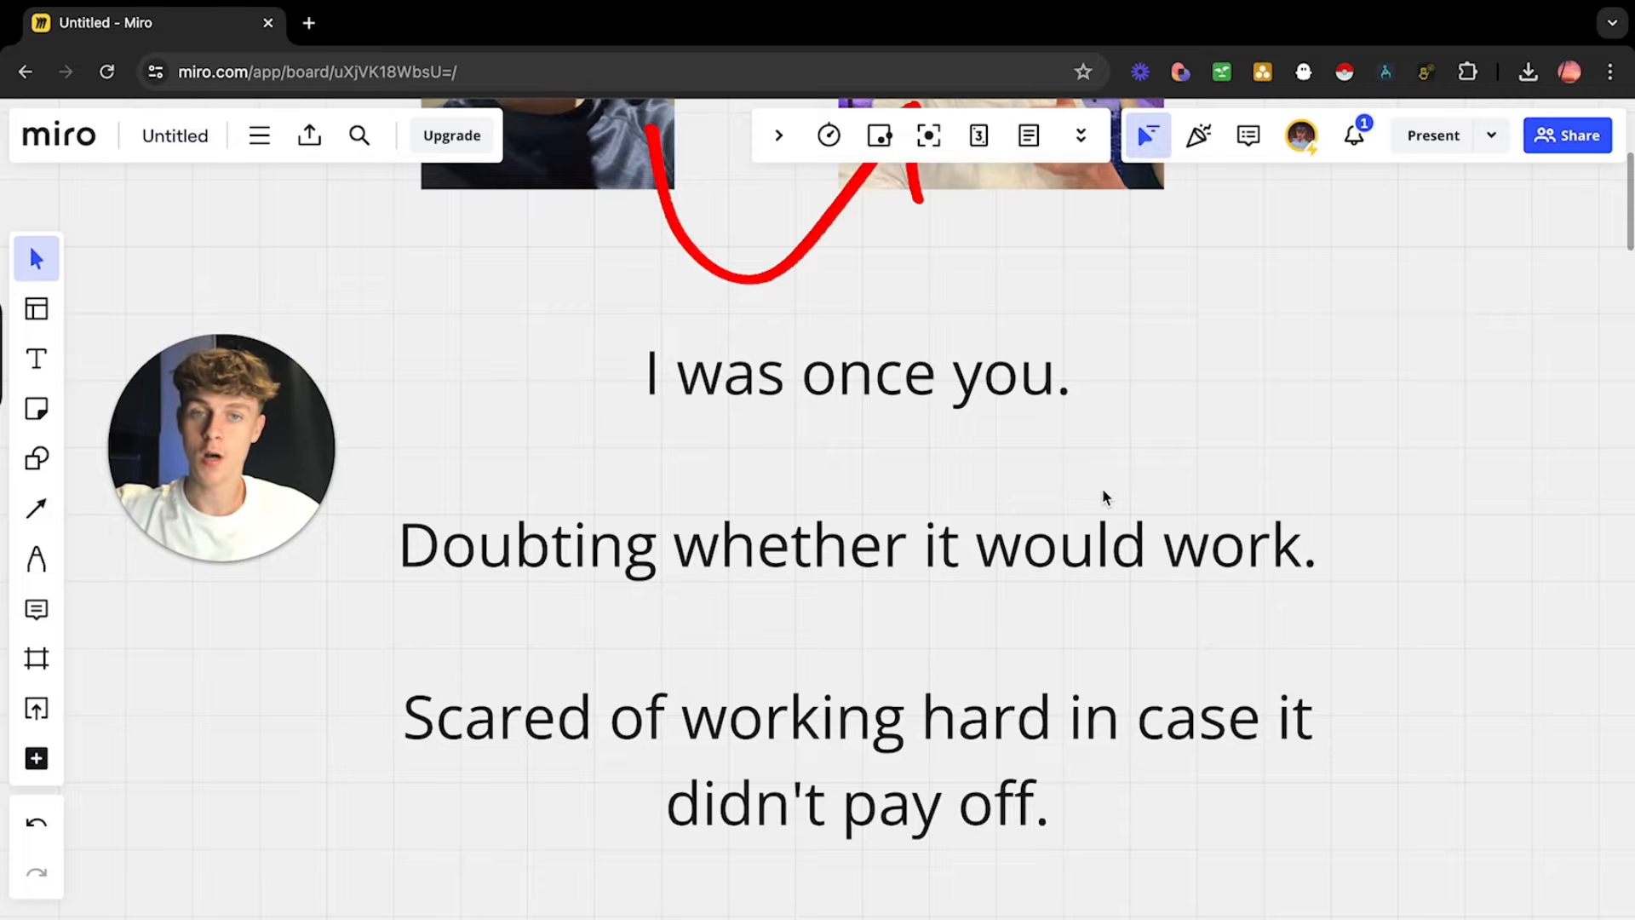
{"action": "scroll", "scroll_direction": "down", "scroll_amount": 3}
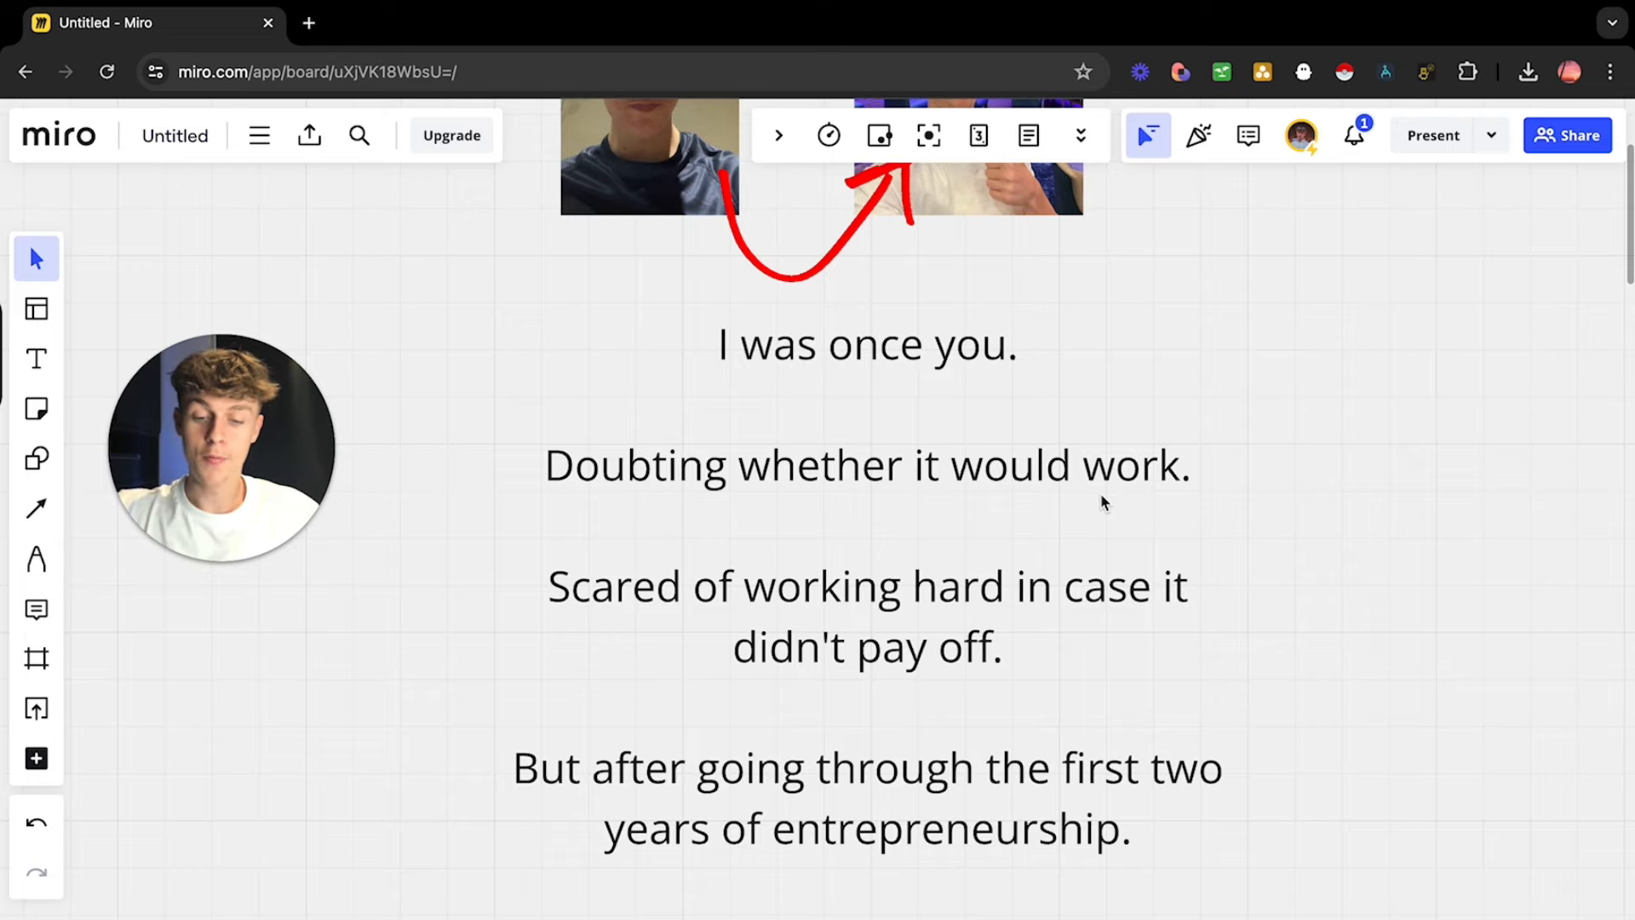
{"action": "scroll", "scroll_direction": "down", "scroll_amount": 3}
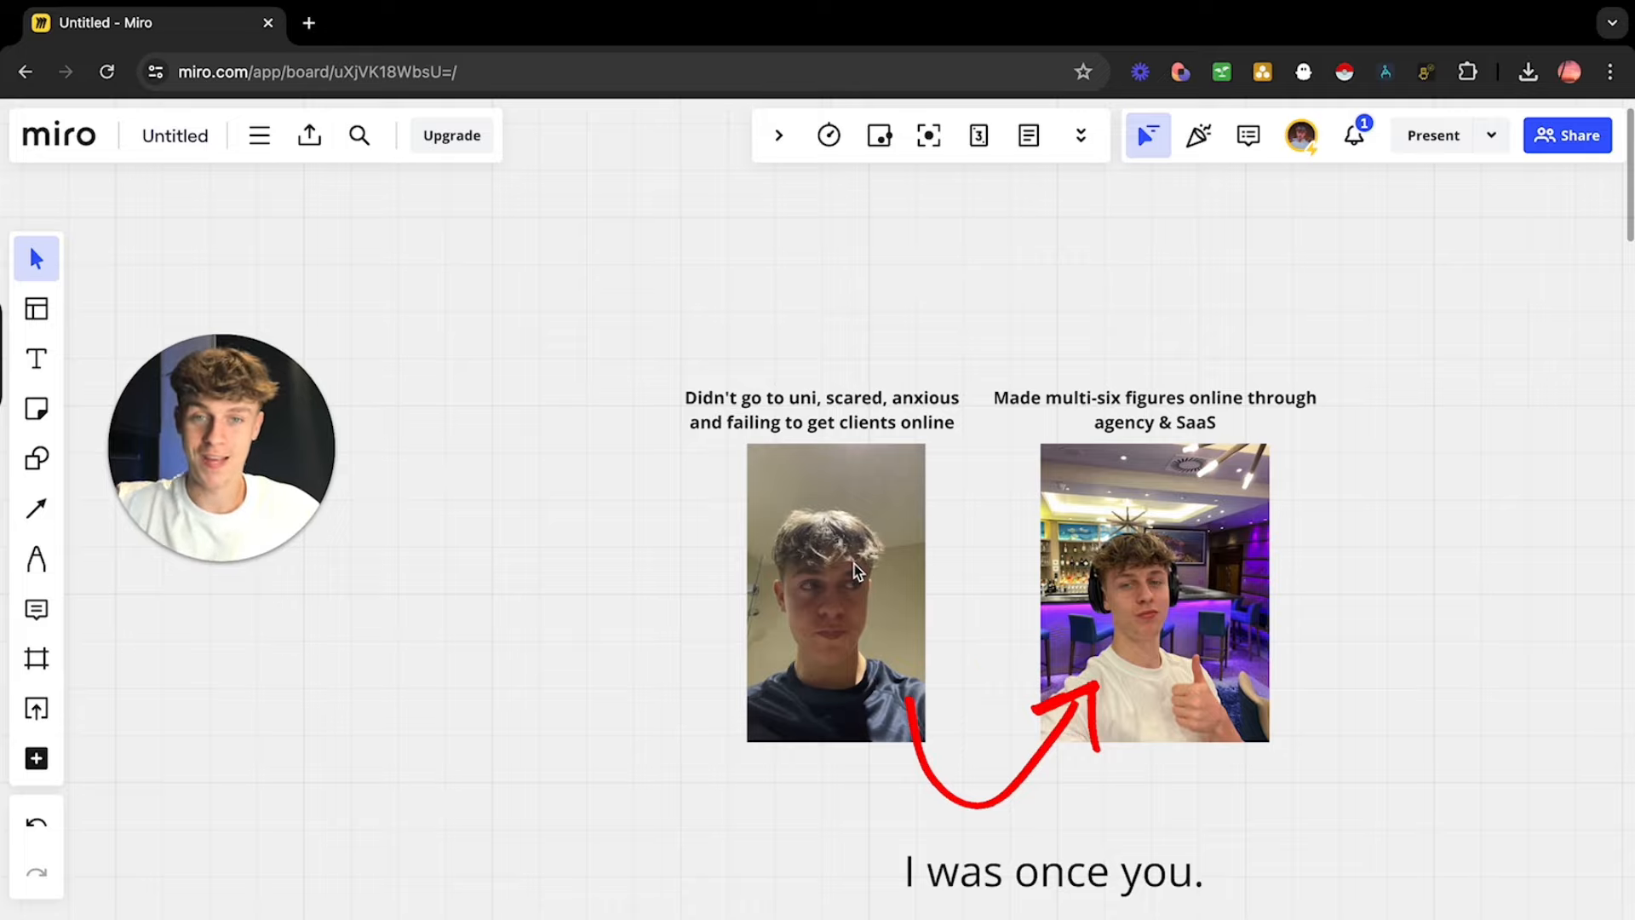
Step: Scroll past the 'MAIN 4 skills' arrows to the Digital Persuasion heading
{"action": "scroll", "scroll_direction": "down", "scroll_amount": 3}
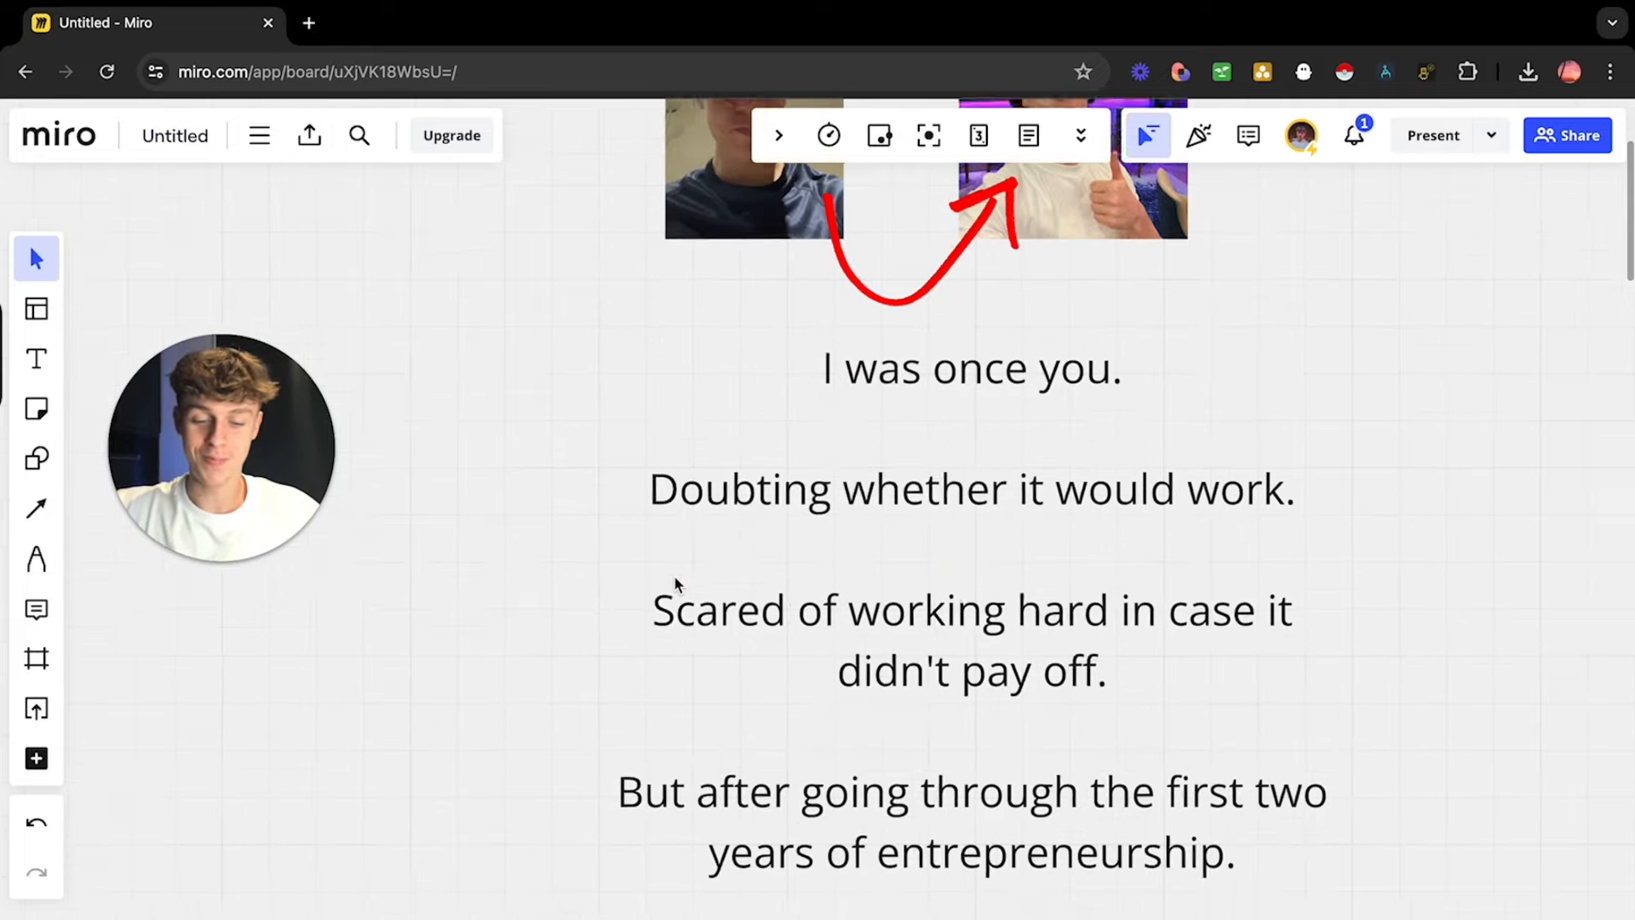
{"action": "scroll", "scroll_direction": "down", "scroll_amount": 3}
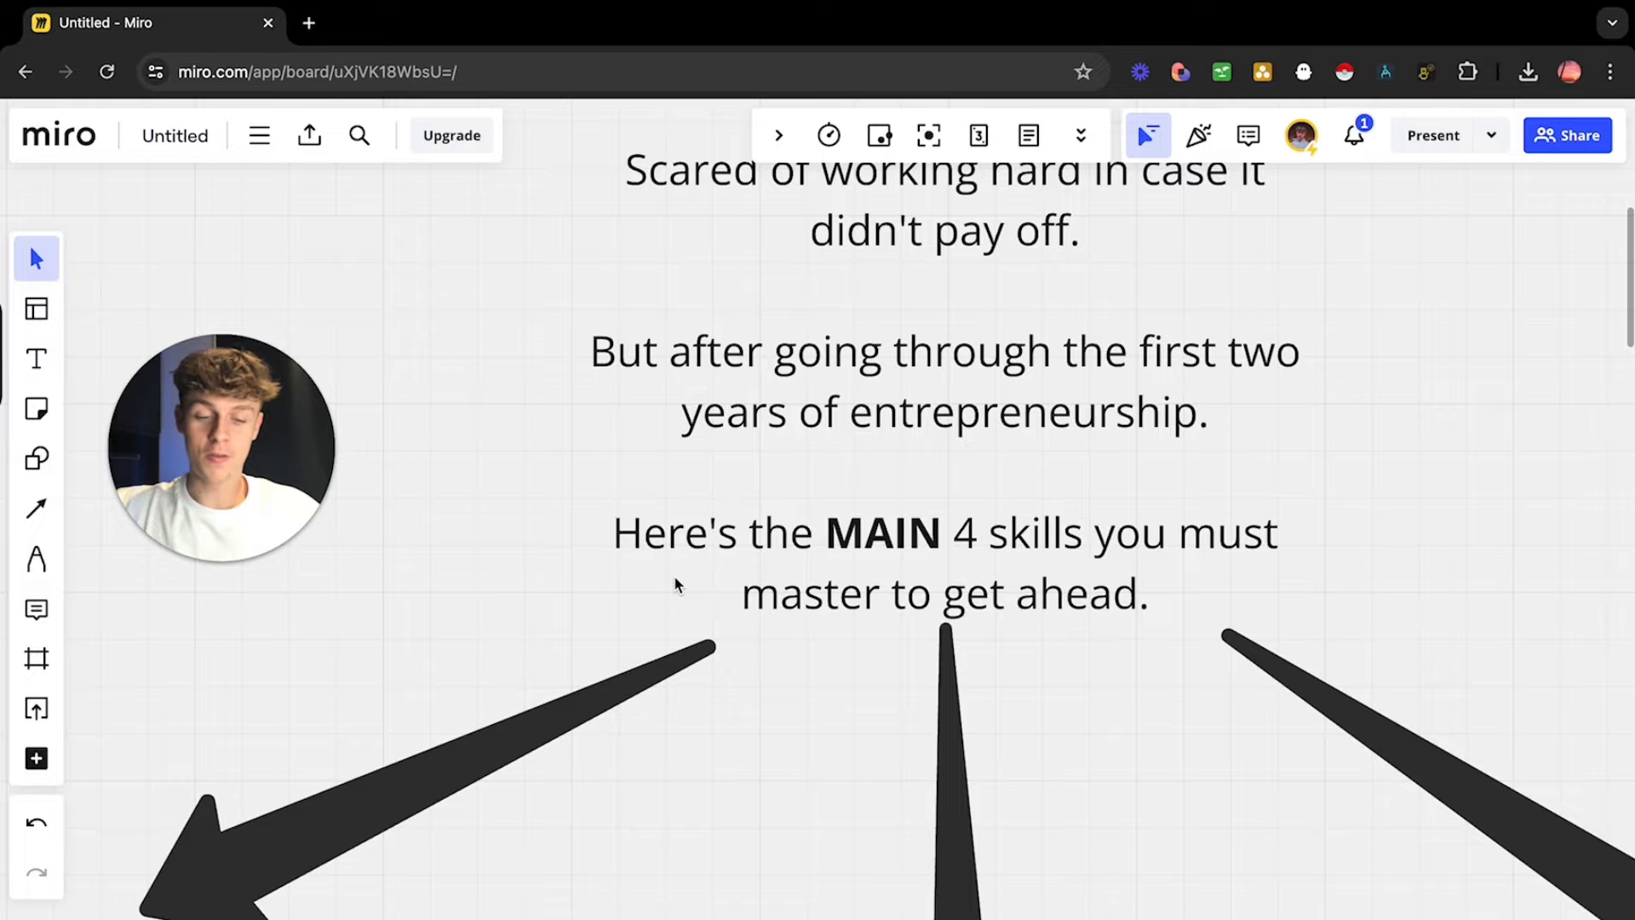
{"action": "scroll", "scroll_direction": "down", "scroll_amount": 3}
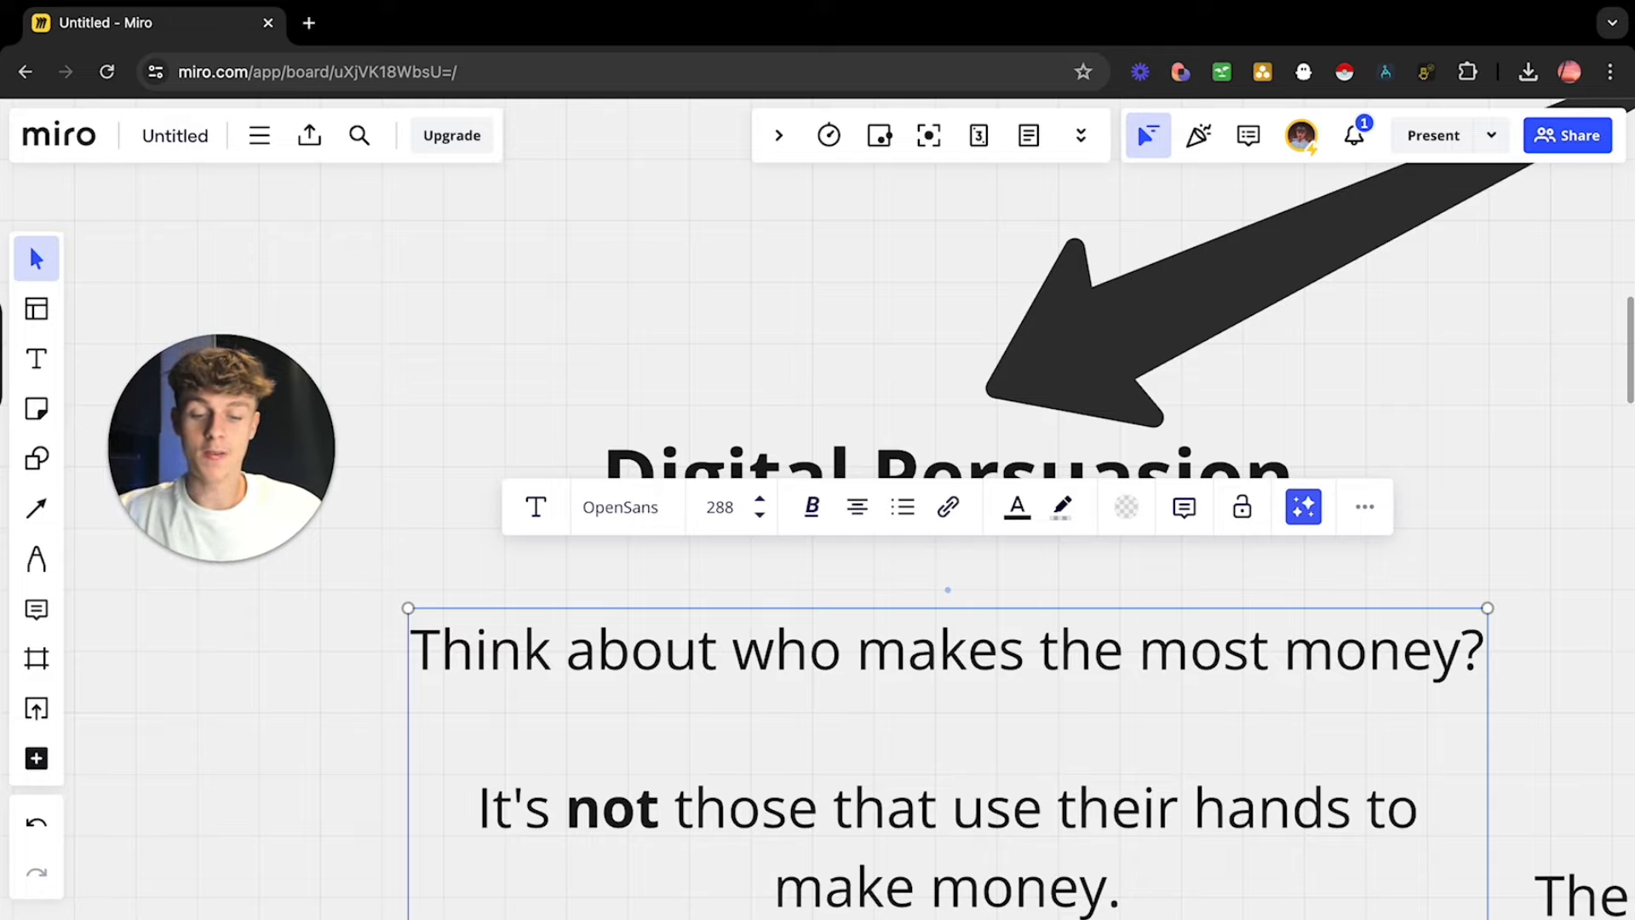
Step: Deselect the text block and scroll to the line about persuading people through words
{"action": "left_click", "coordinate": [304, 764]}
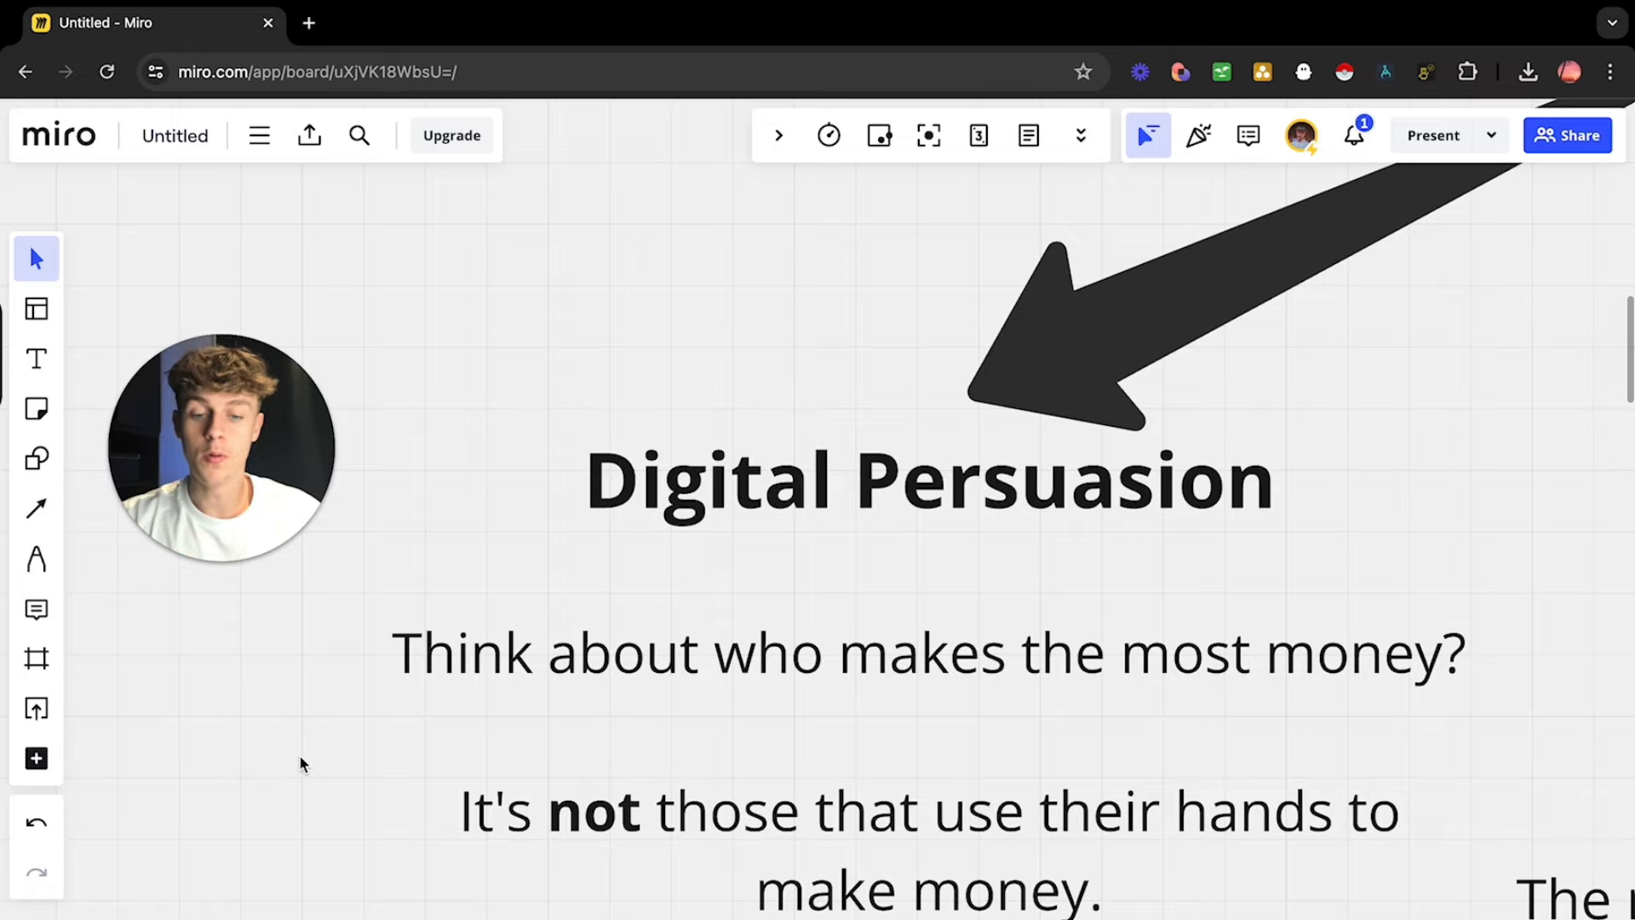
{"action": "scroll", "scroll_direction": "down", "scroll_amount": 3}
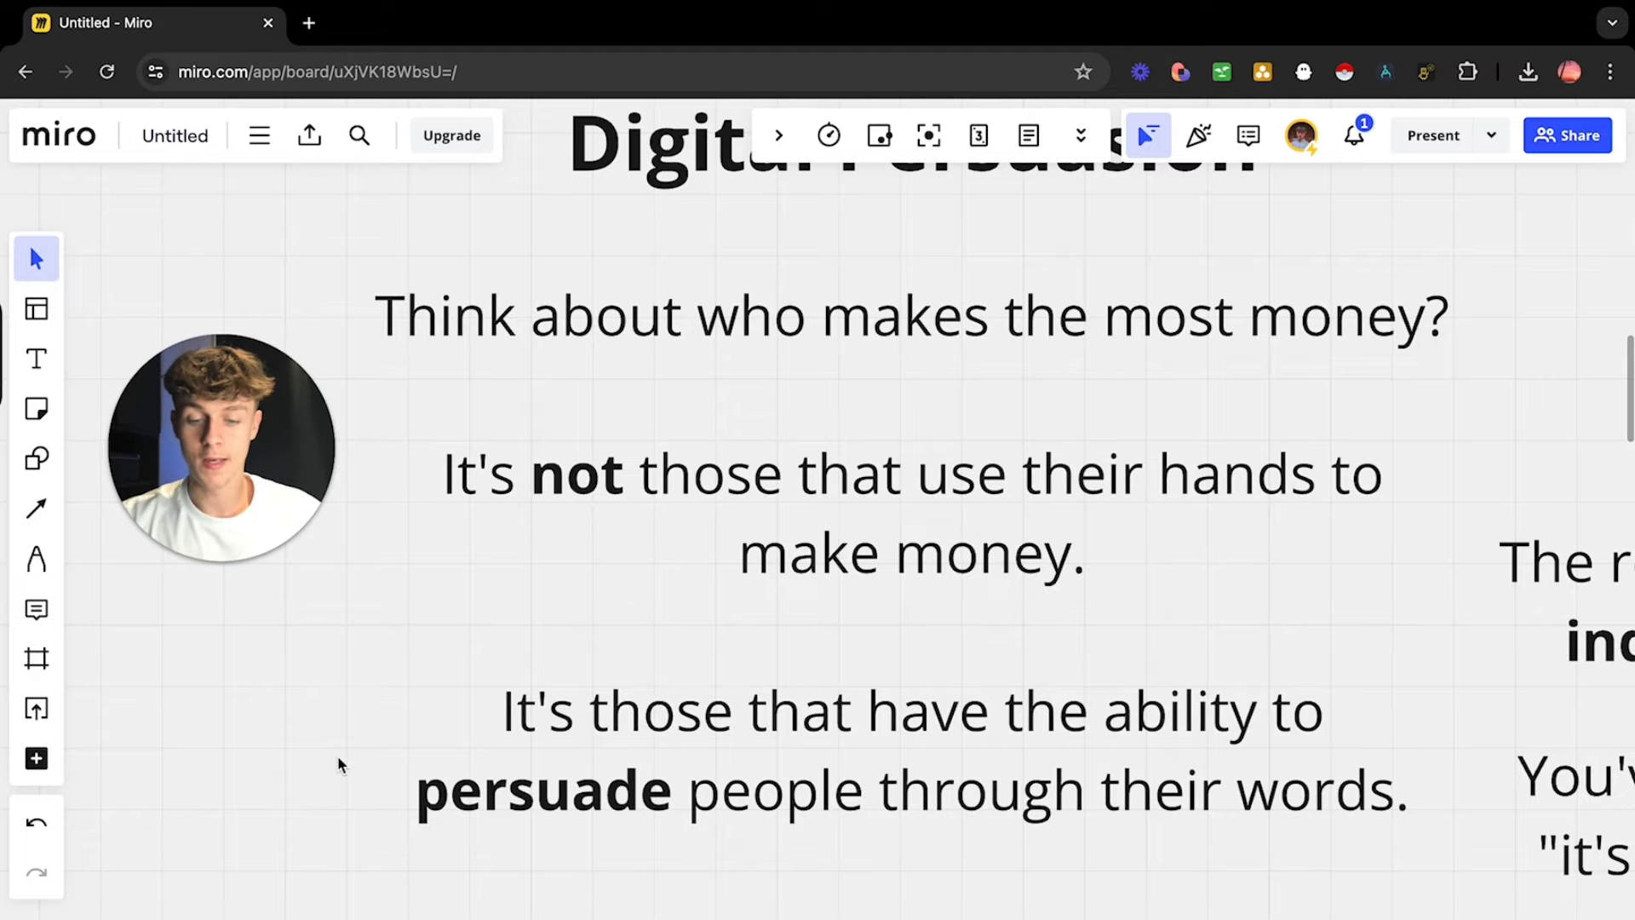
Step: Scroll through the Sabri Suby funnel story and educator lines to the Channel analytics screenshot
{"action": "scroll", "scroll_direction": "down", "scroll_amount": 3}
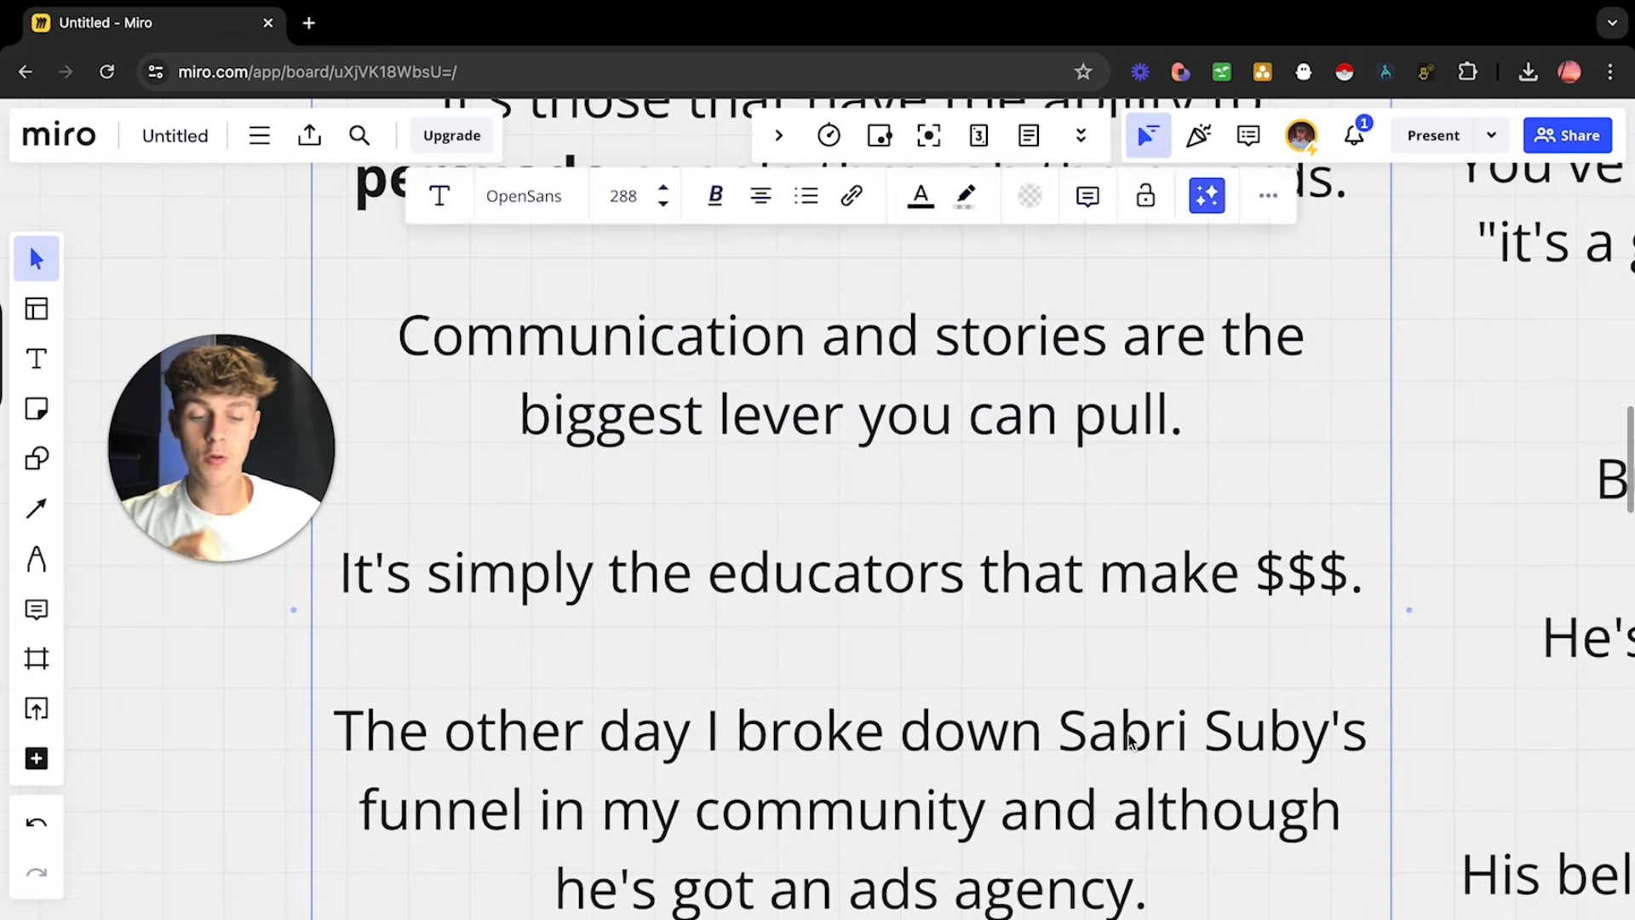
{"action": "mouse_move", "coordinate": [294, 756]}
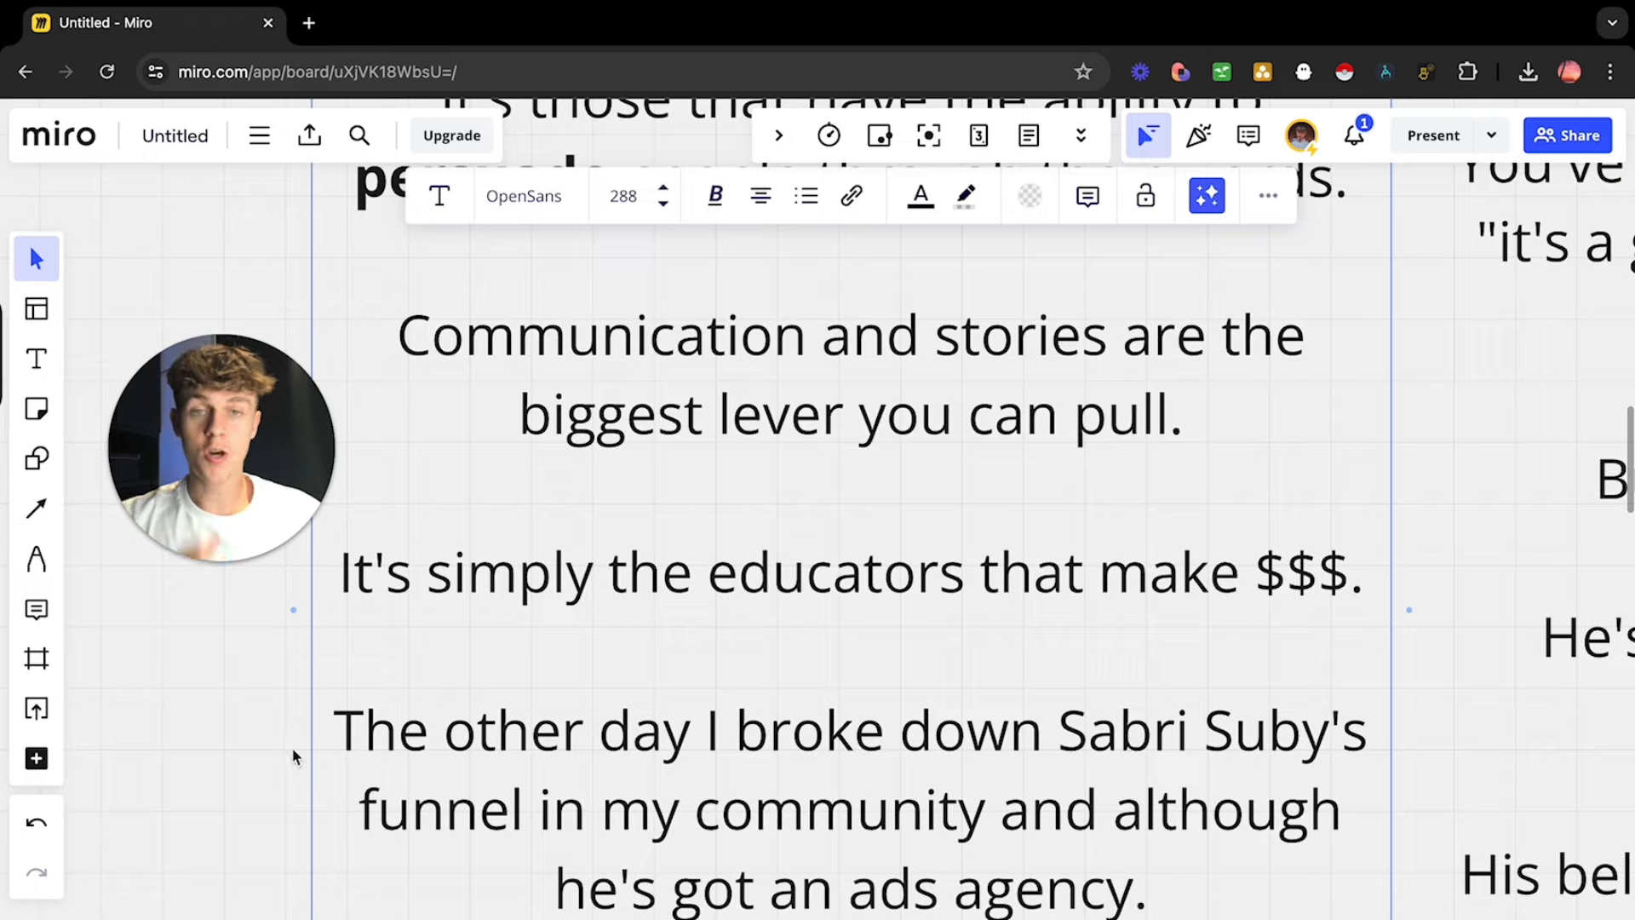
{"action": "left_click", "coordinate": [211, 756]}
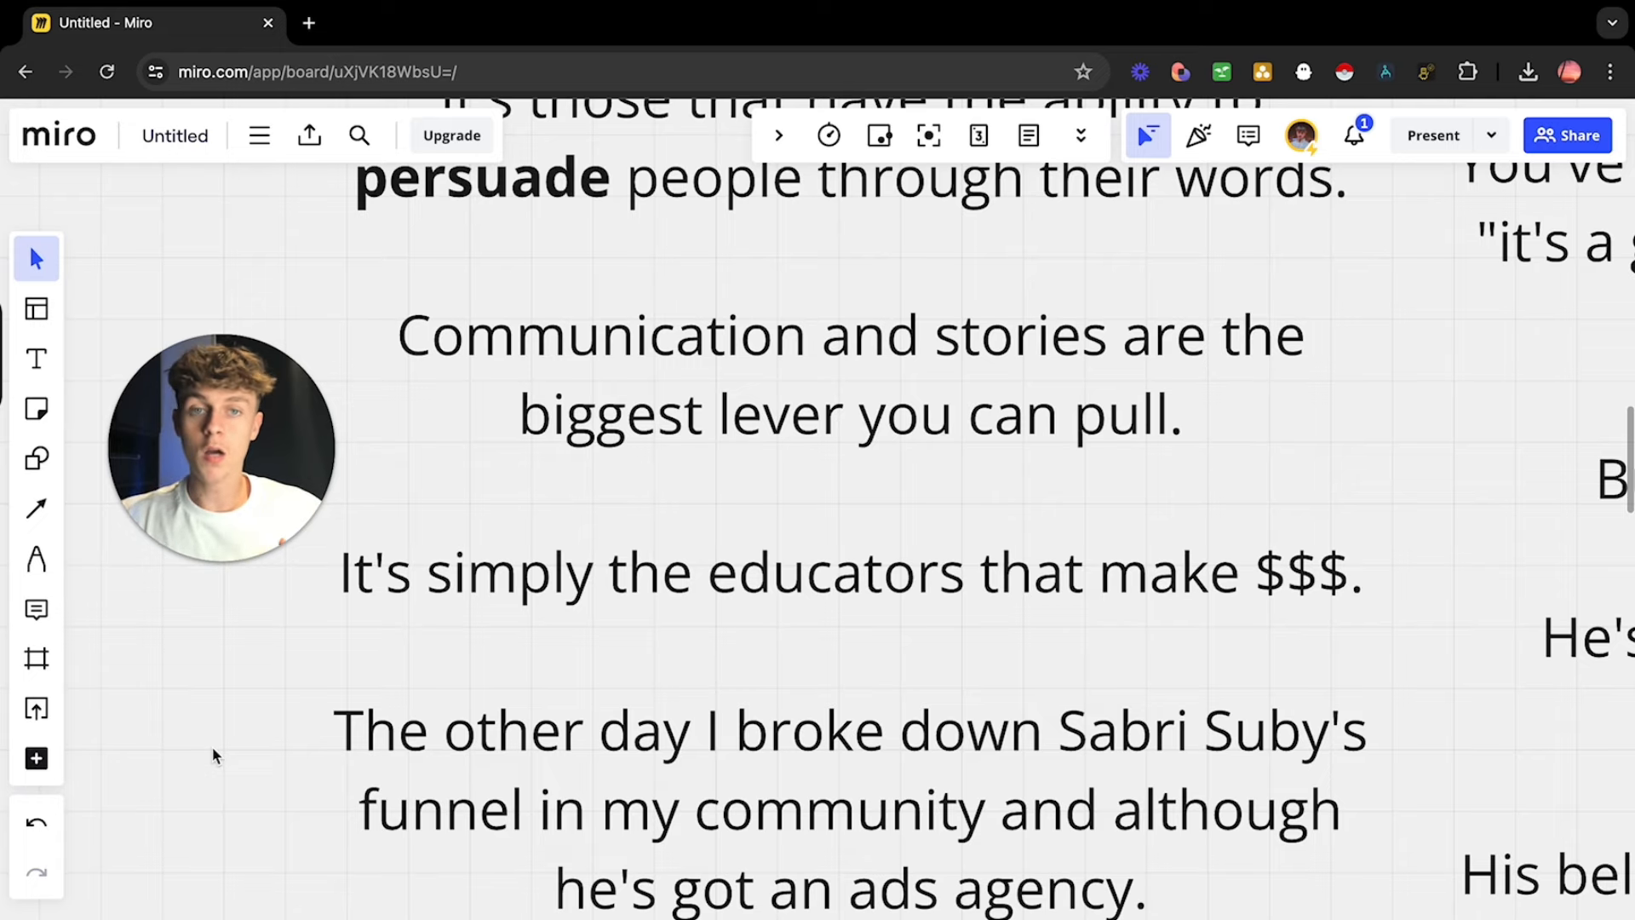
{"action": "scroll", "scroll_direction": "up", "scroll_amount": 3}
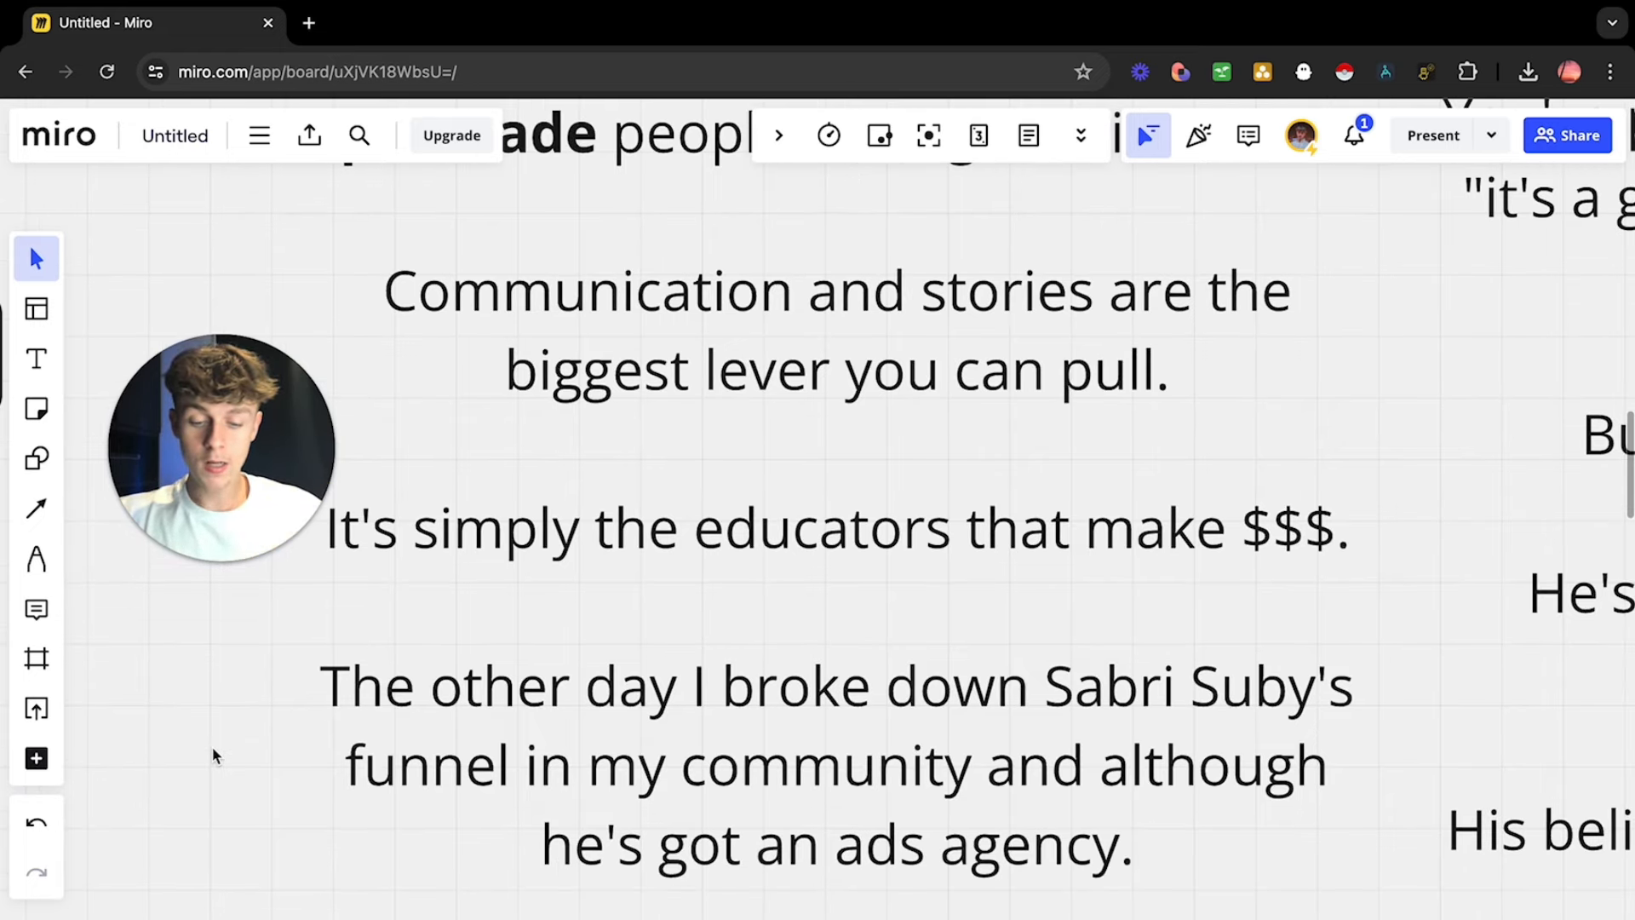
{"action": "scroll", "scroll_direction": "down", "scroll_amount": 3}
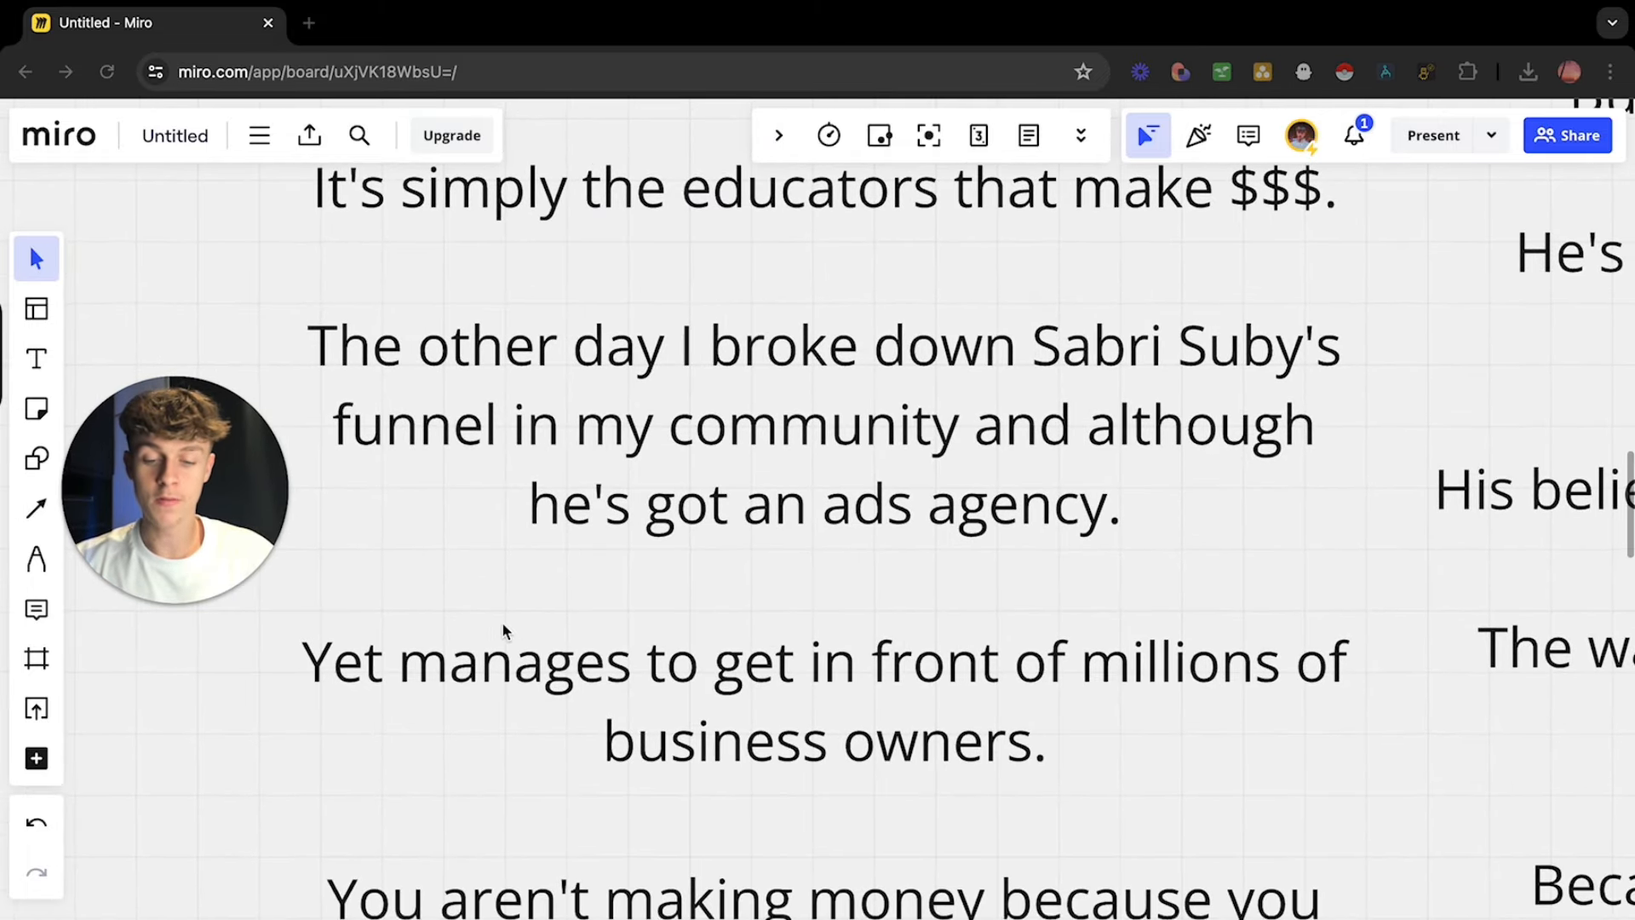
{"action": "mouse_move", "coordinate": [1342, 719]}
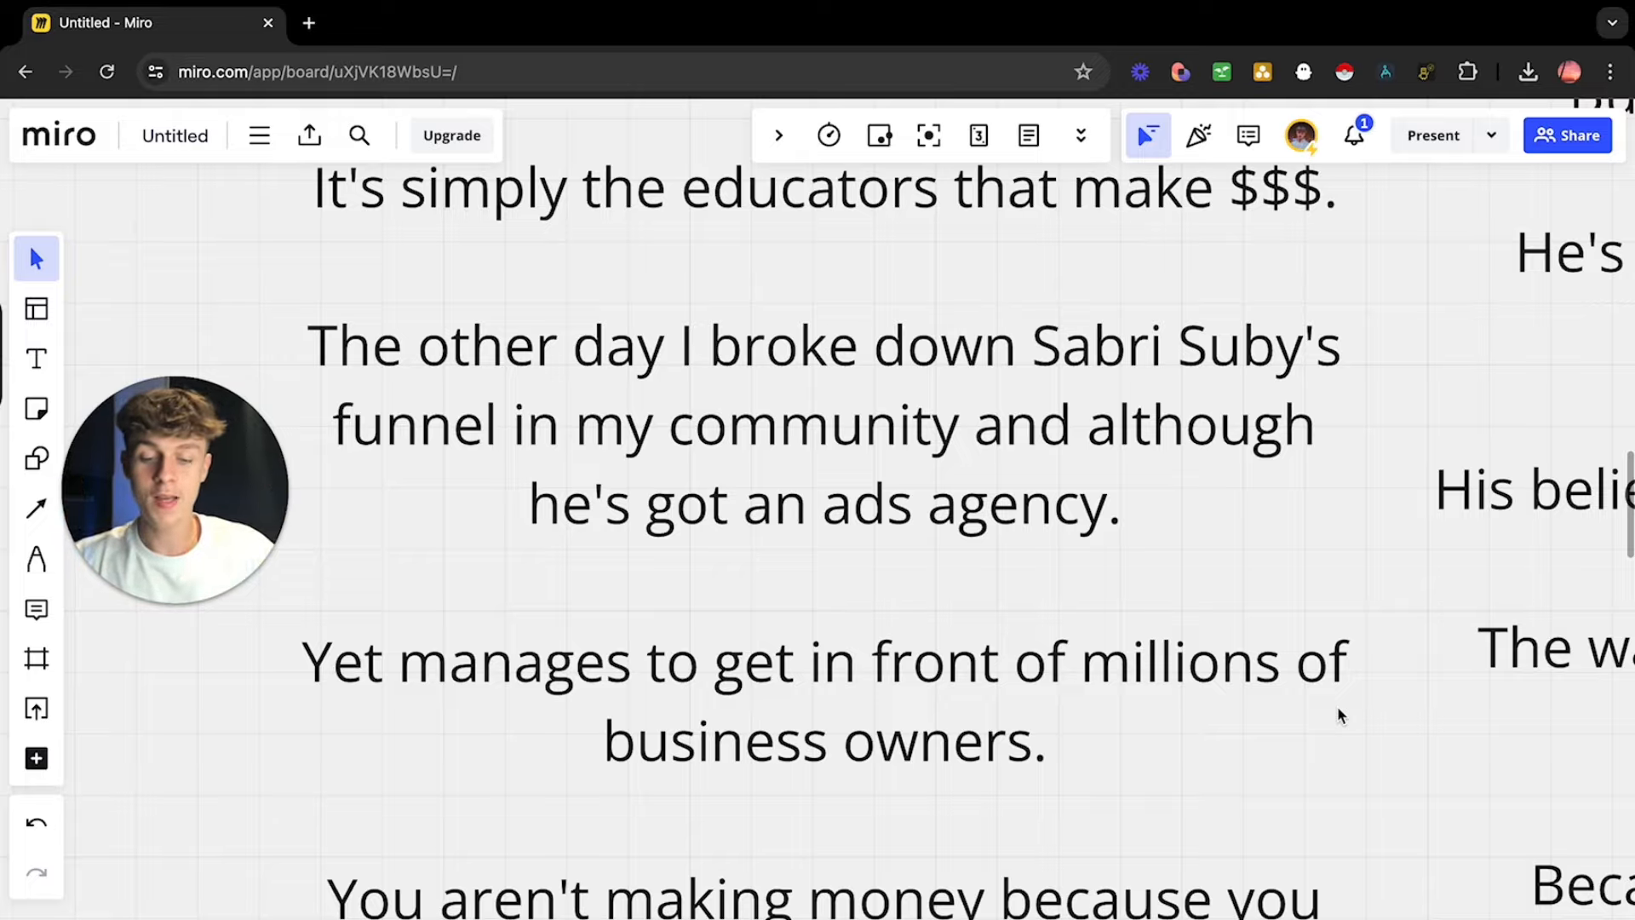
{"action": "scroll", "scroll_direction": "up", "scroll_amount": 3}
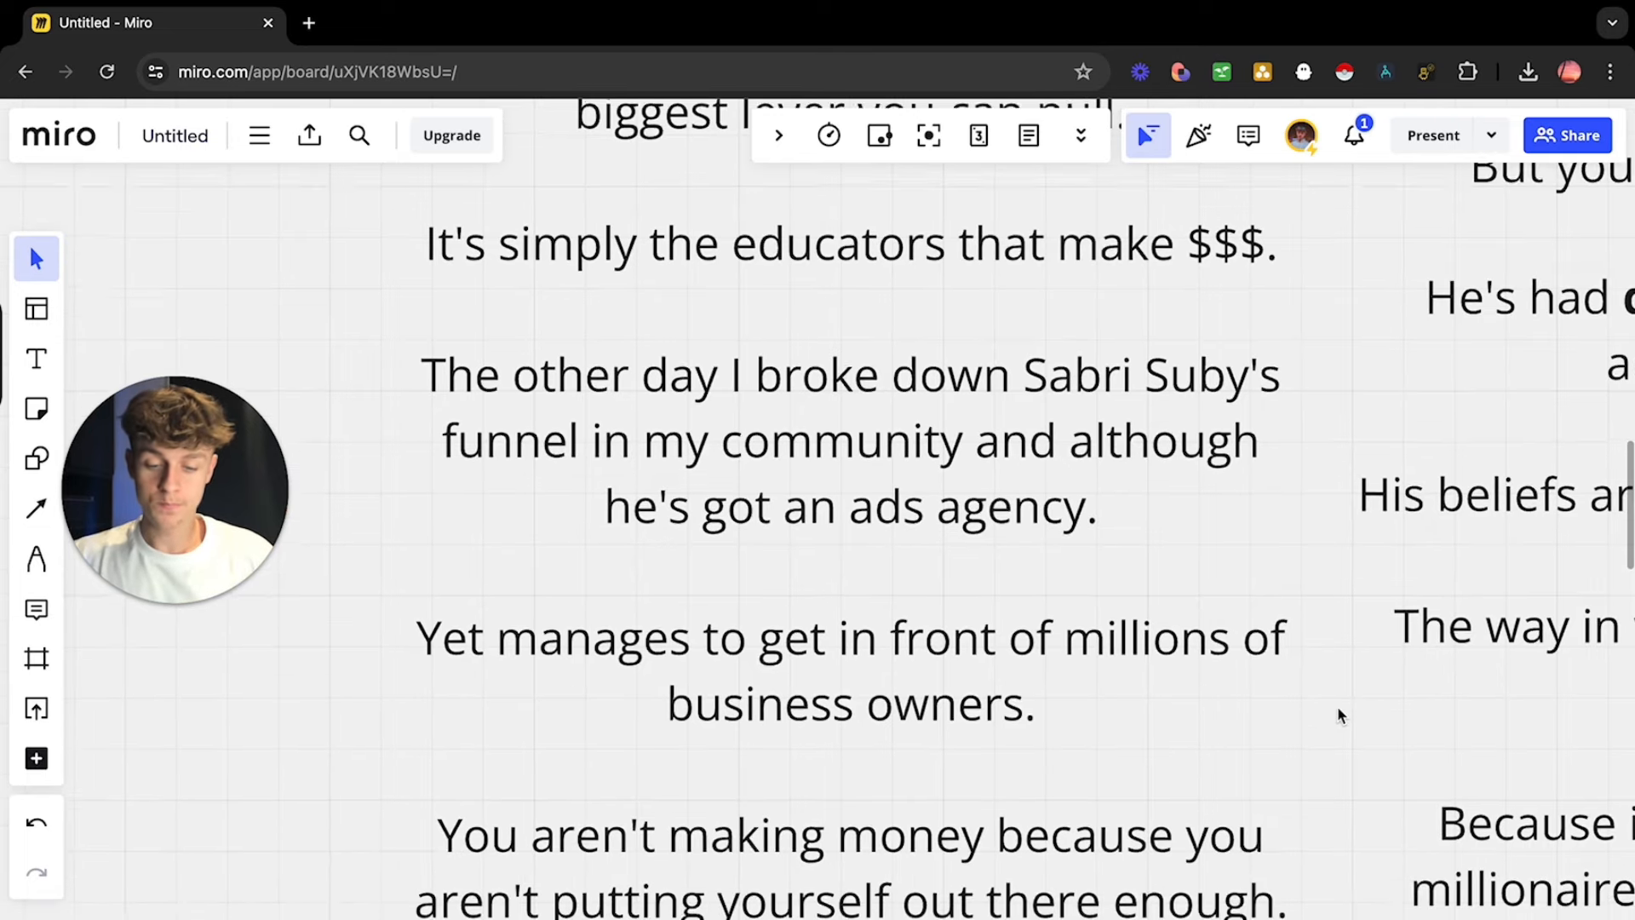
{"action": "scroll", "scroll_direction": "down", "scroll_amount": 3}
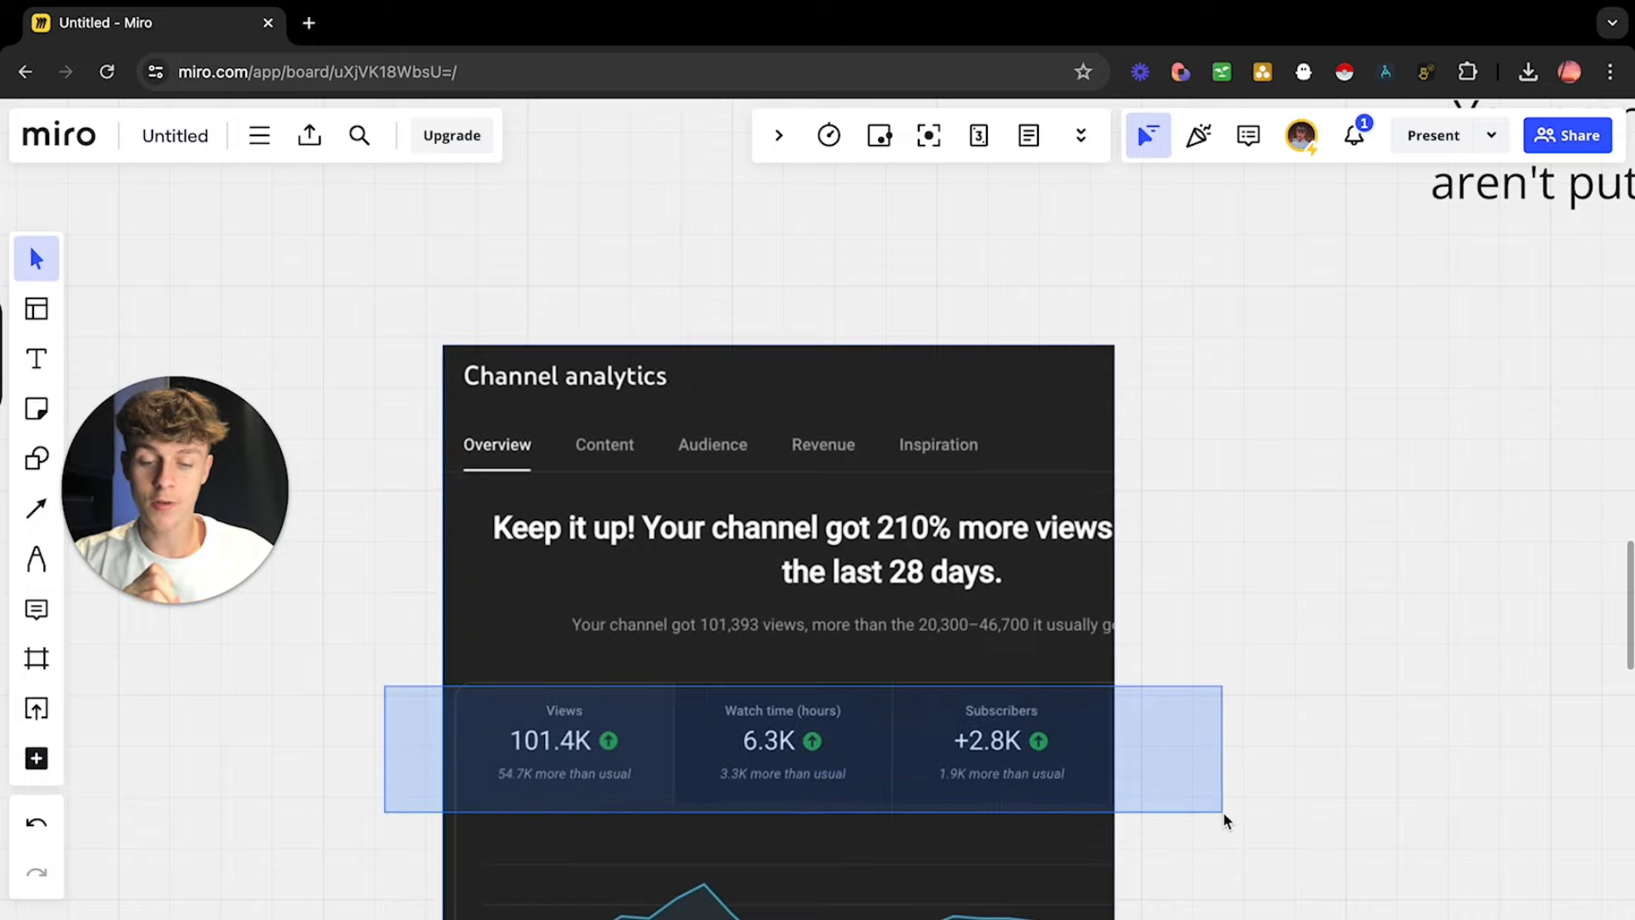
Step: Select and deselect the Channel analytics screenshot
{"action": "left_click", "coordinate": [776, 521]}
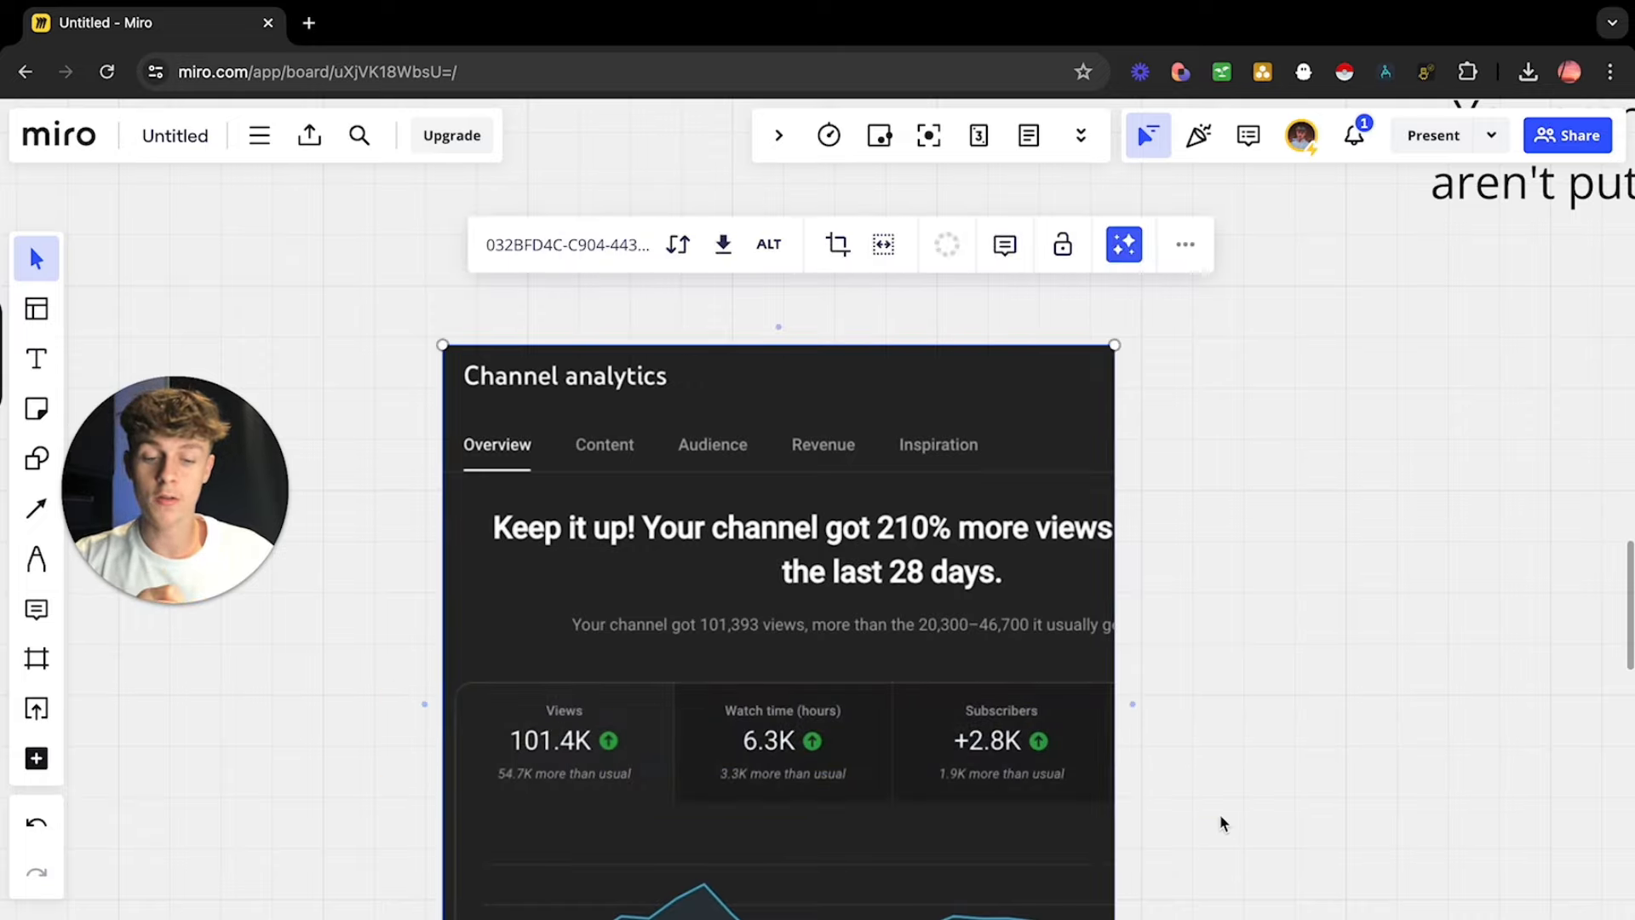
{"action": "left_click", "coordinate": [1228, 584]}
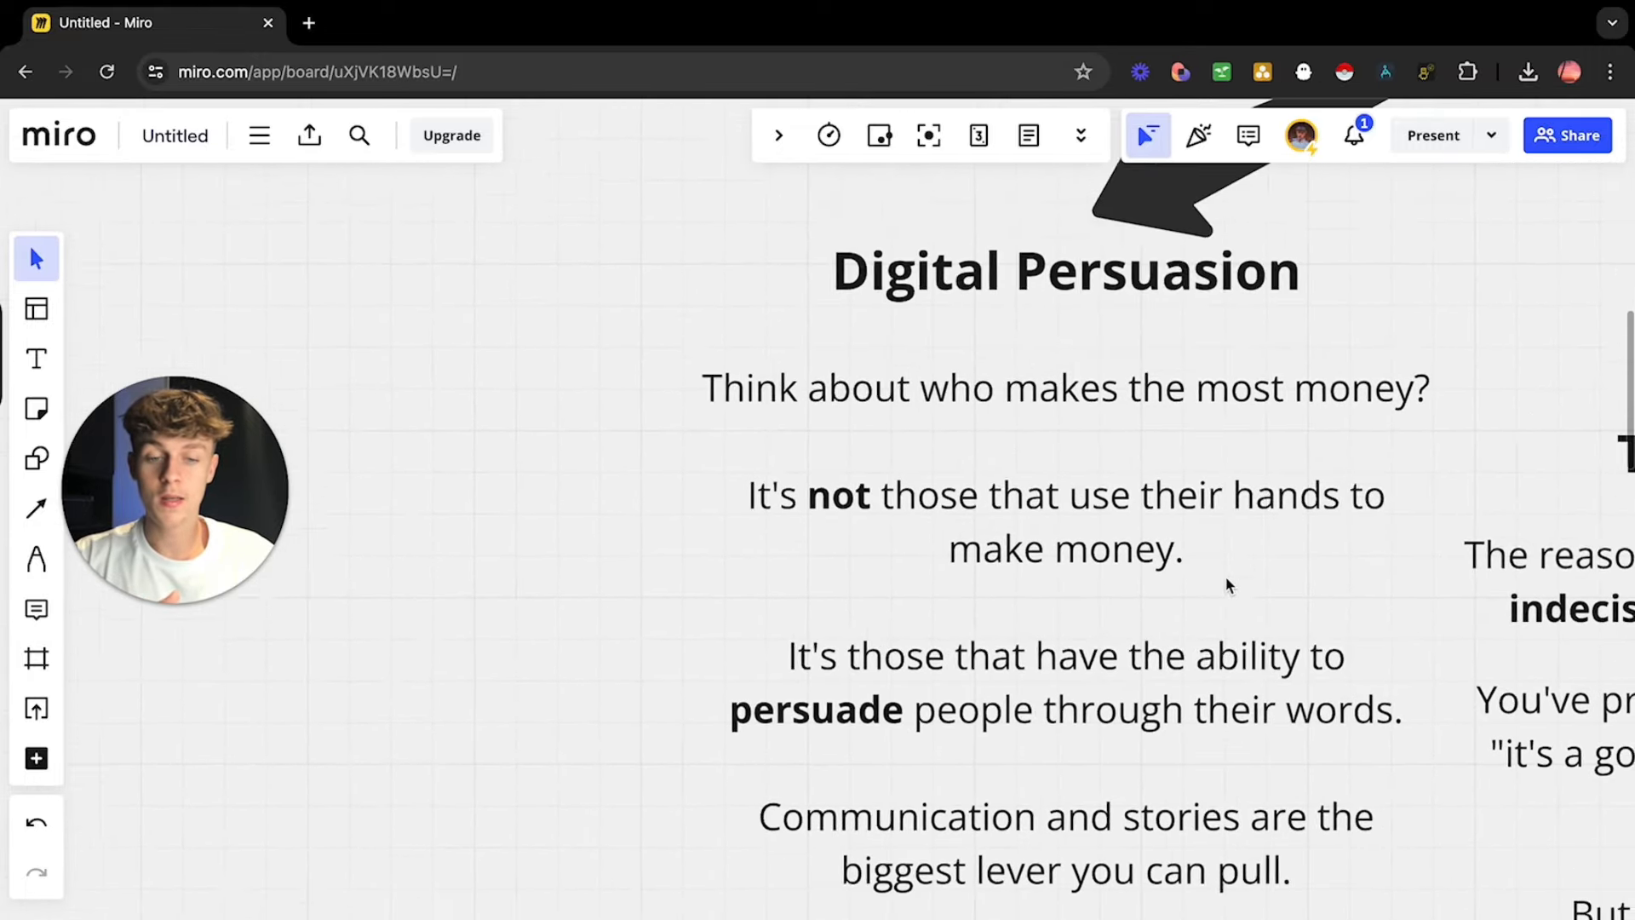
{"action": "scroll", "scroll_direction": "down", "scroll_amount": 3}
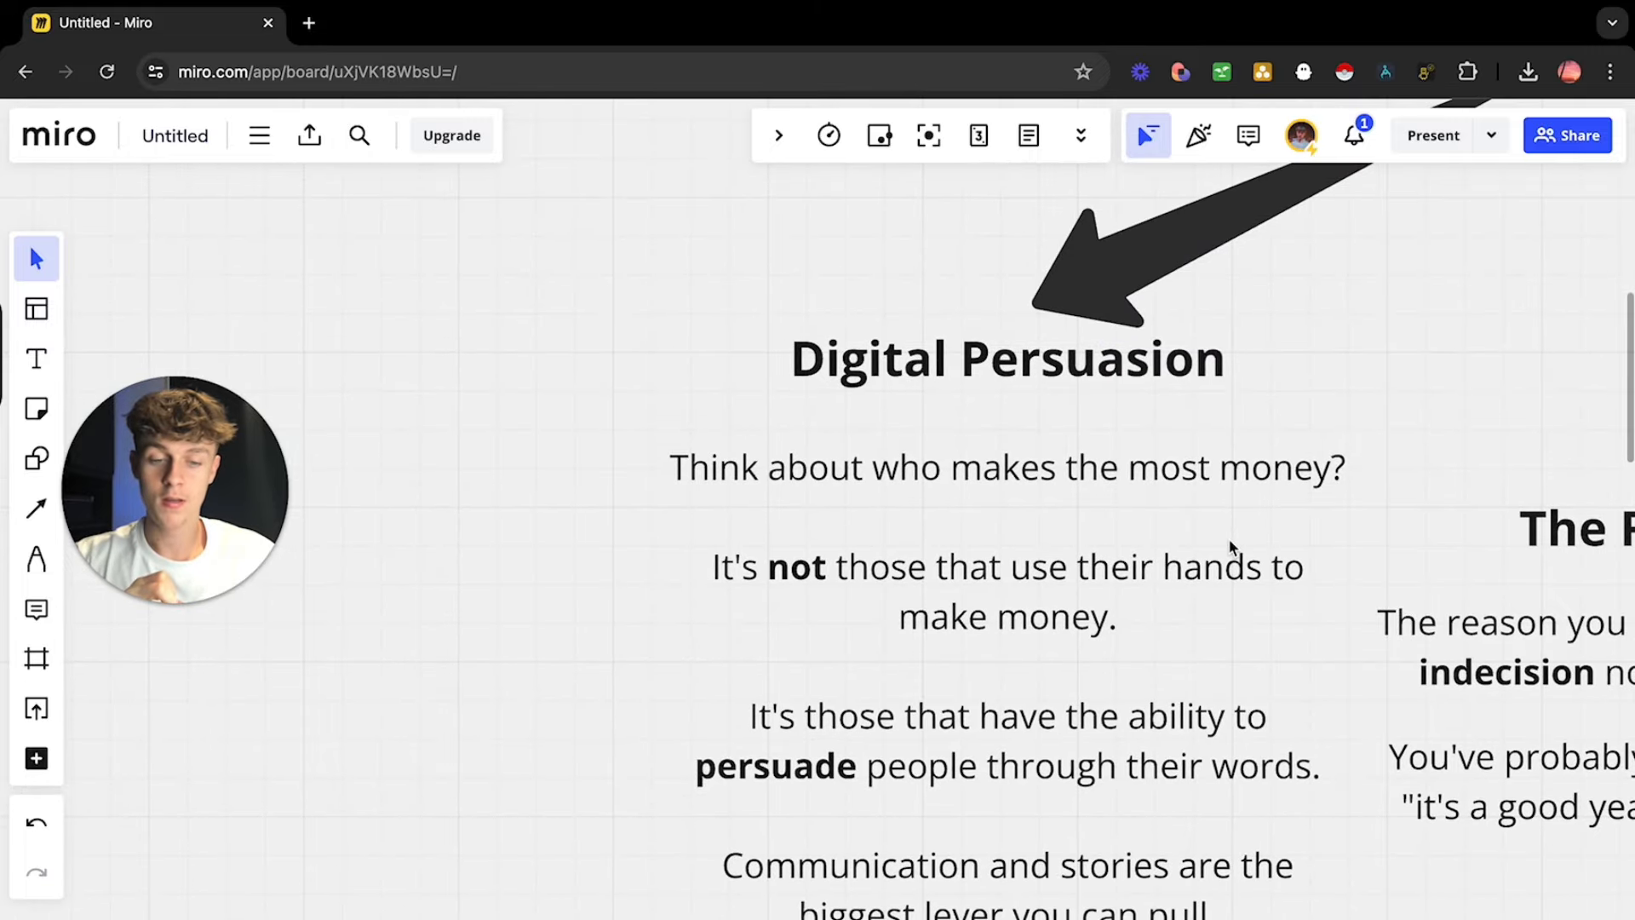
{"action": "left_click", "coordinate": [1006, 358]}
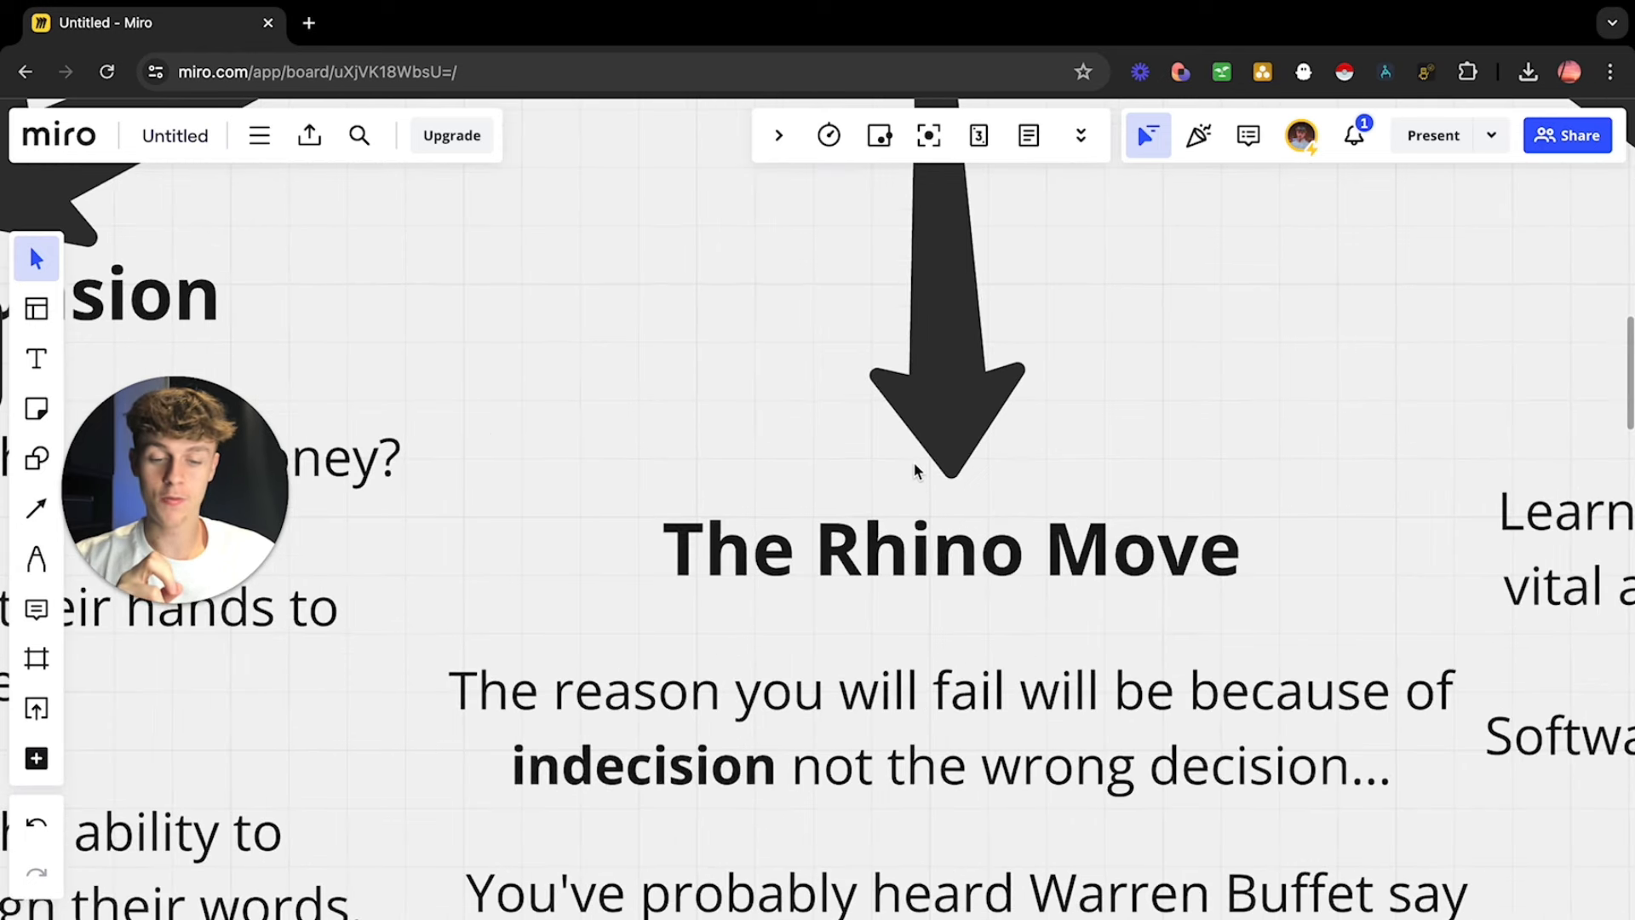
Step: Scroll to The Rhino Move and select the 'reason you will fail' indecision sentence
{"action": "scroll", "scroll_direction": "down", "scroll_amount": 3}
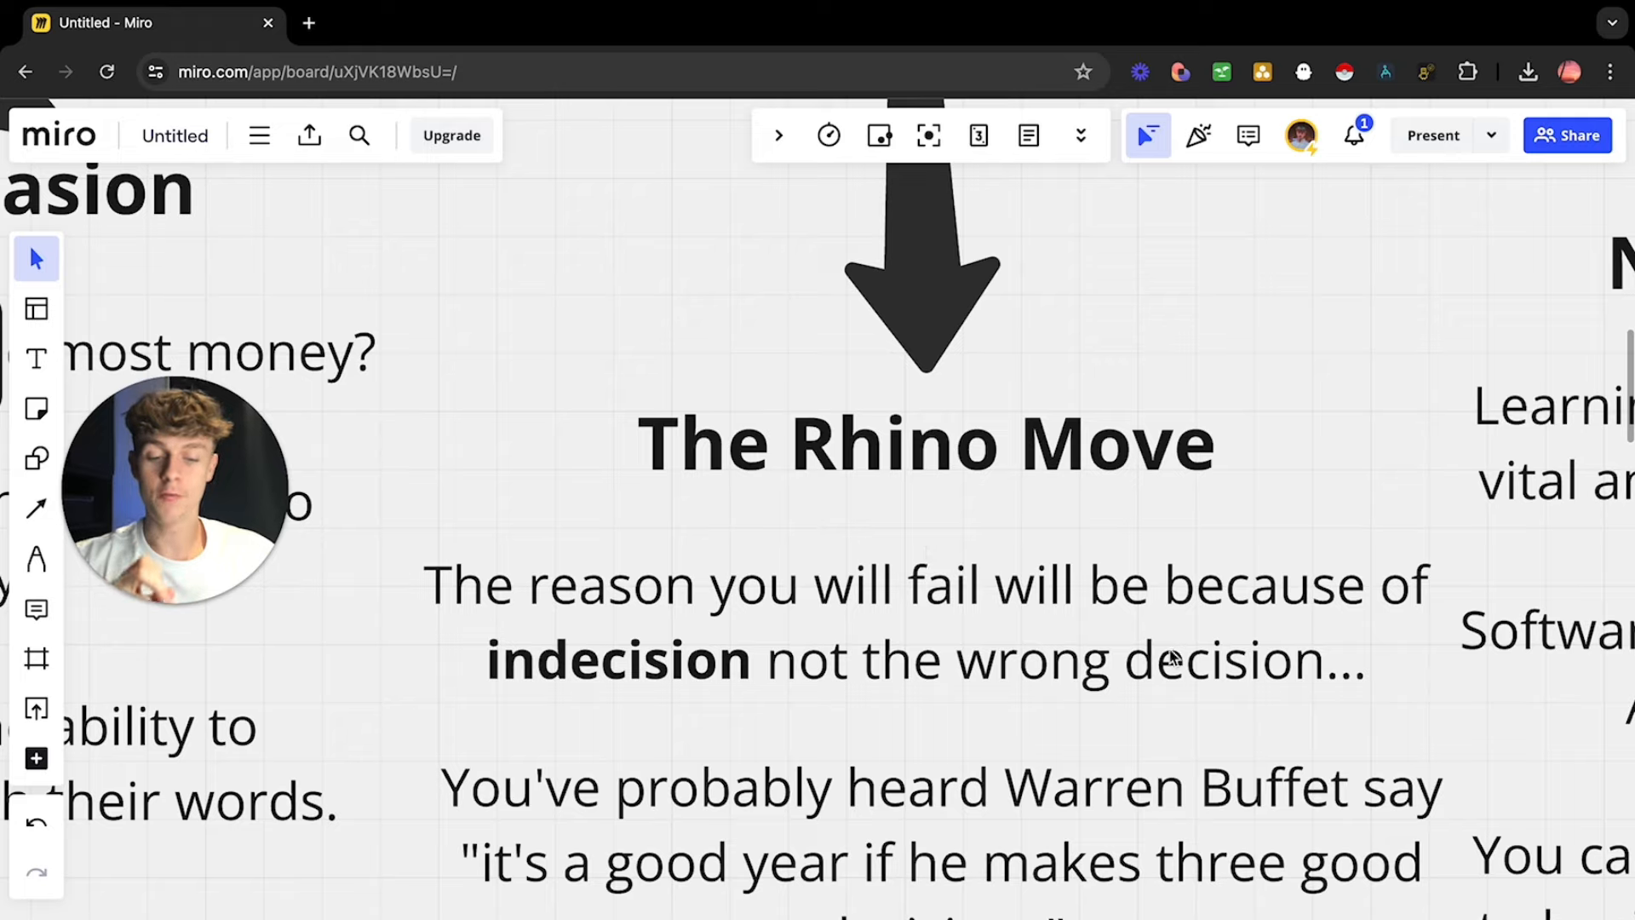
{"action": "mouse_move", "coordinate": [397, 664]}
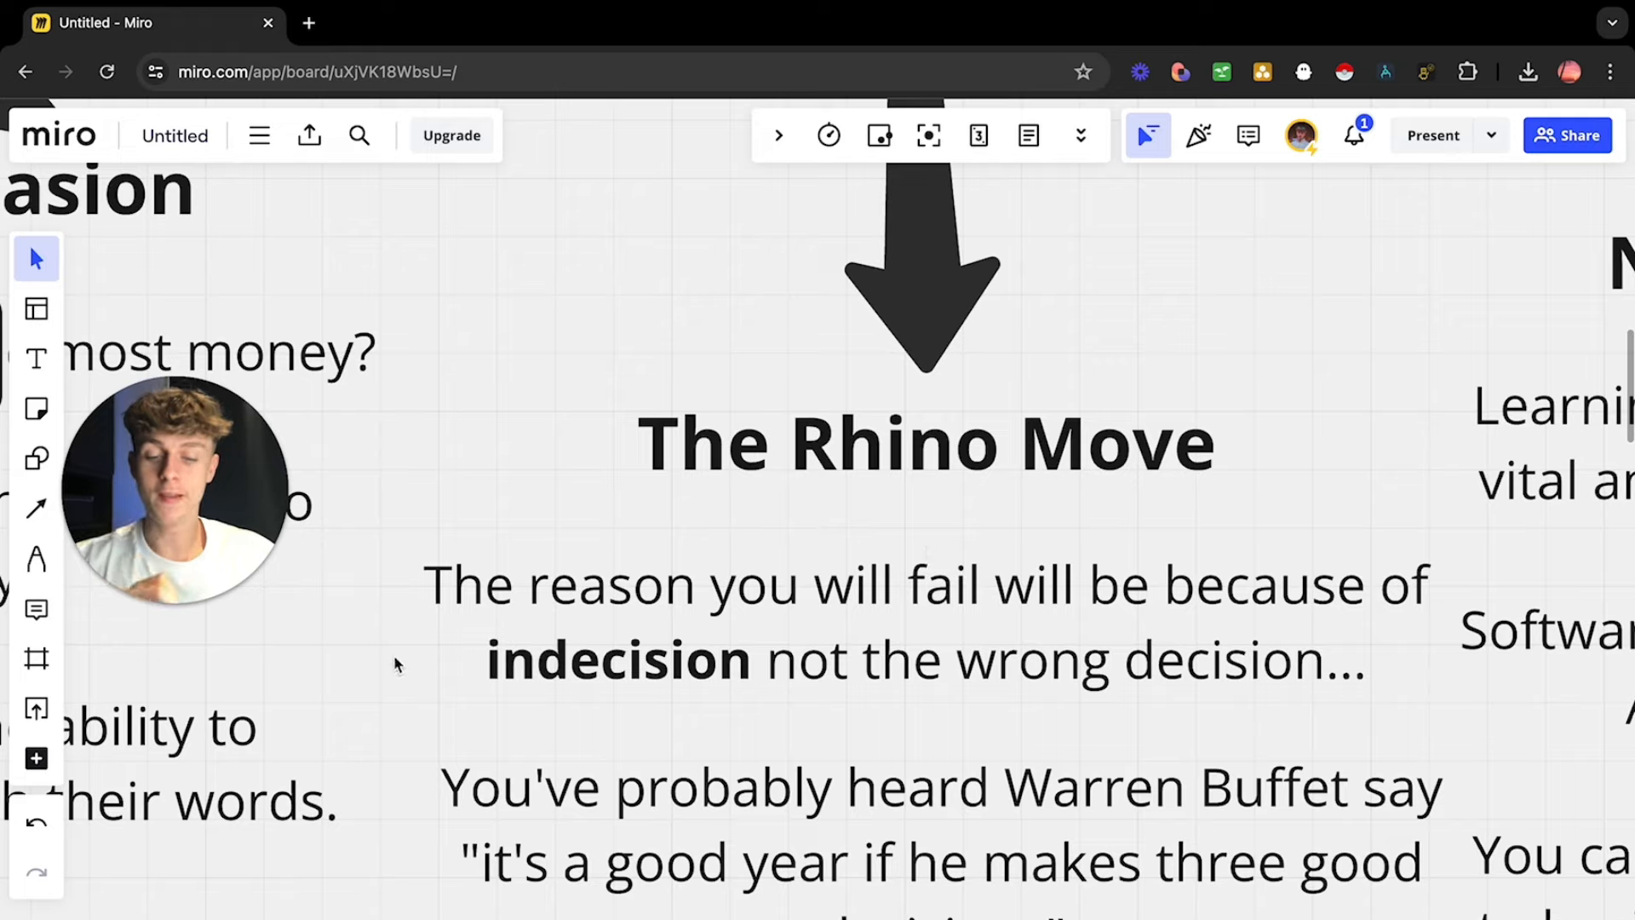
{"action": "double_click", "coordinate": [618, 659]}
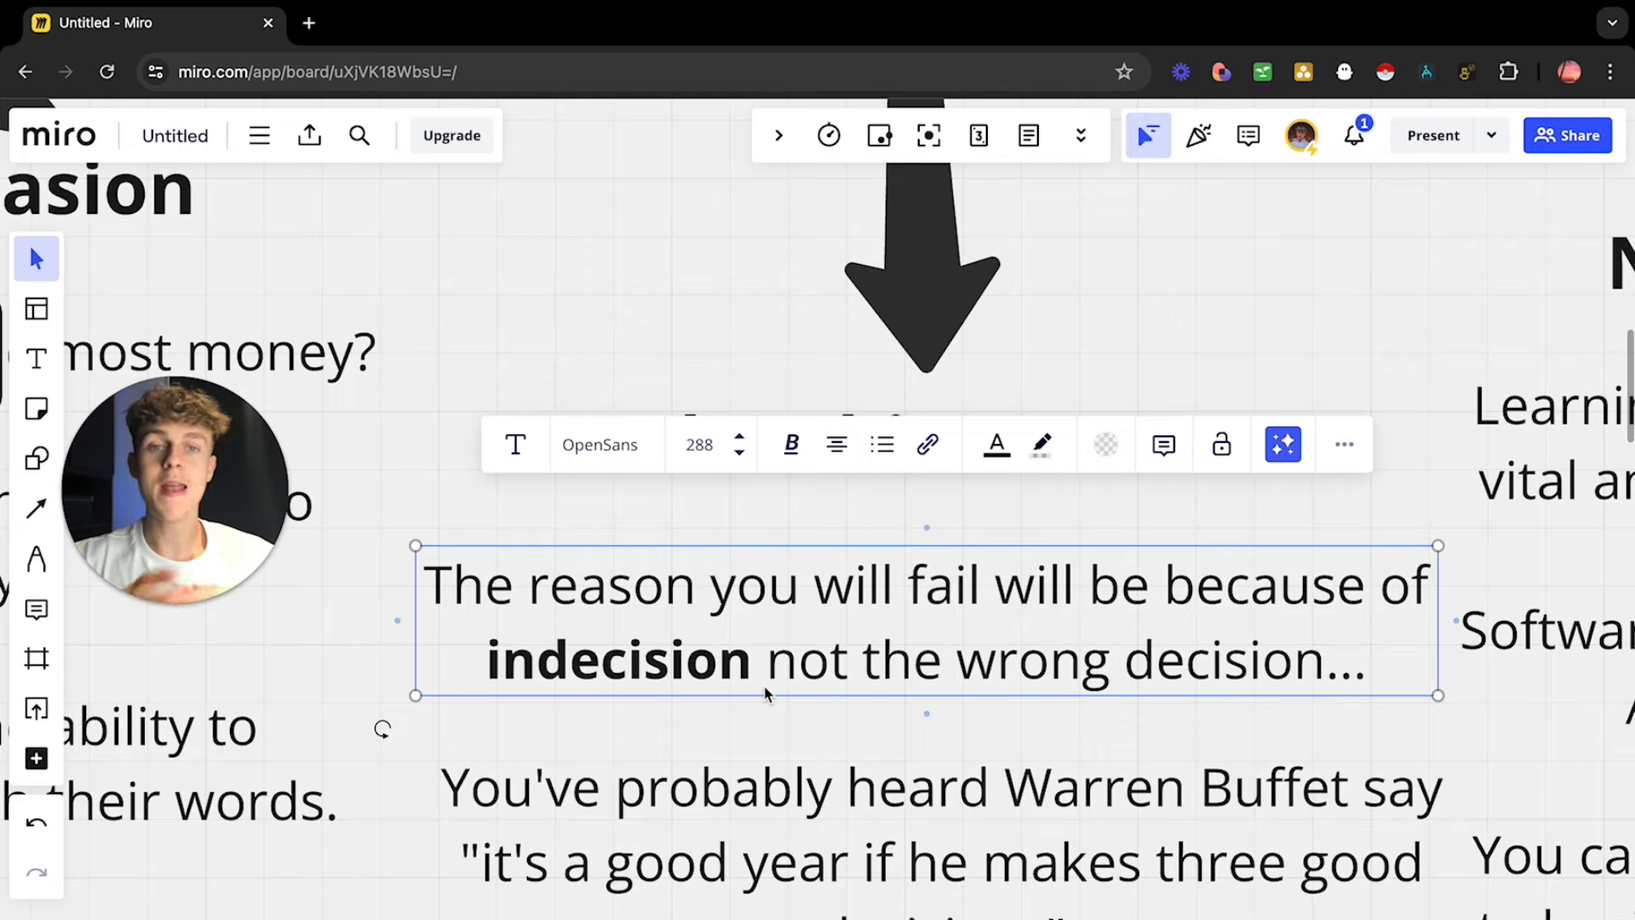
Step: Scroll down to the Warren Buffett quote and the 'you aren't Warren' line
{"action": "scroll", "scroll_direction": "down", "scroll_amount": 3}
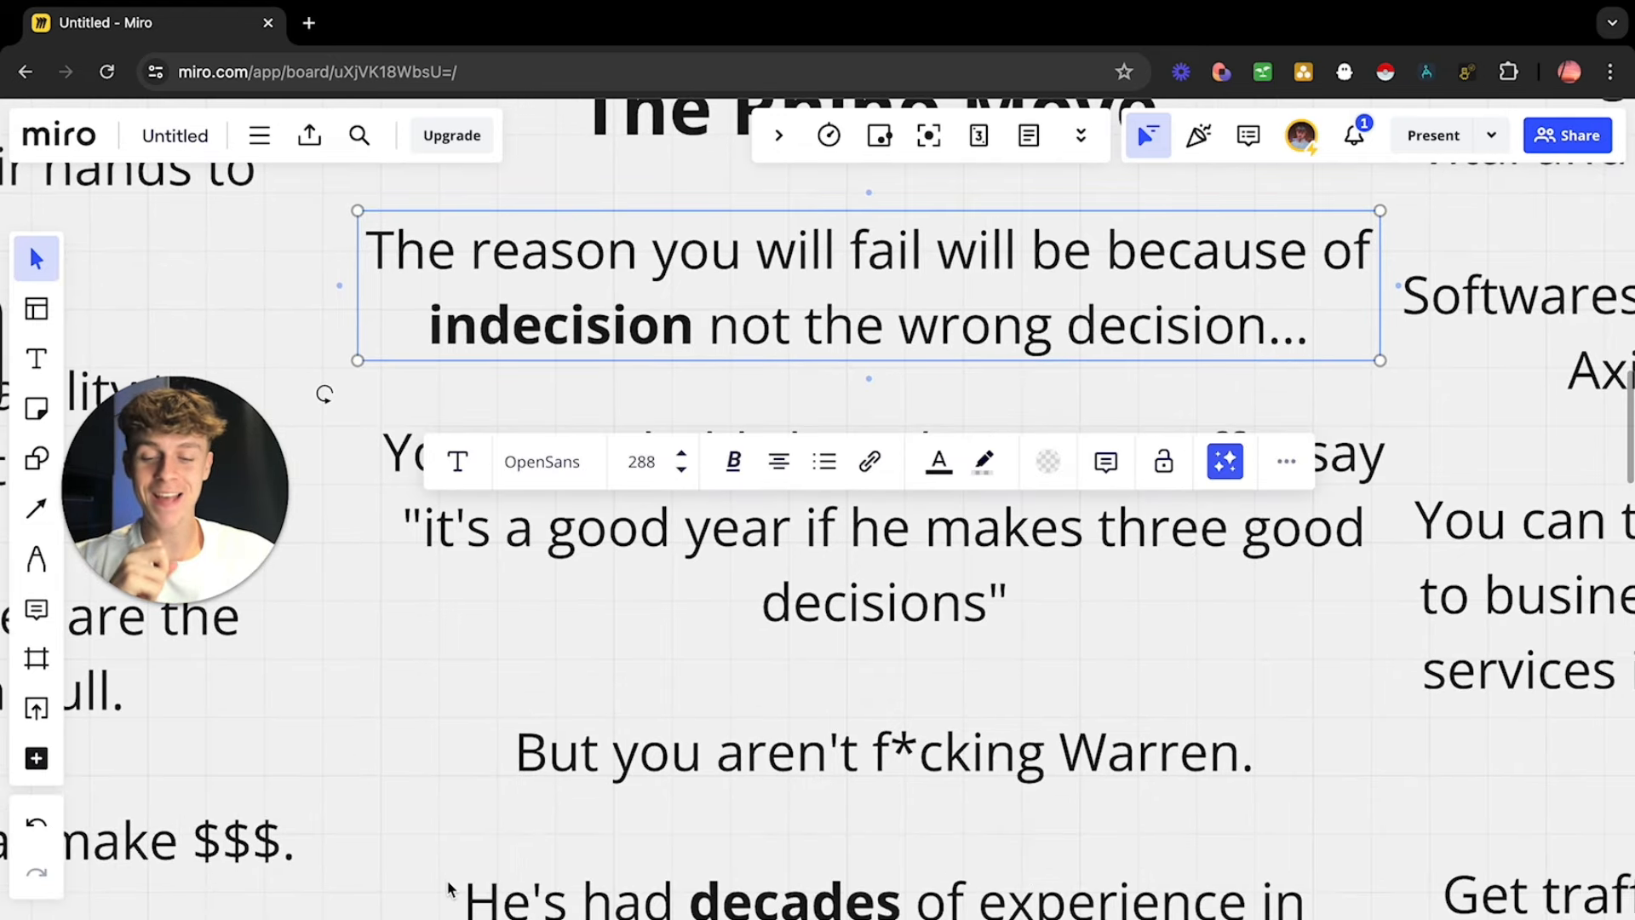
{"action": "scroll", "scroll_direction": "down", "scroll_amount": 3}
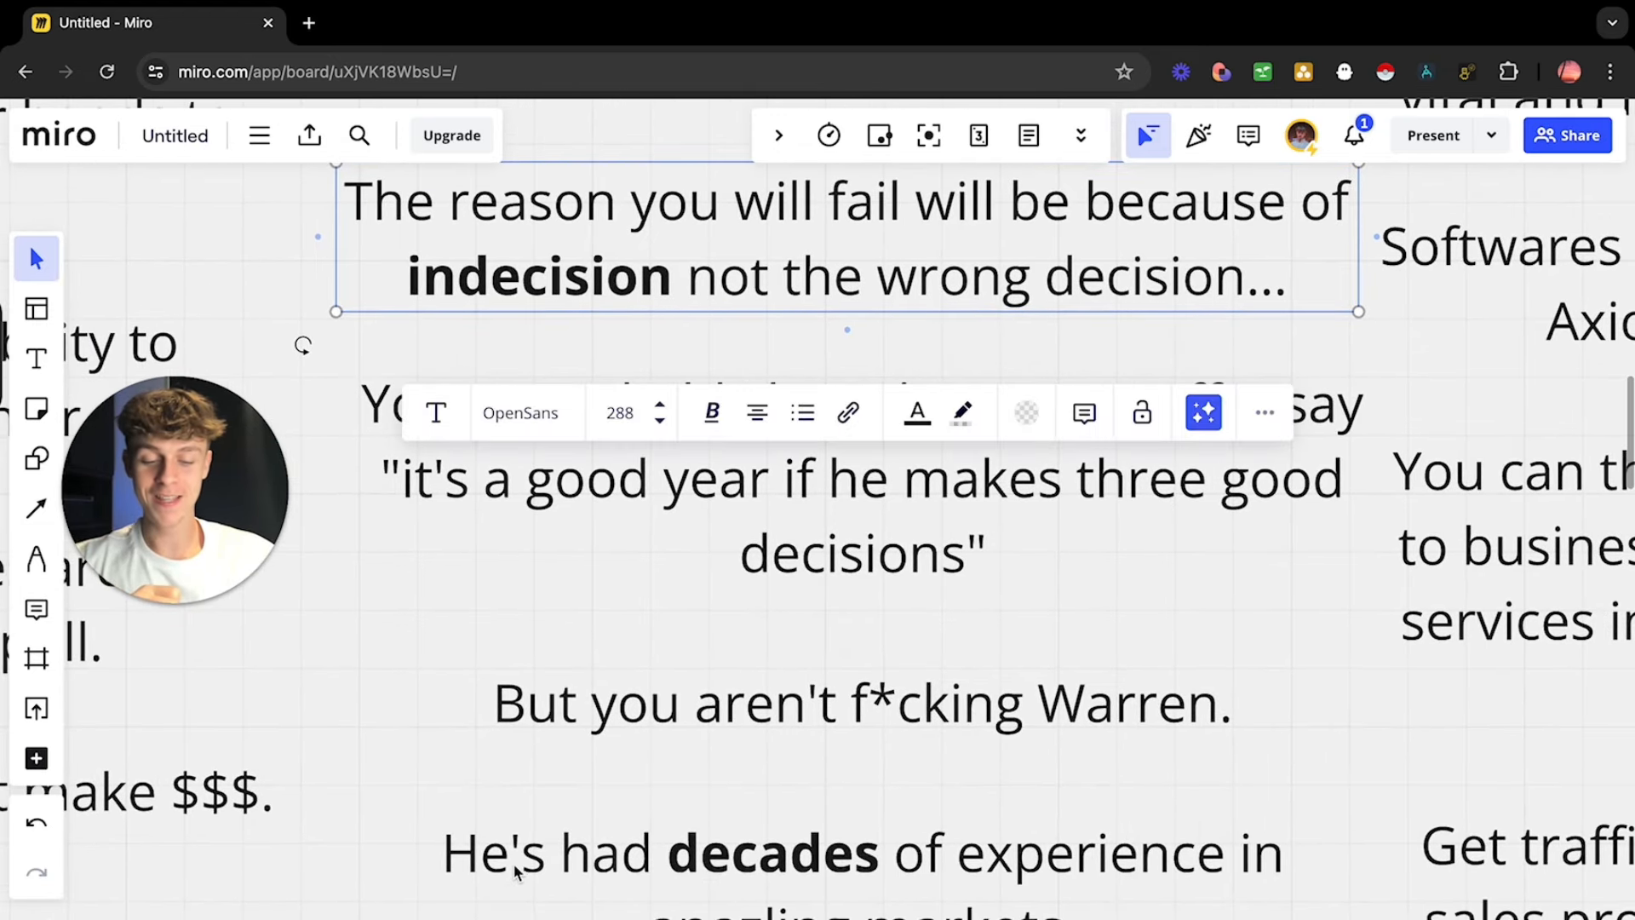
{"action": "mouse_move", "coordinate": [850, 884]}
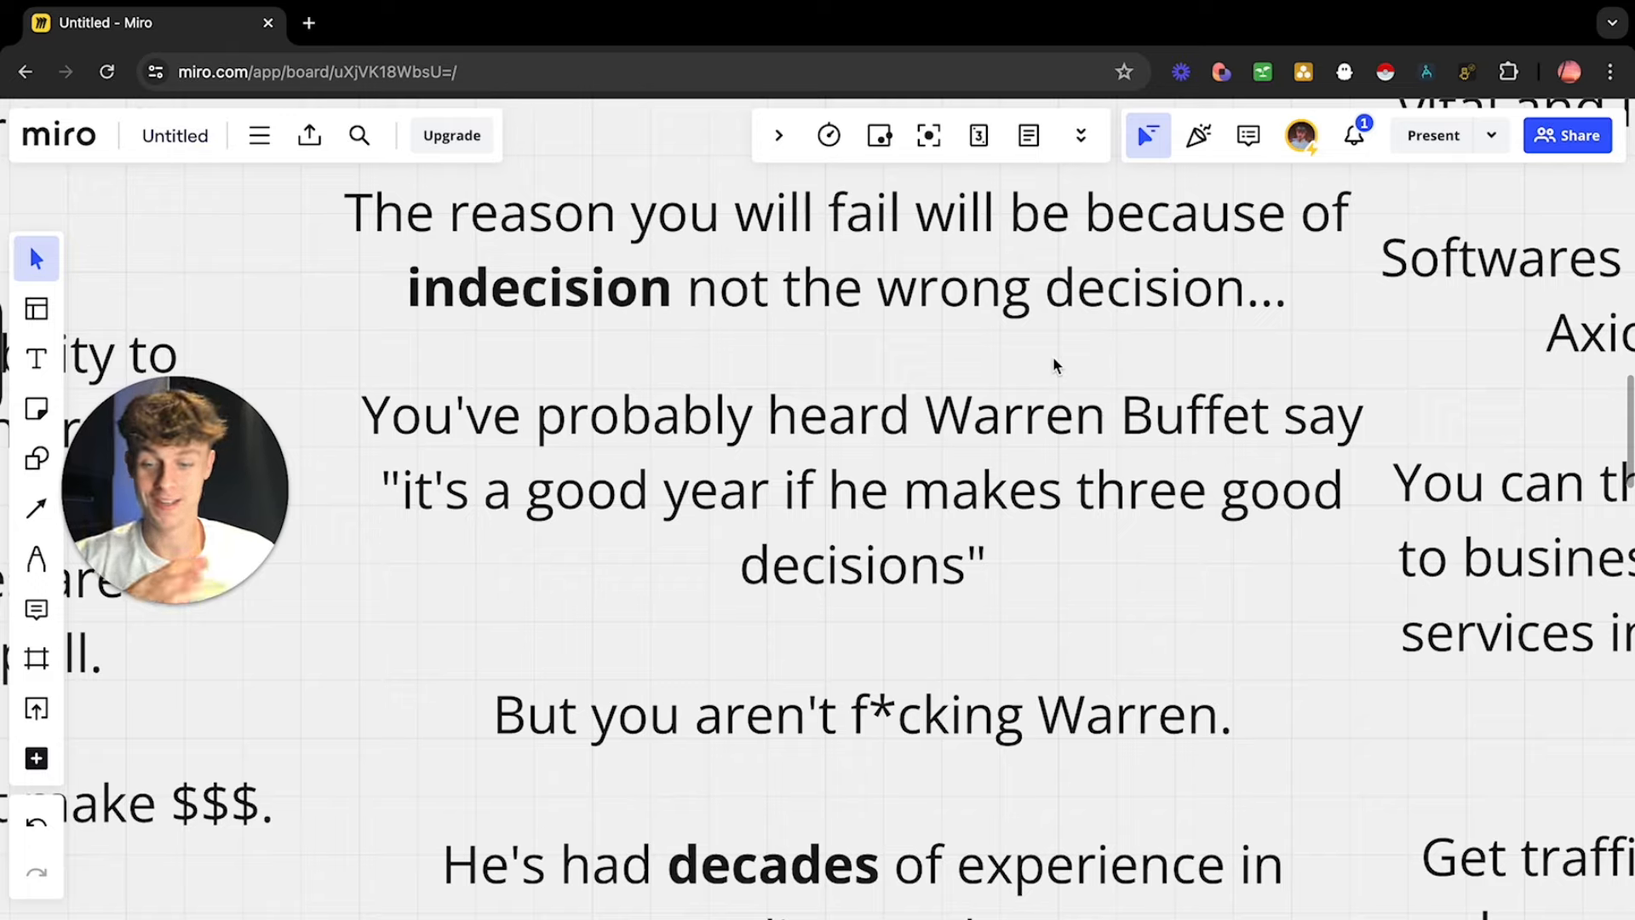
Step: Scroll to the lines about experience and seeing the world like millionaires
{"action": "scroll", "scroll_direction": "down", "scroll_amount": 3}
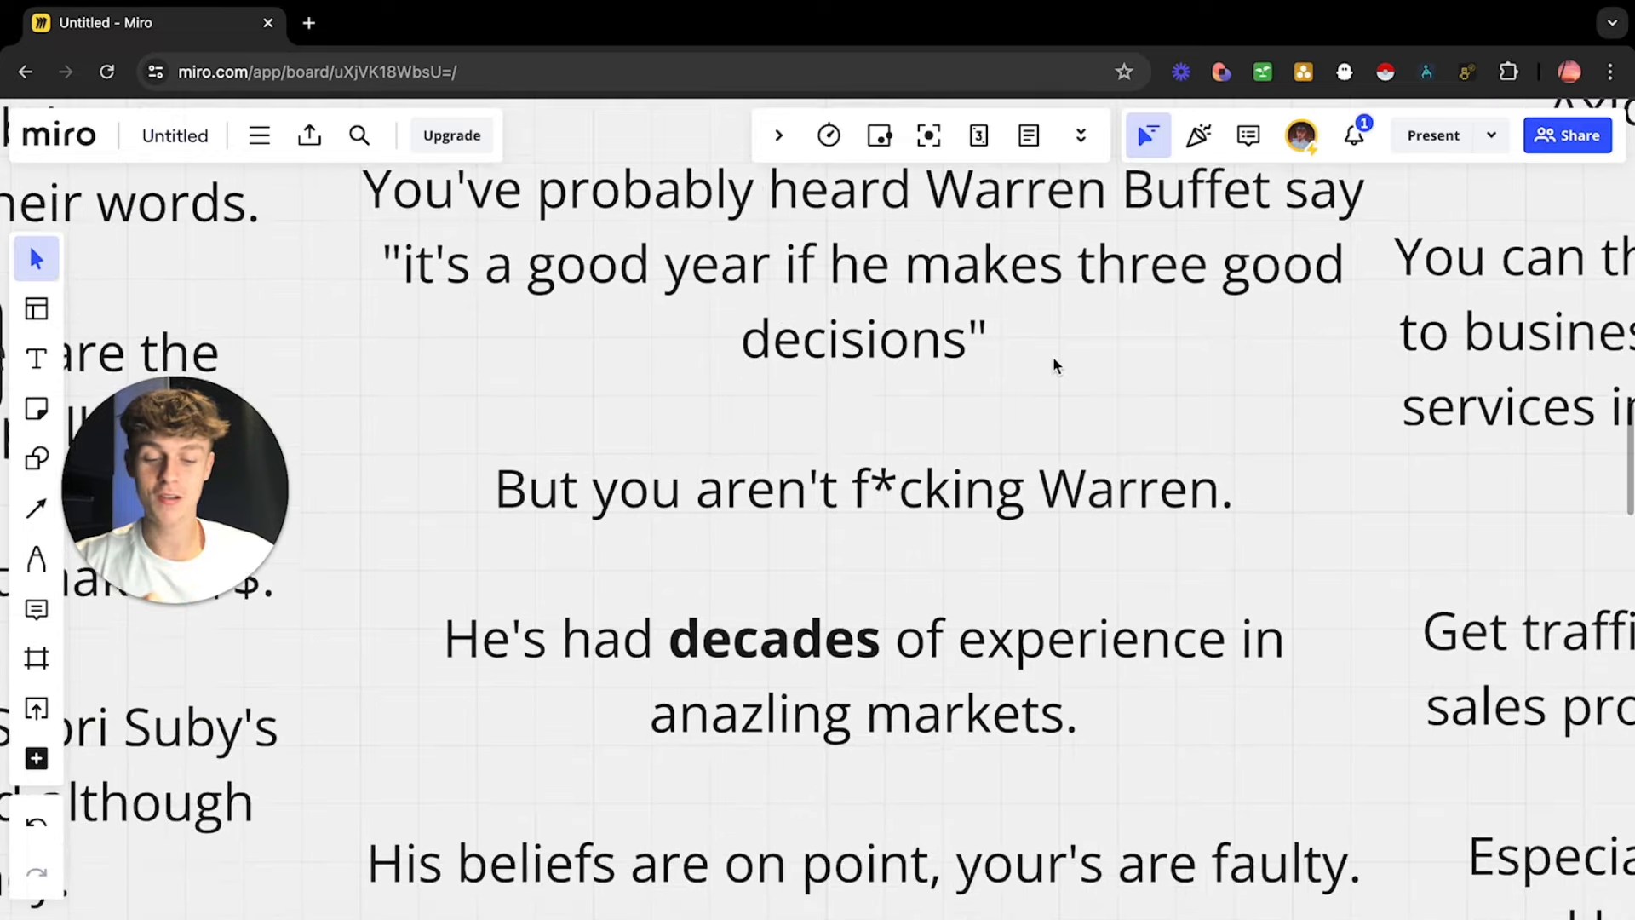
{"action": "scroll", "scroll_direction": "down", "scroll_amount": 3}
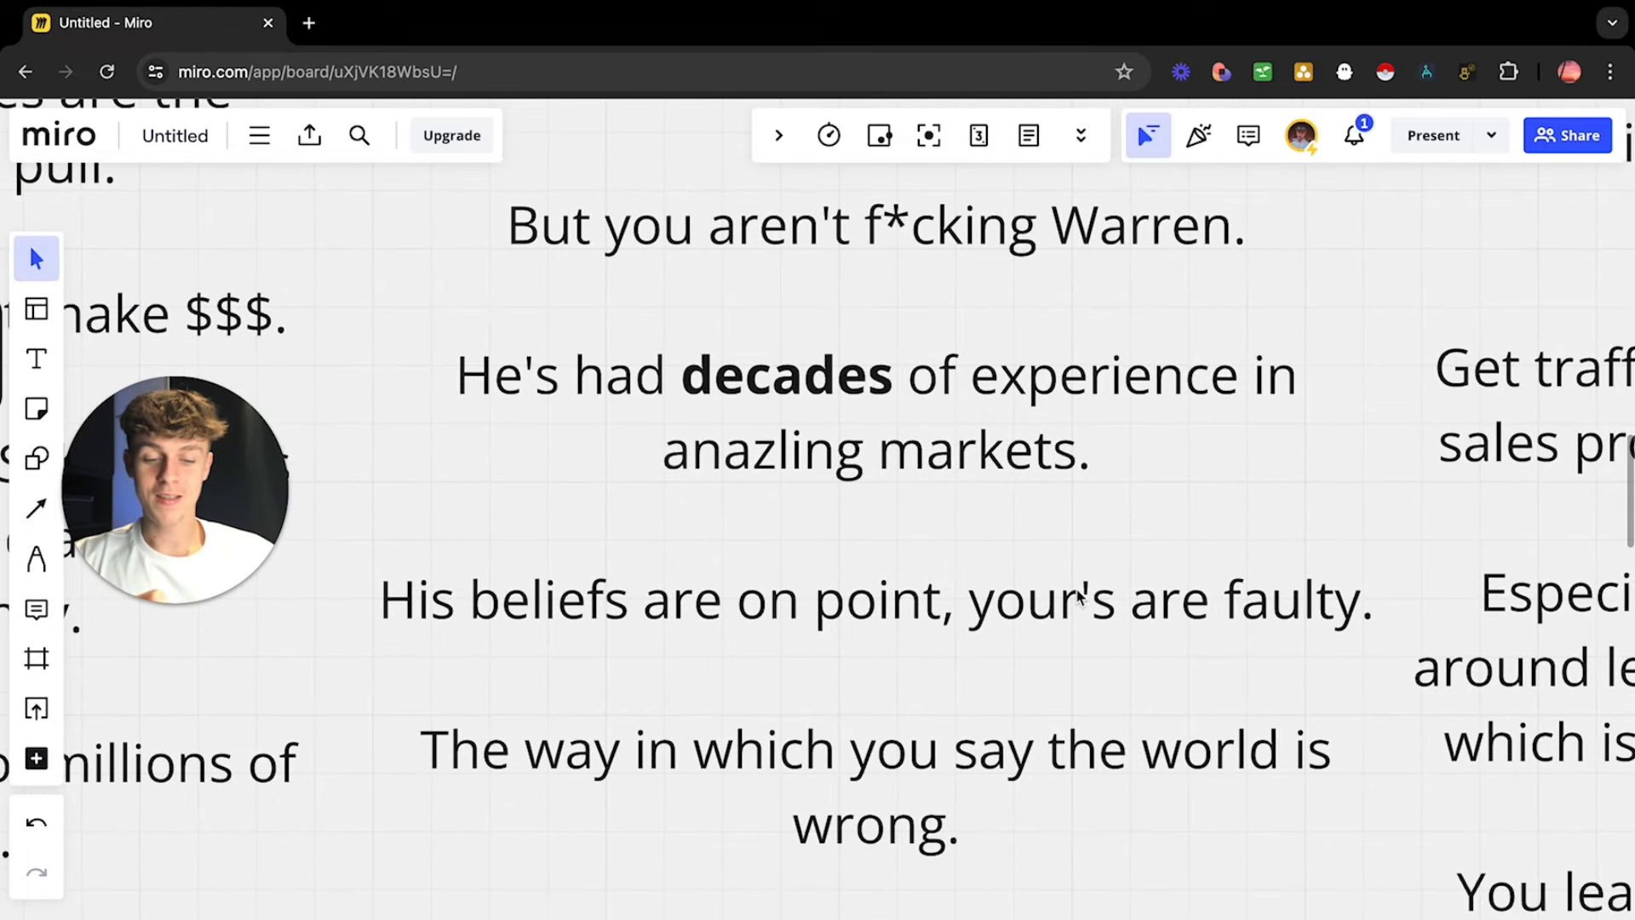
{"action": "scroll", "scroll_direction": "down", "scroll_amount": 3}
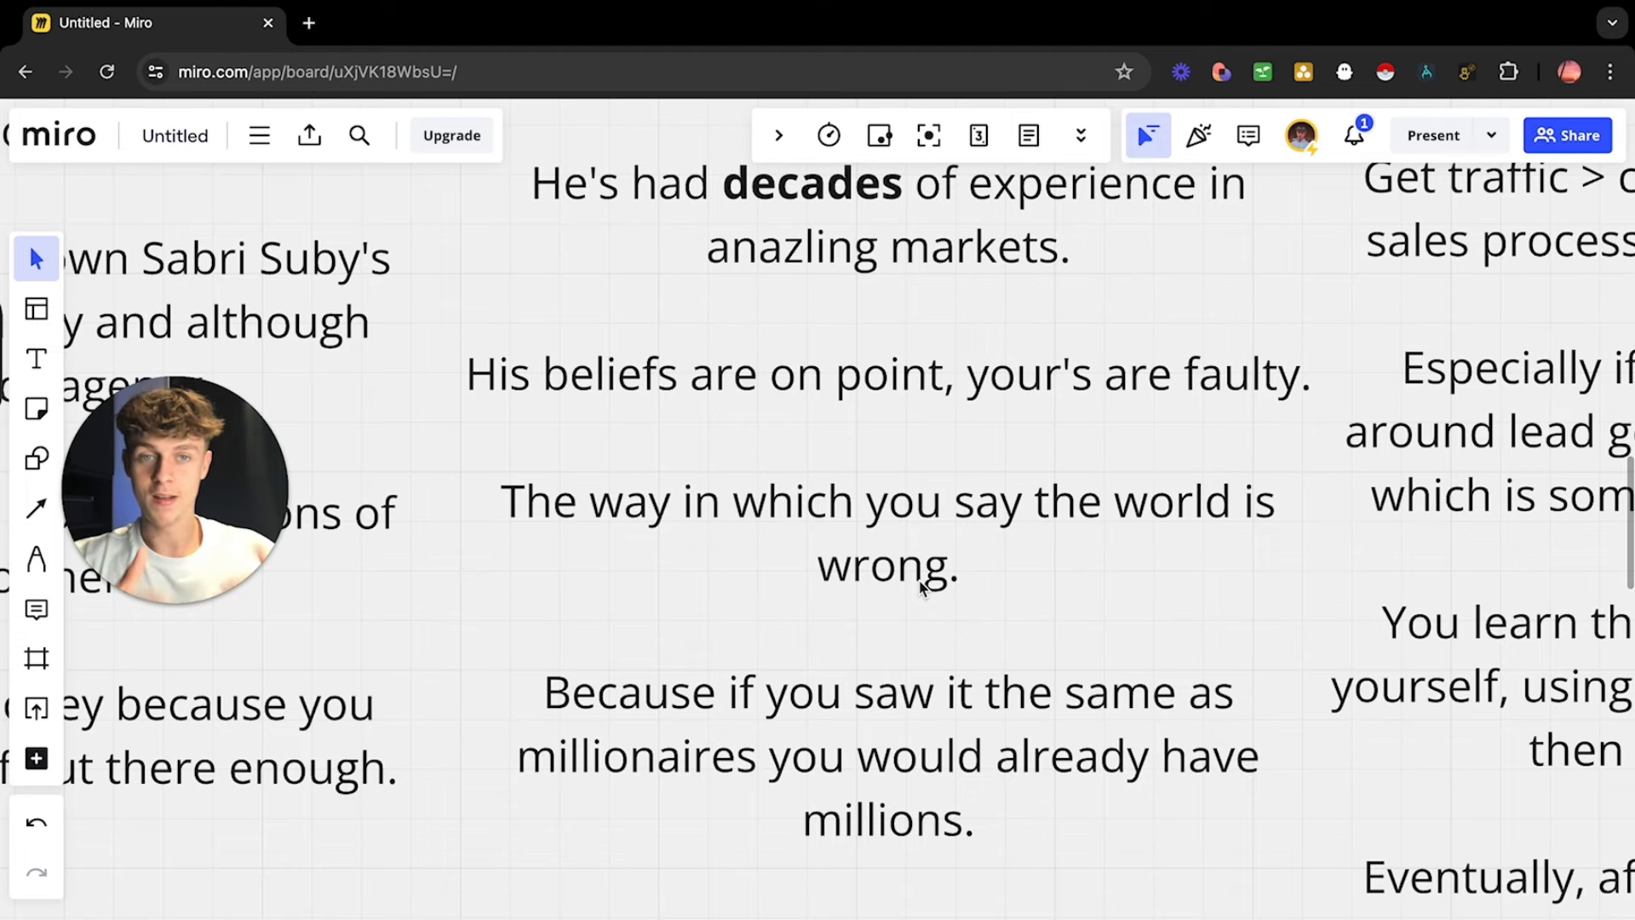
Step: Scroll to the No Code Warriors heading about Make.com, GHL and Manychat
{"action": "scroll", "scroll_direction": "down", "scroll_amount": 3}
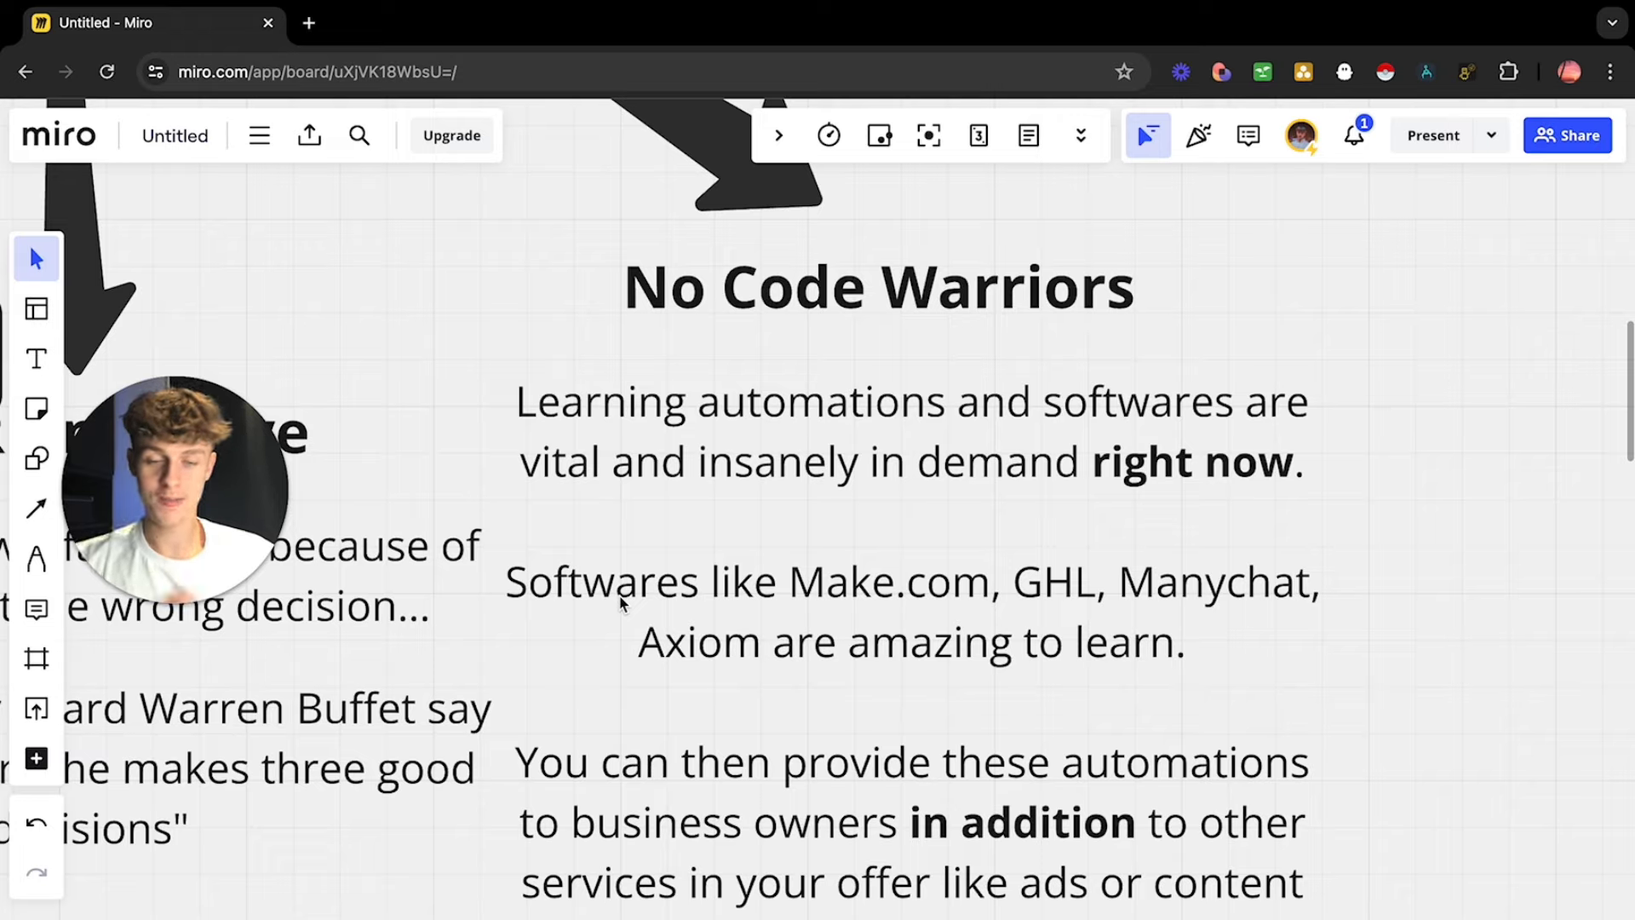
{"action": "mouse_move", "coordinate": [850, 547]}
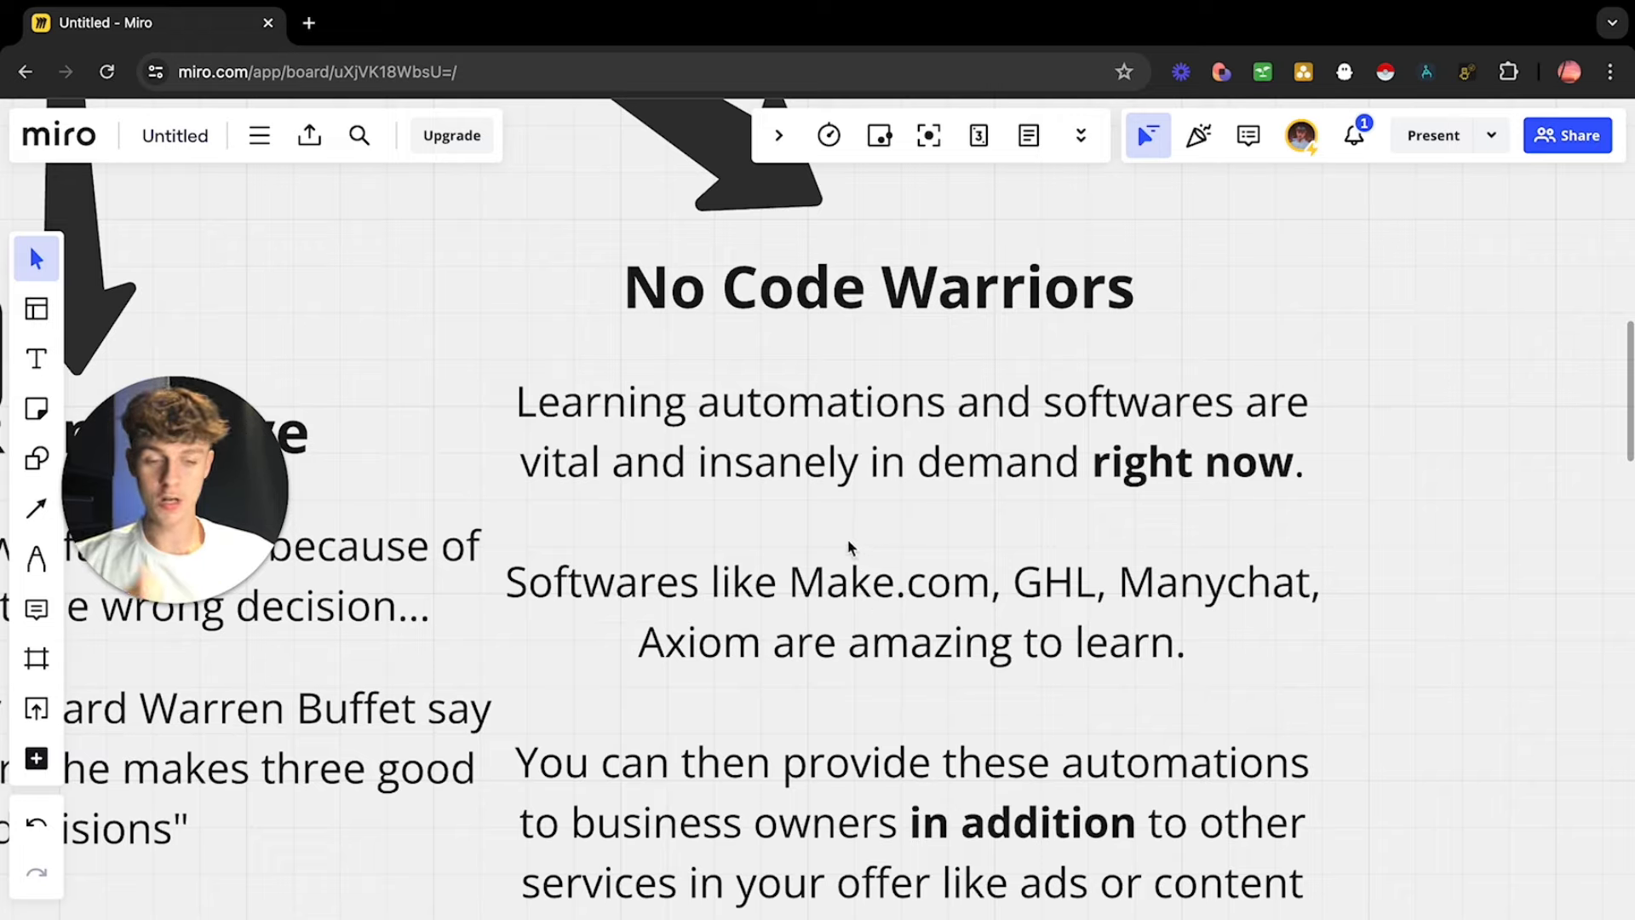
{"action": "mouse_move", "coordinate": [1165, 552]}
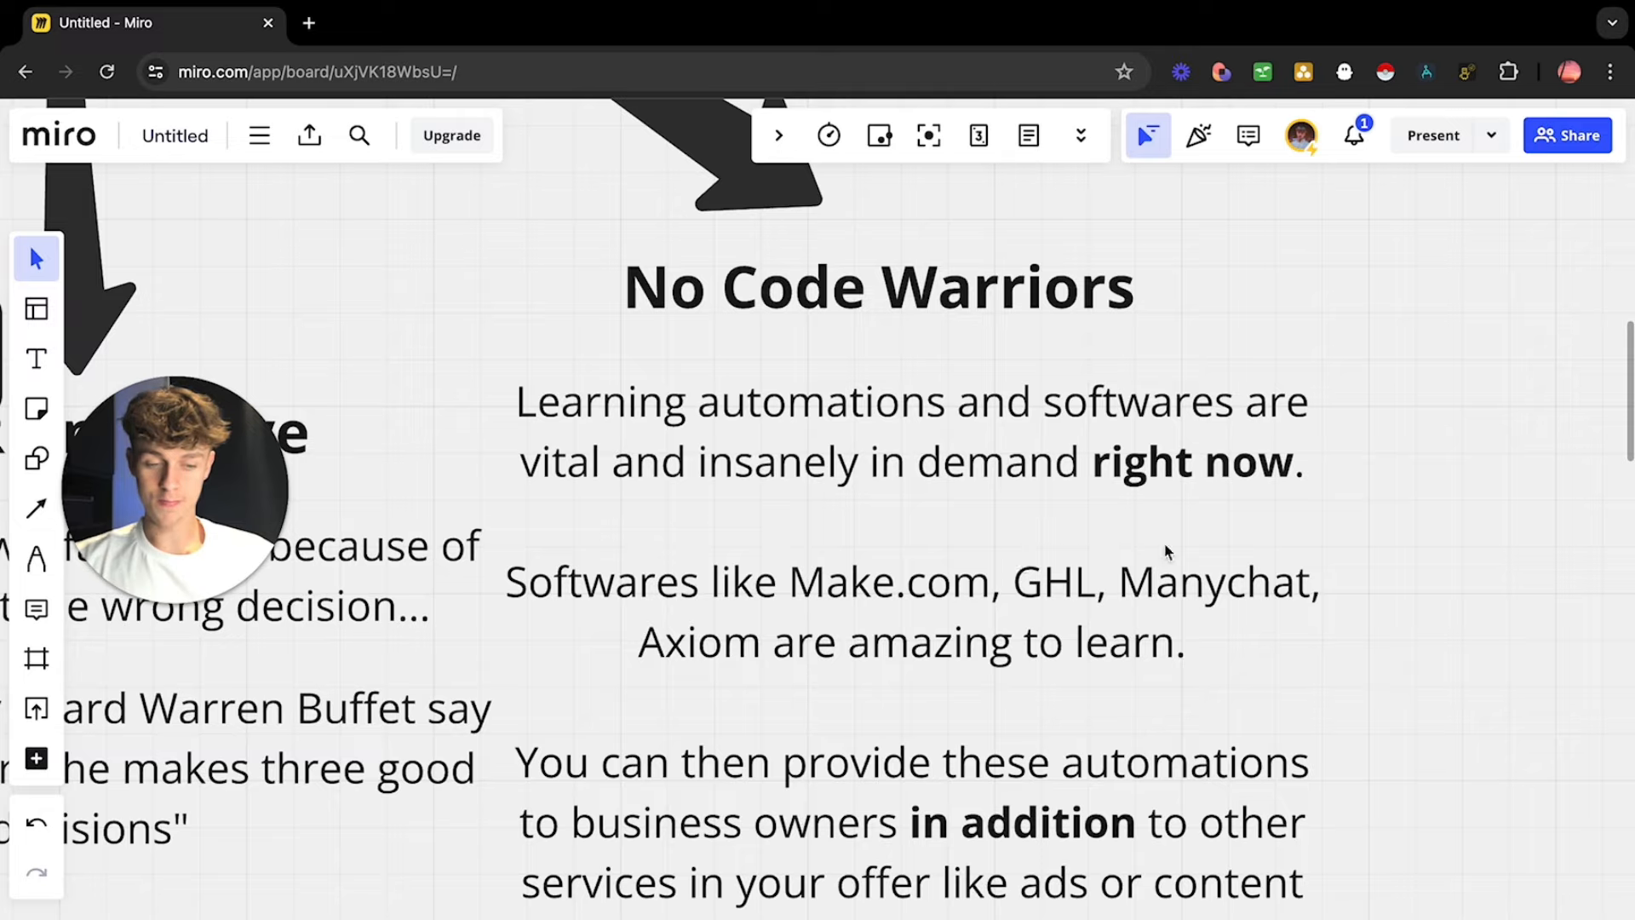
{"action": "mouse_move", "coordinate": [961, 654]}
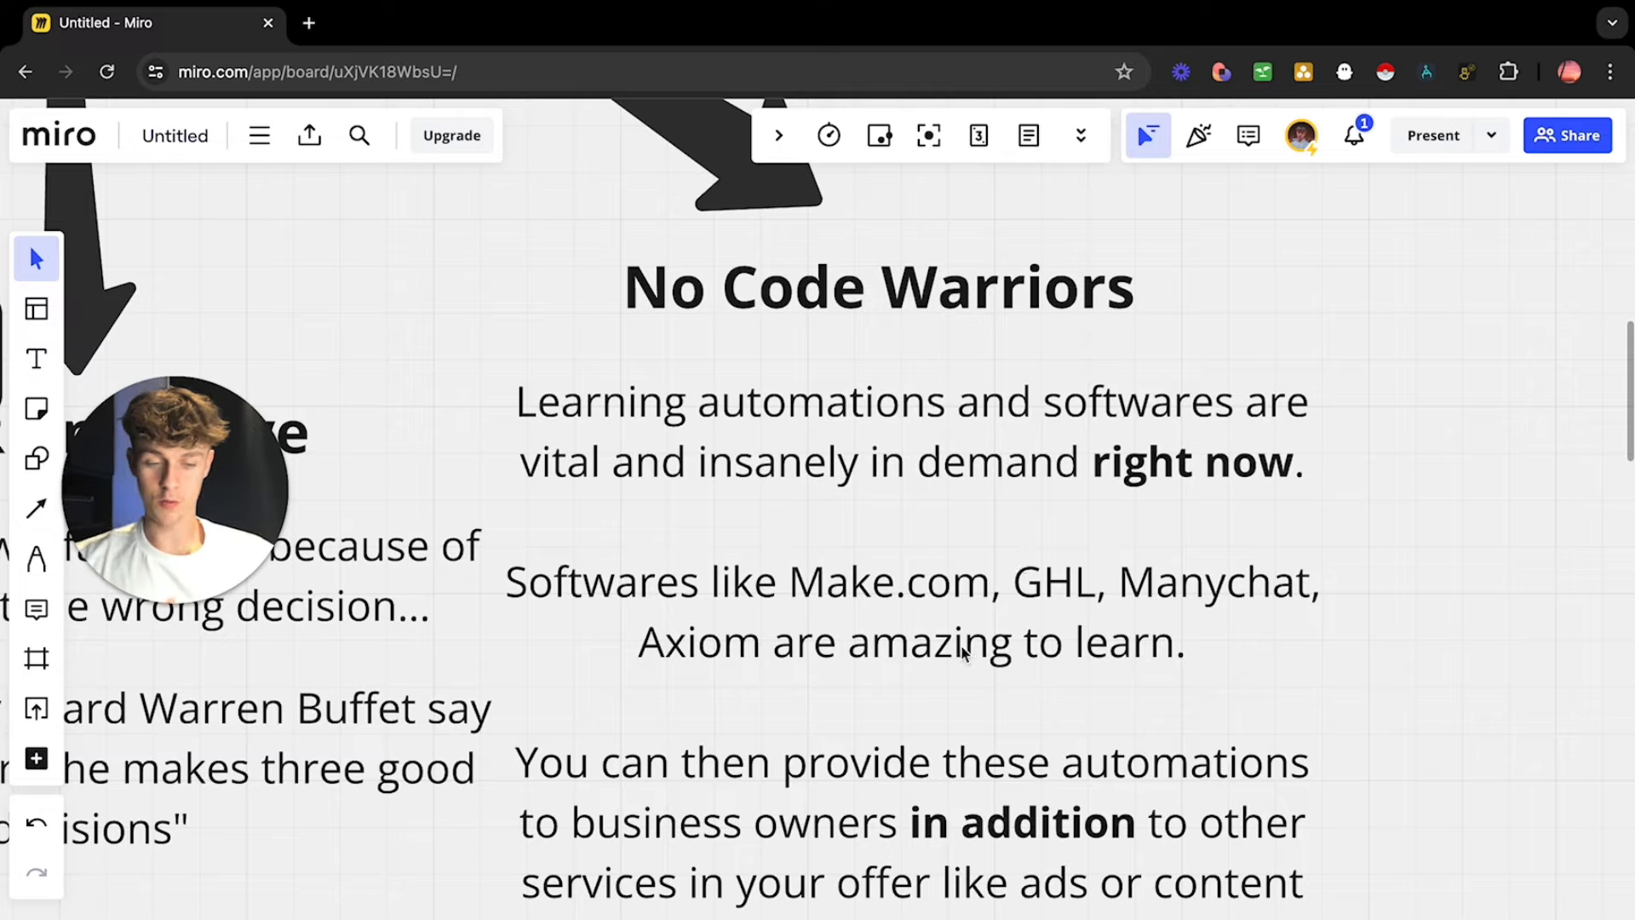
{"action": "mouse_move", "coordinate": [1233, 648]}
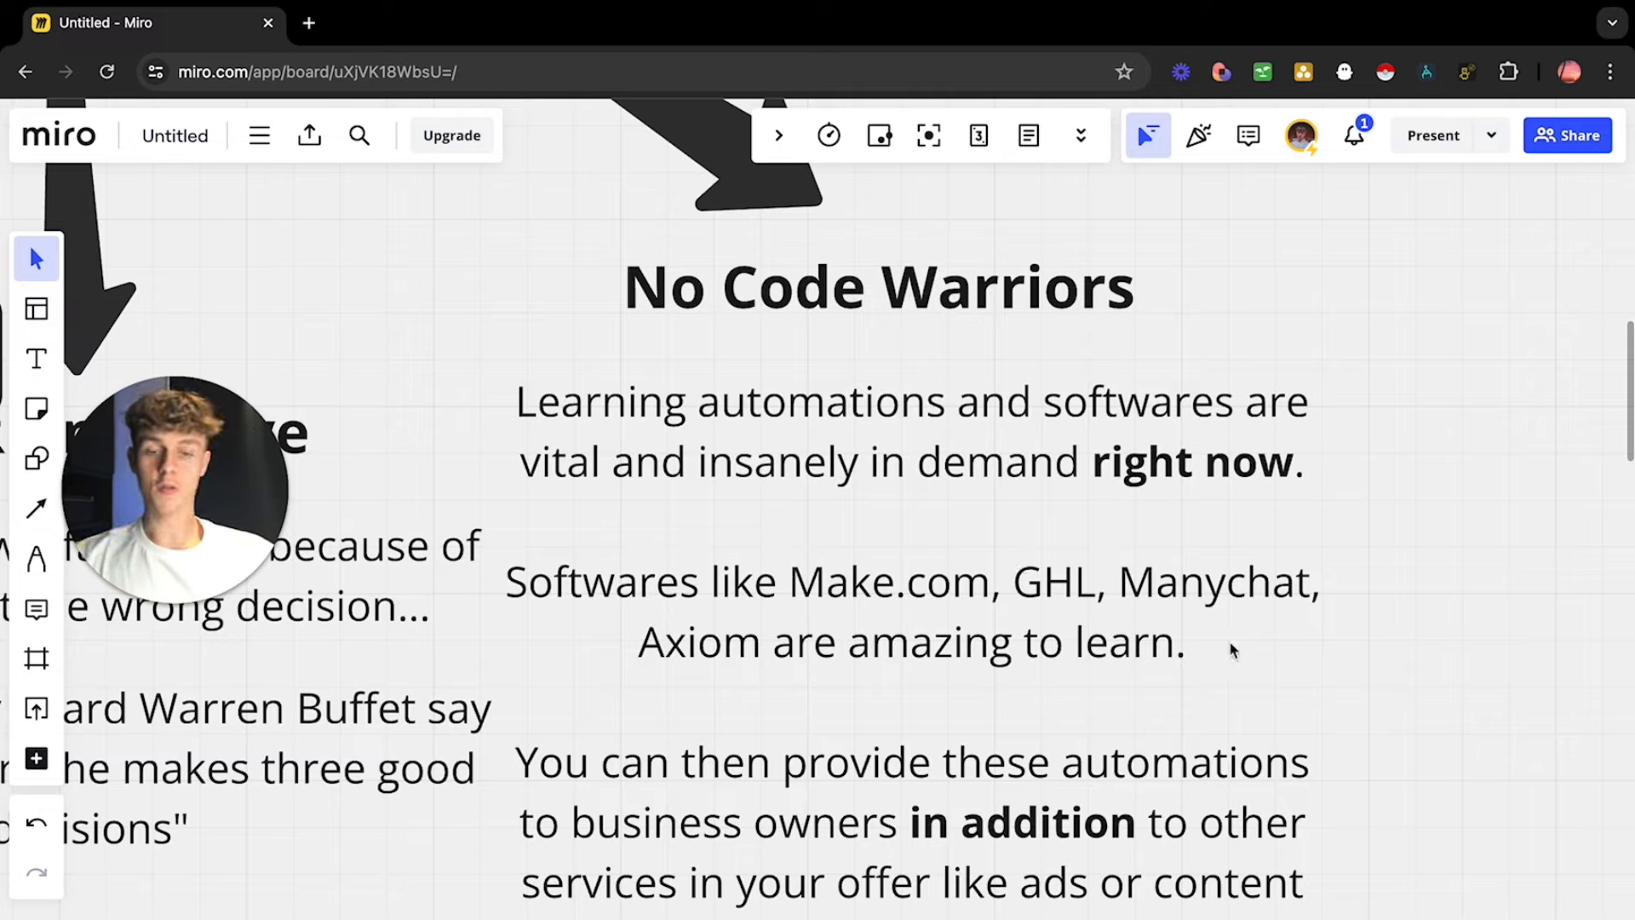
{"action": "scroll", "scroll_direction": "down", "scroll_amount": 3}
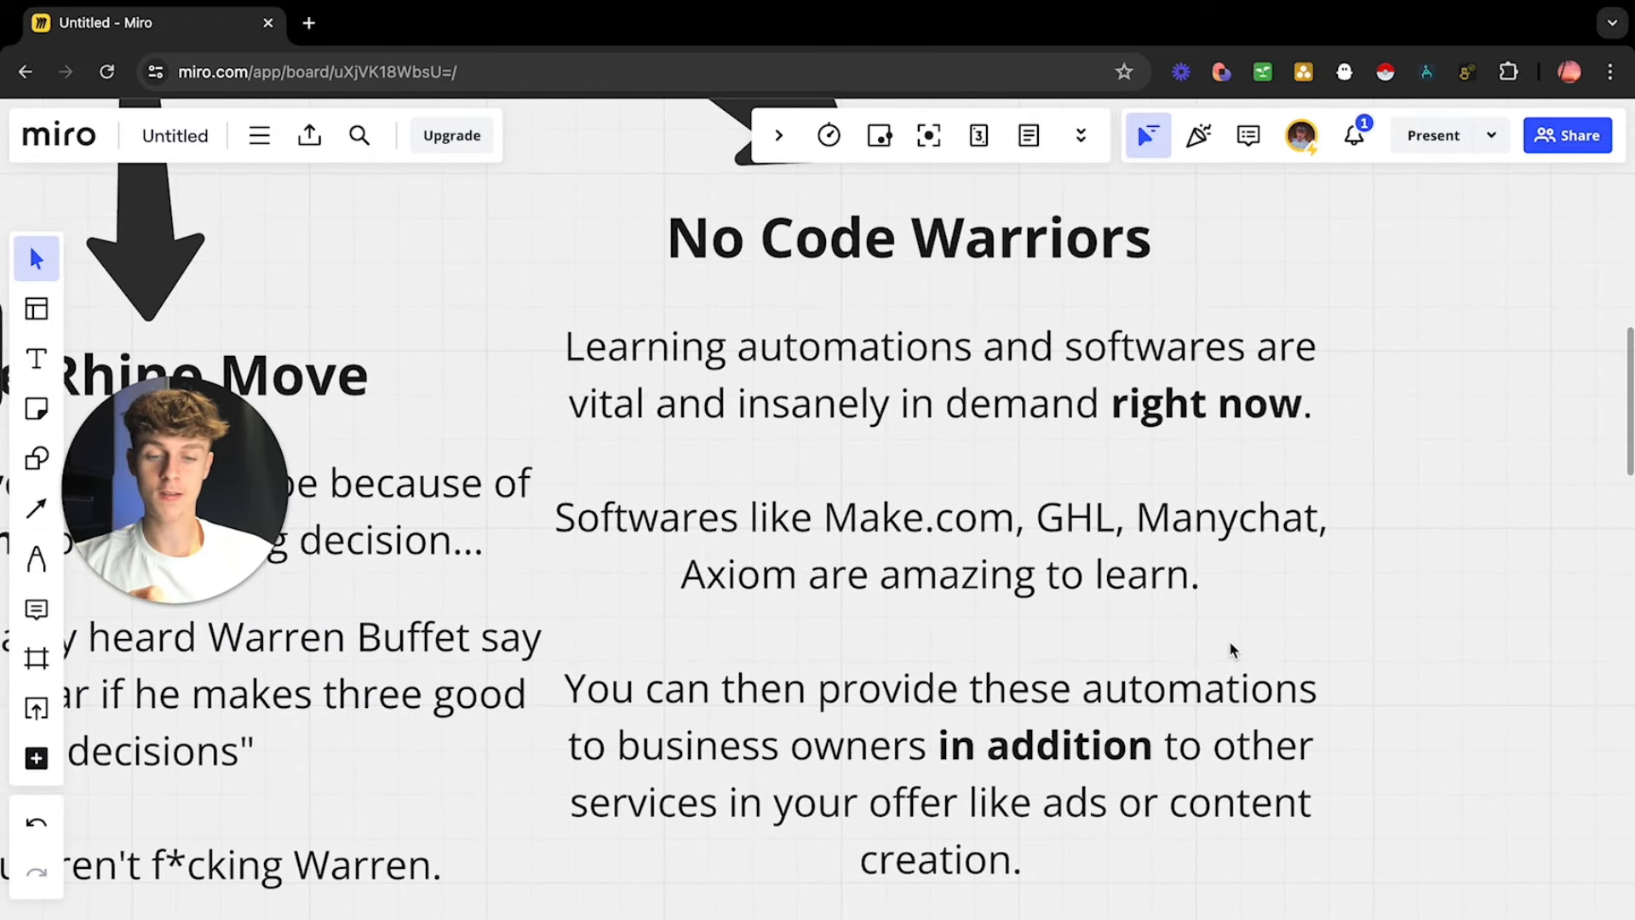
{"action": "scroll", "scroll_direction": "down", "scroll_amount": 3}
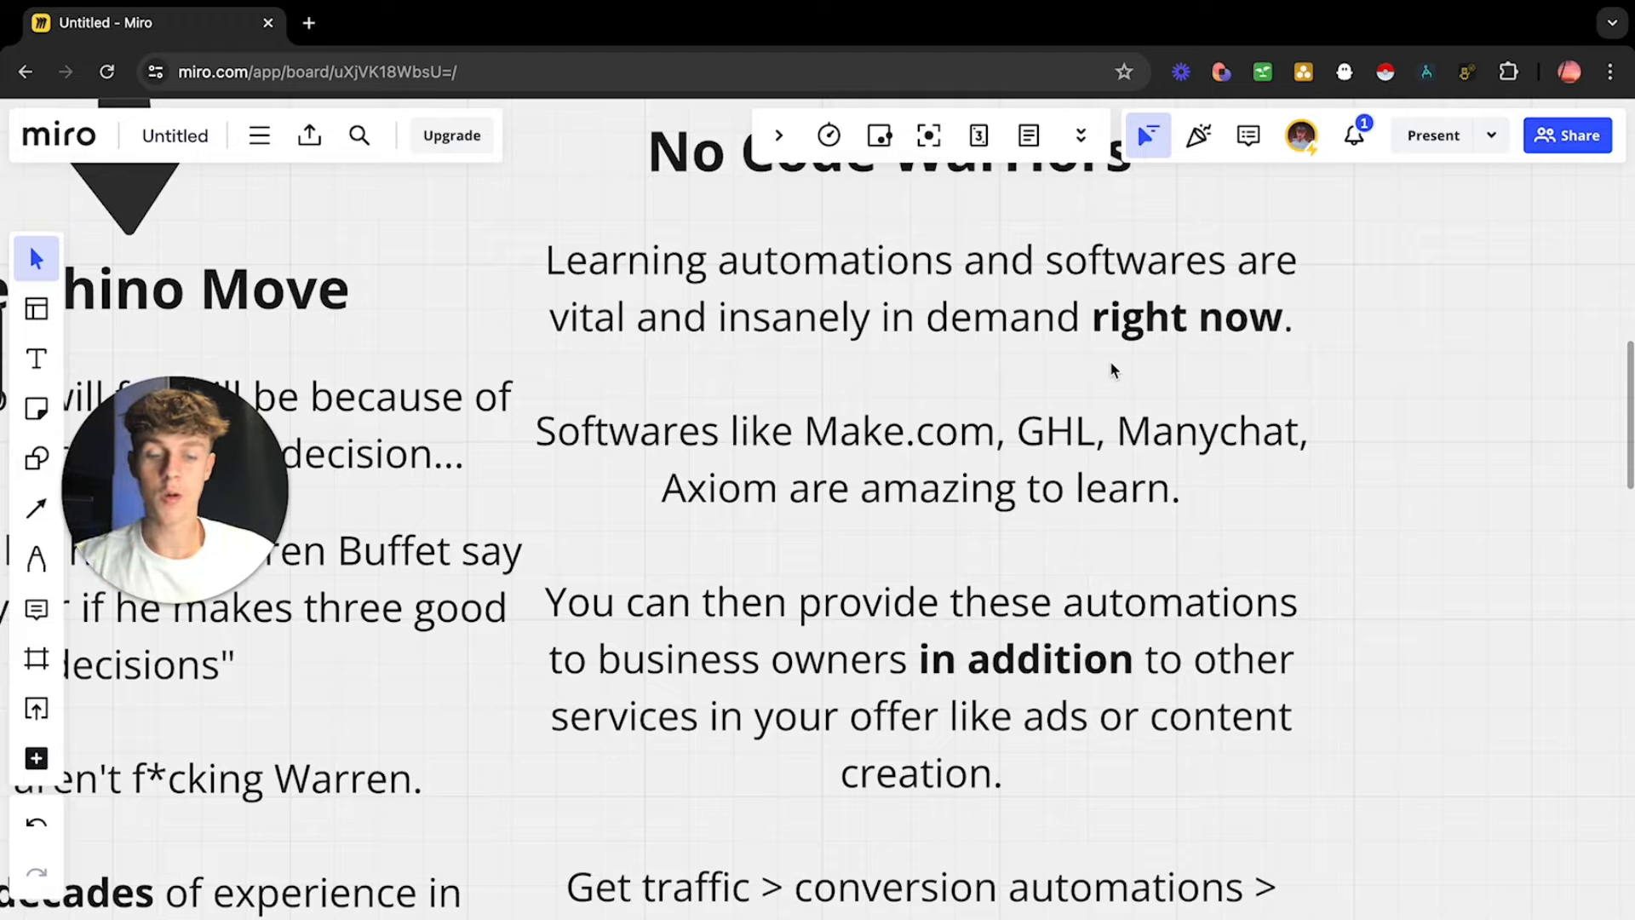
{"action": "mouse_move", "coordinate": [981, 585]}
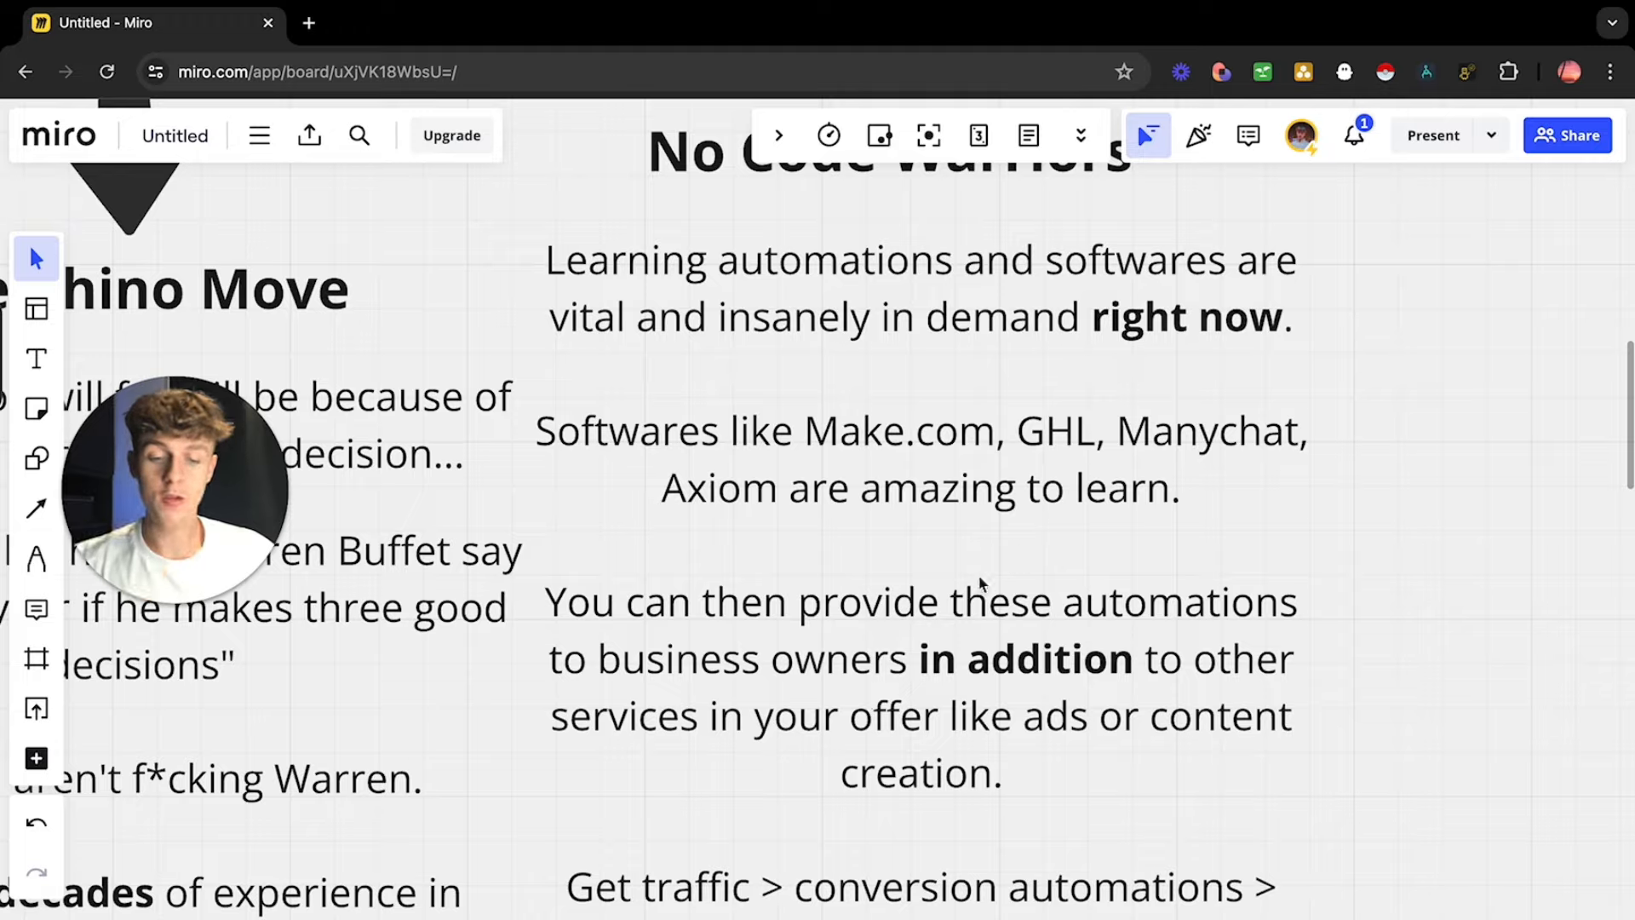
{"action": "mouse_move", "coordinate": [870, 657]}
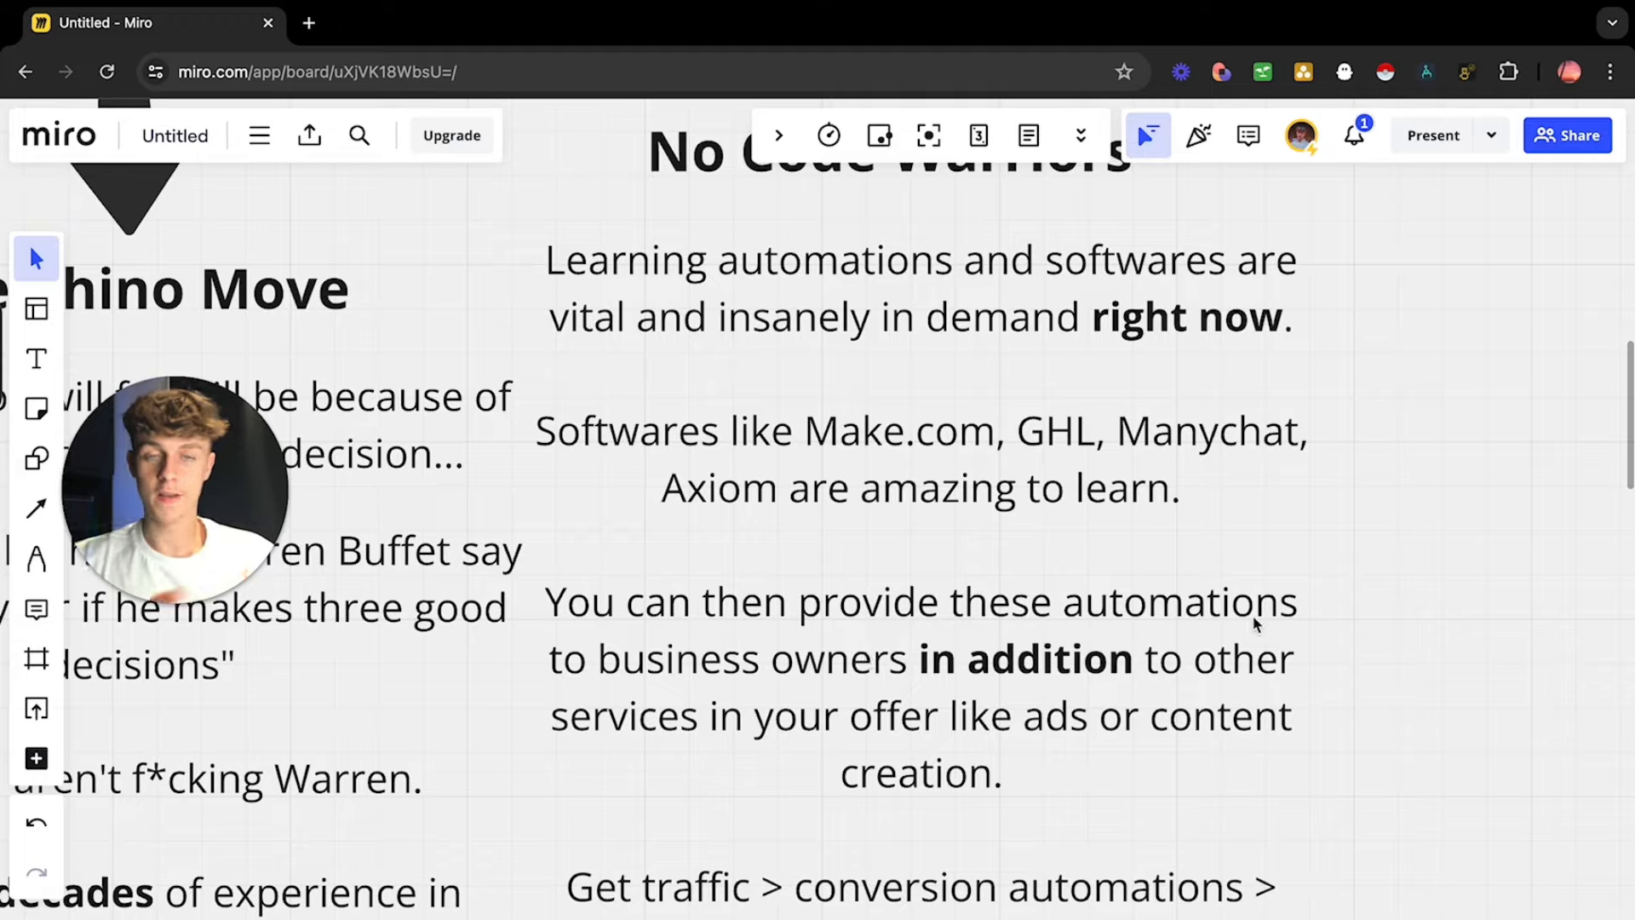
{"action": "mouse_move", "coordinate": [1144, 753]}
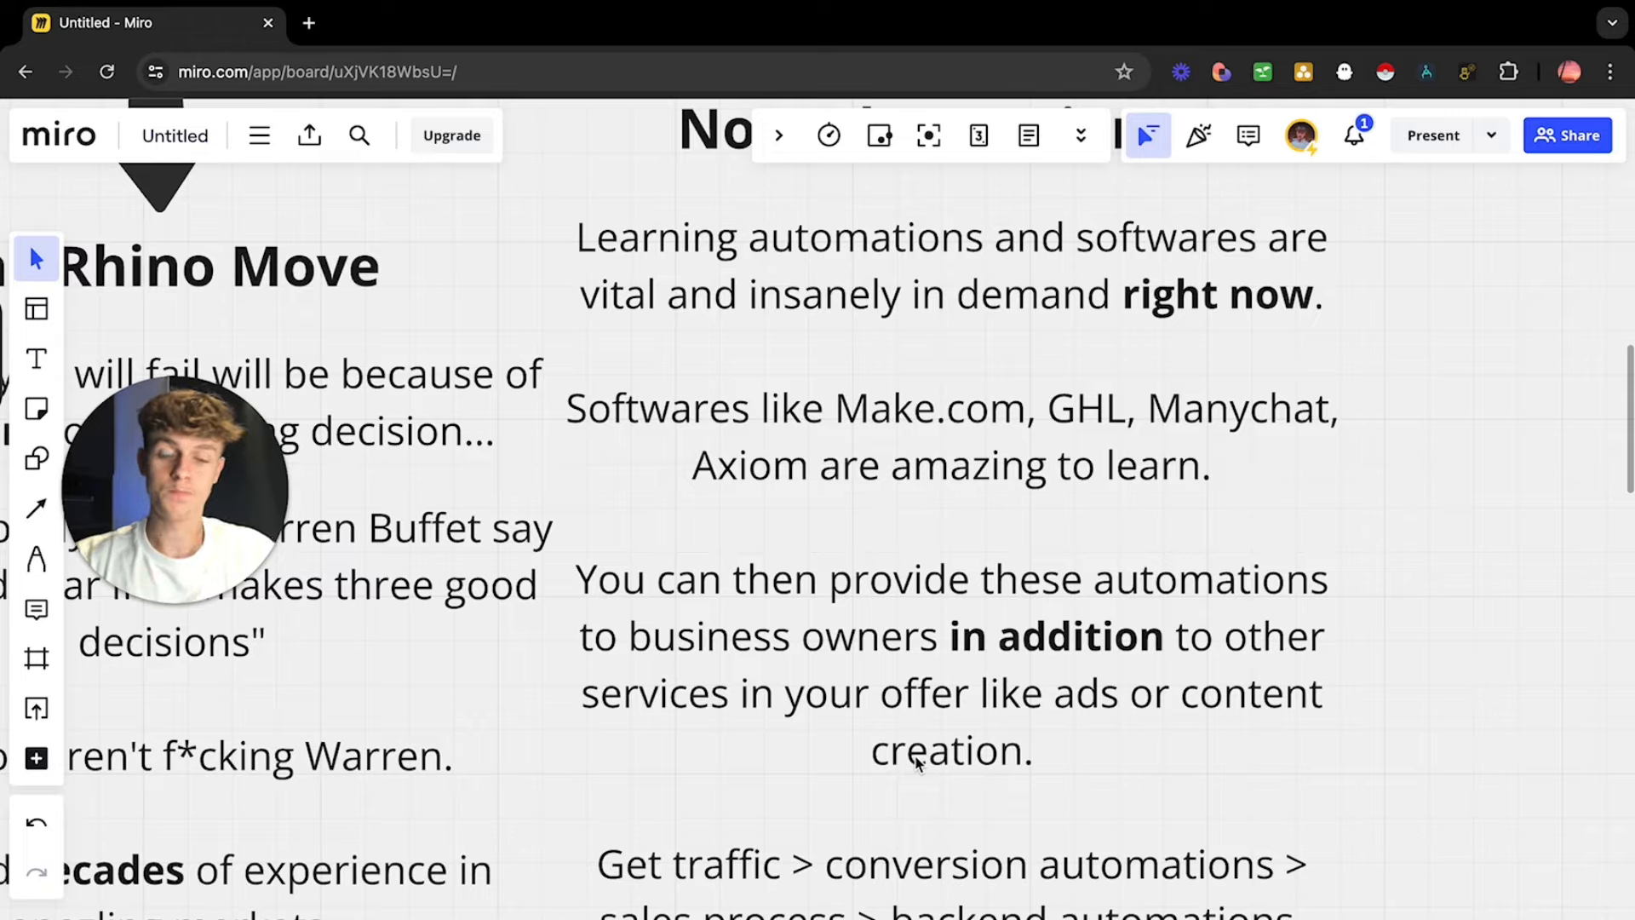
Step: Scroll down to the lead-gen and appointment-setting automation lines
{"action": "scroll", "scroll_direction": "down", "scroll_amount": 3}
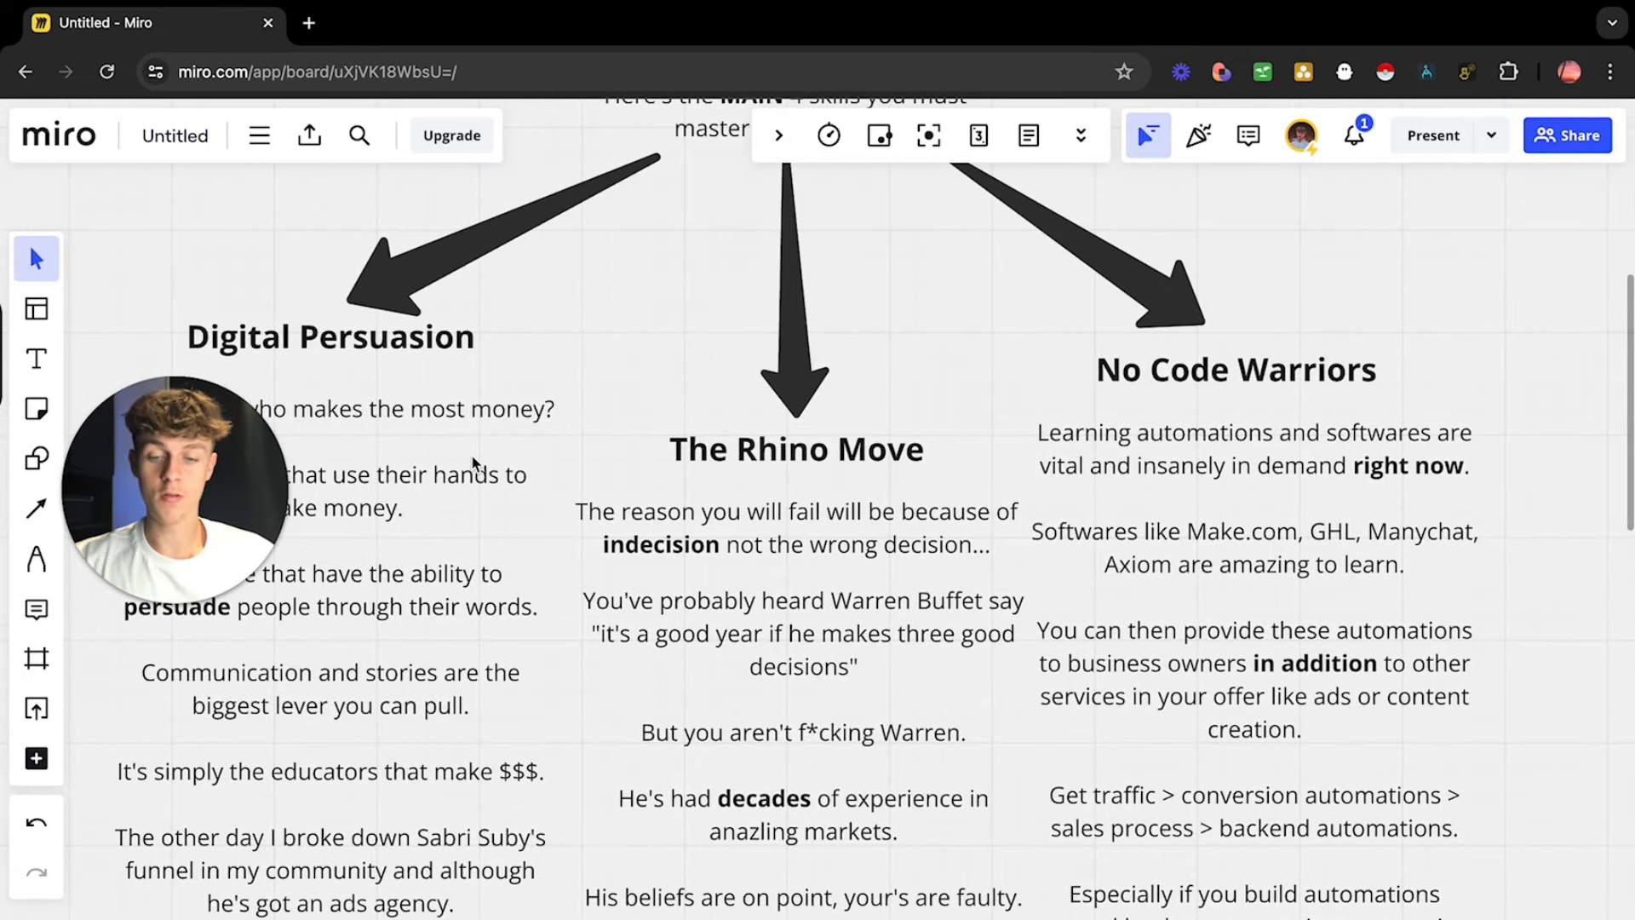
{"action": "mouse_move", "coordinate": [559, 479]}
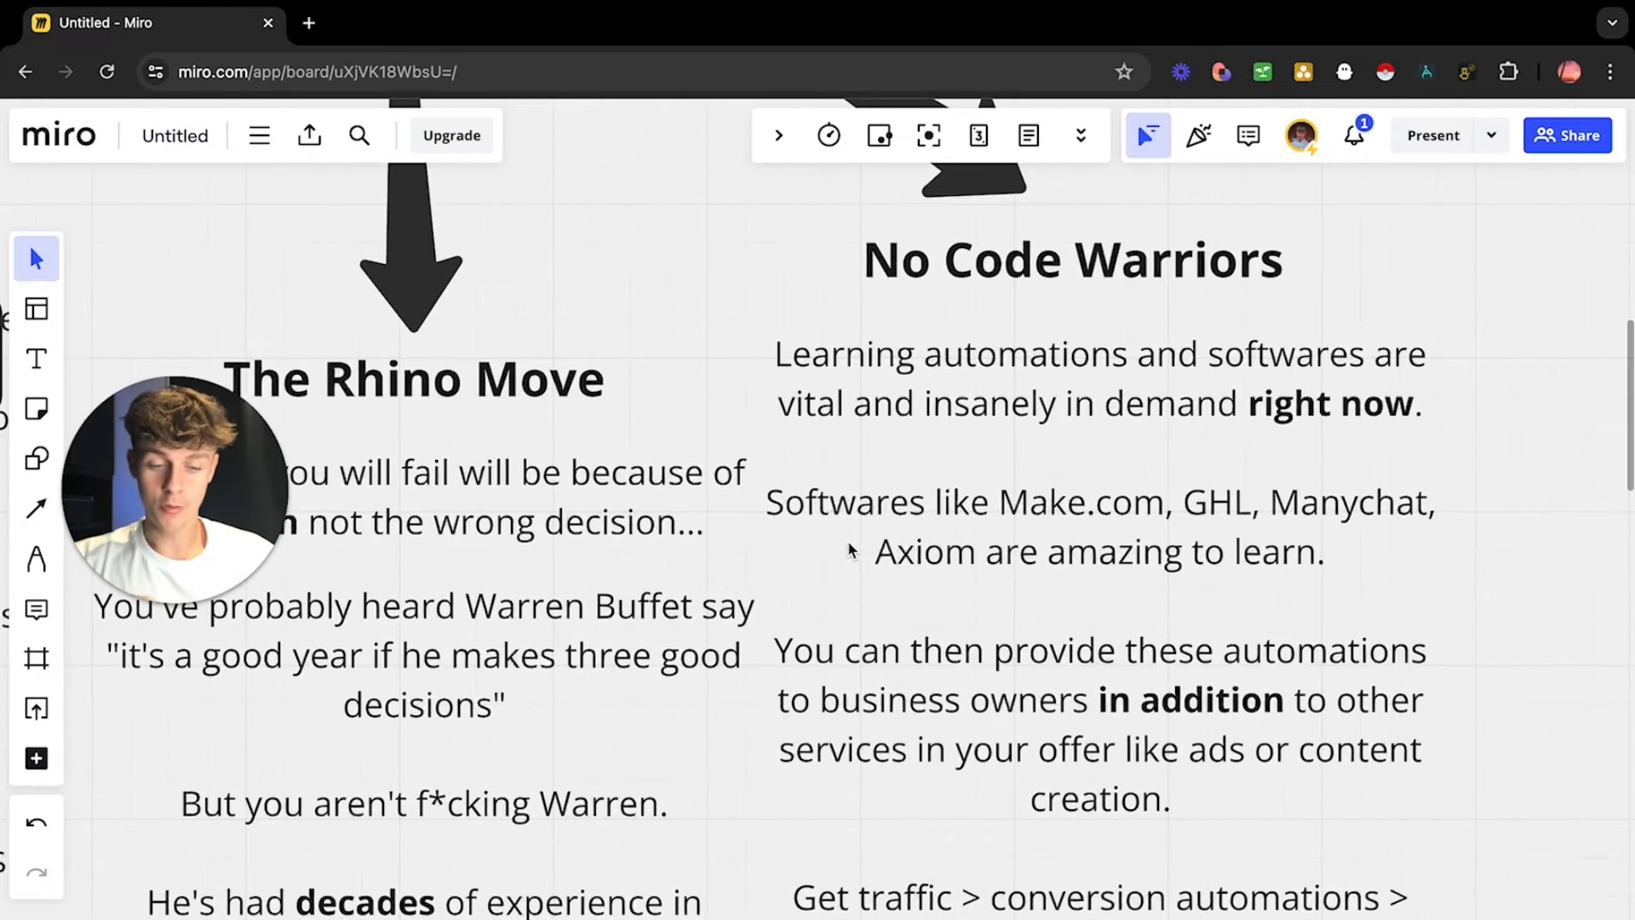
{"action": "scroll", "scroll_direction": "down", "scroll_amount": 3}
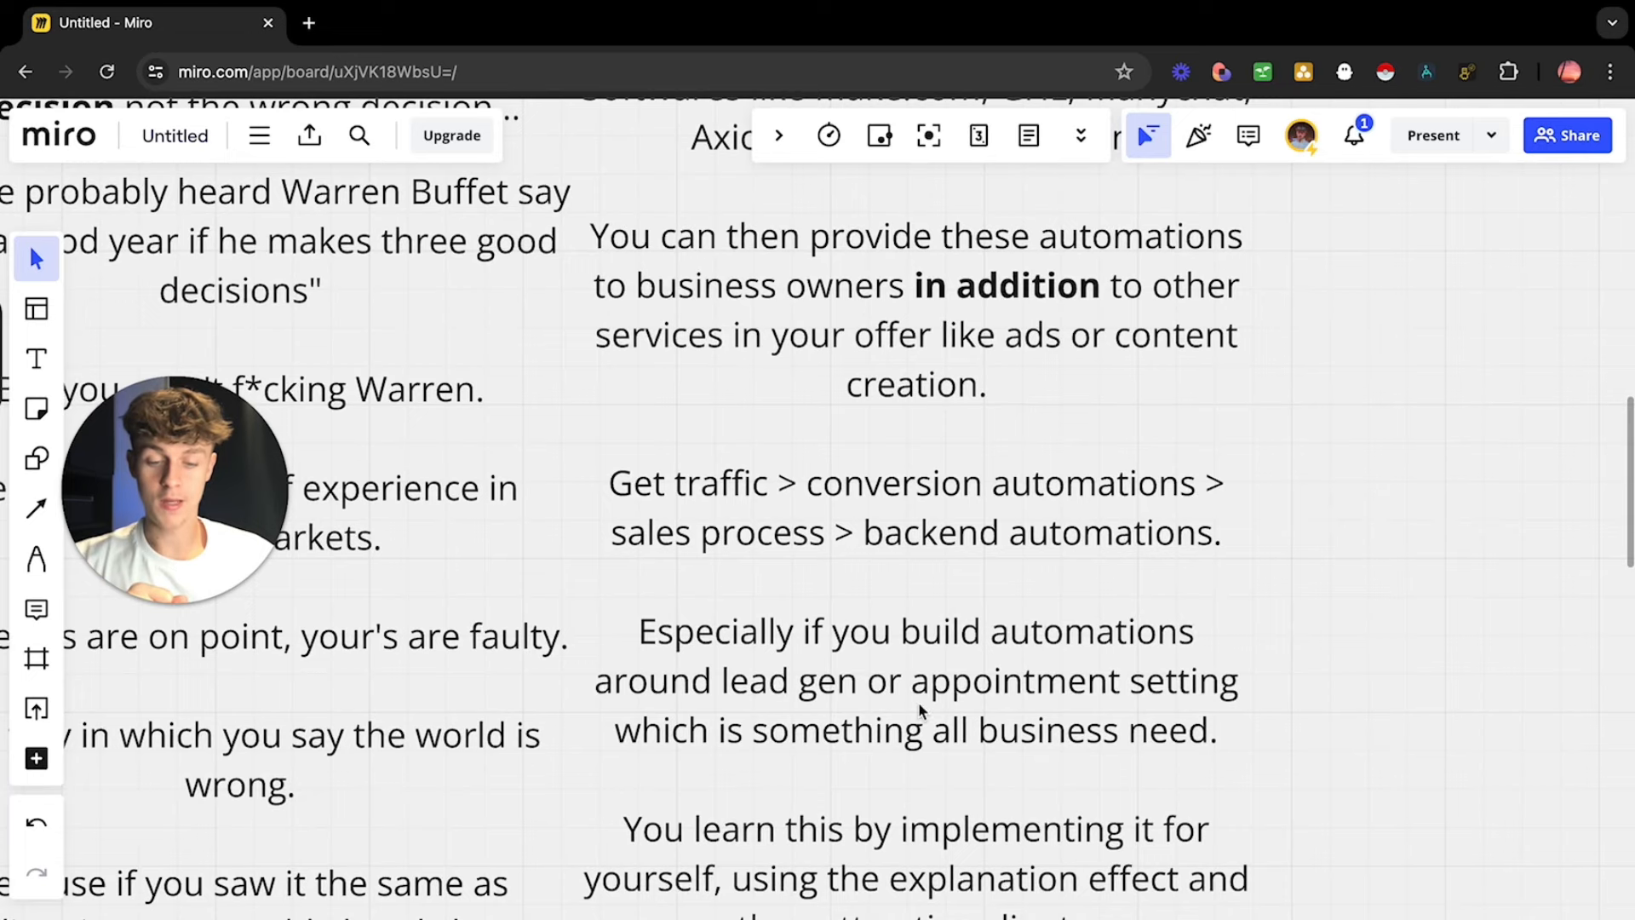
Step: Scroll the No Code Warriors text down to the line about scaling an agency and copying the narrator
{"action": "scroll", "scroll_direction": "down", "scroll_amount": 3}
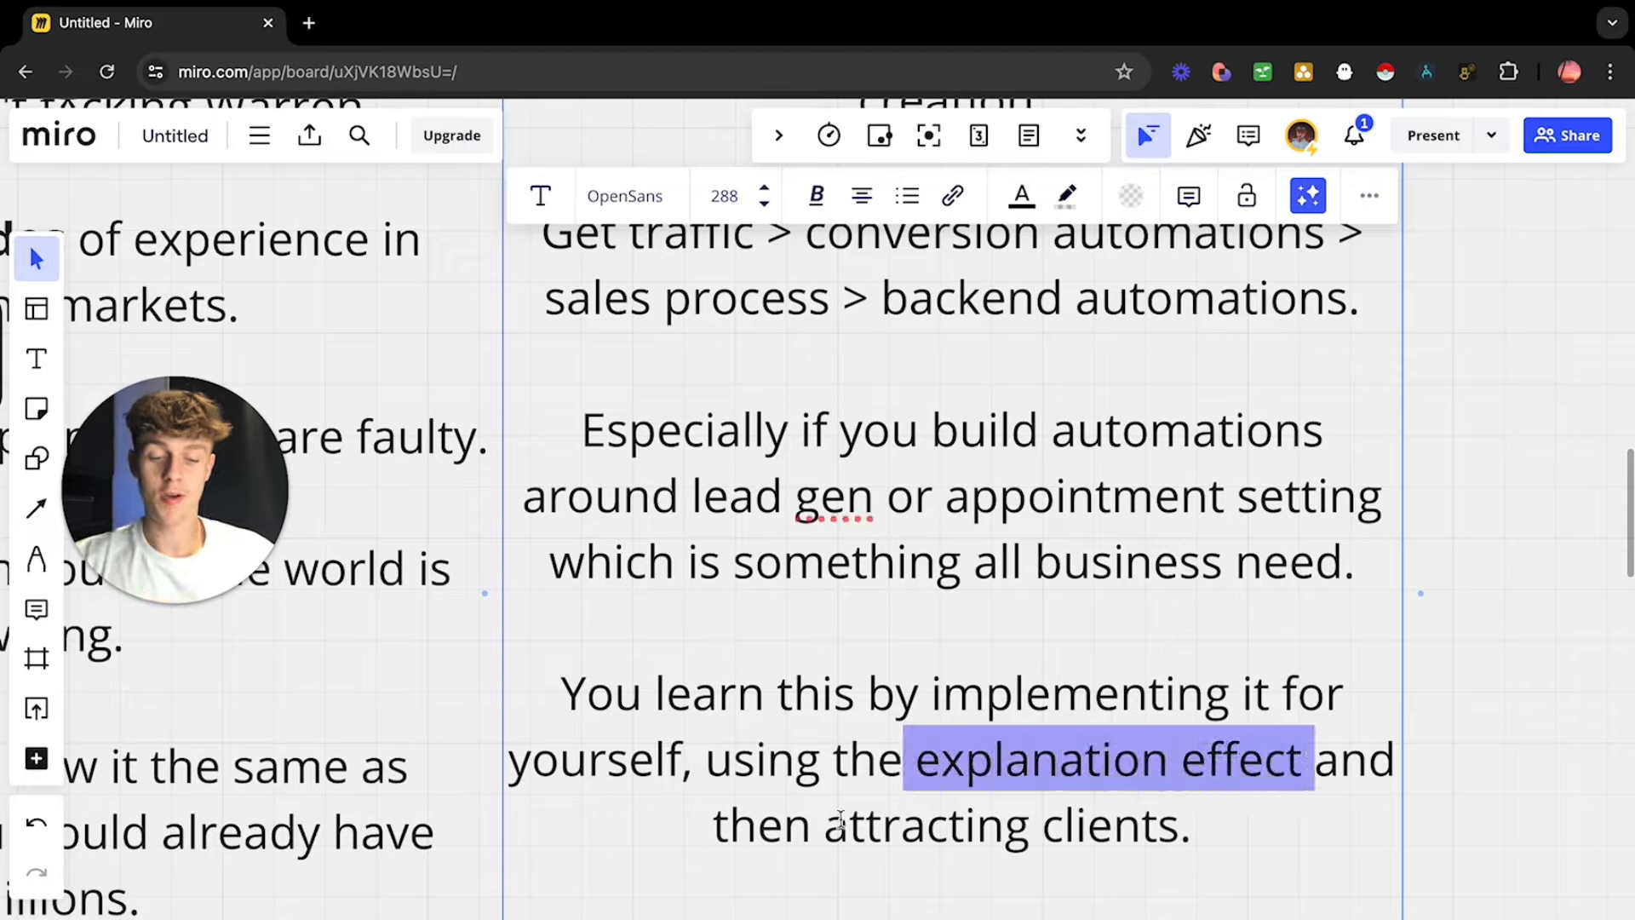
{"action": "scroll", "scroll_direction": "down", "scroll_amount": 3}
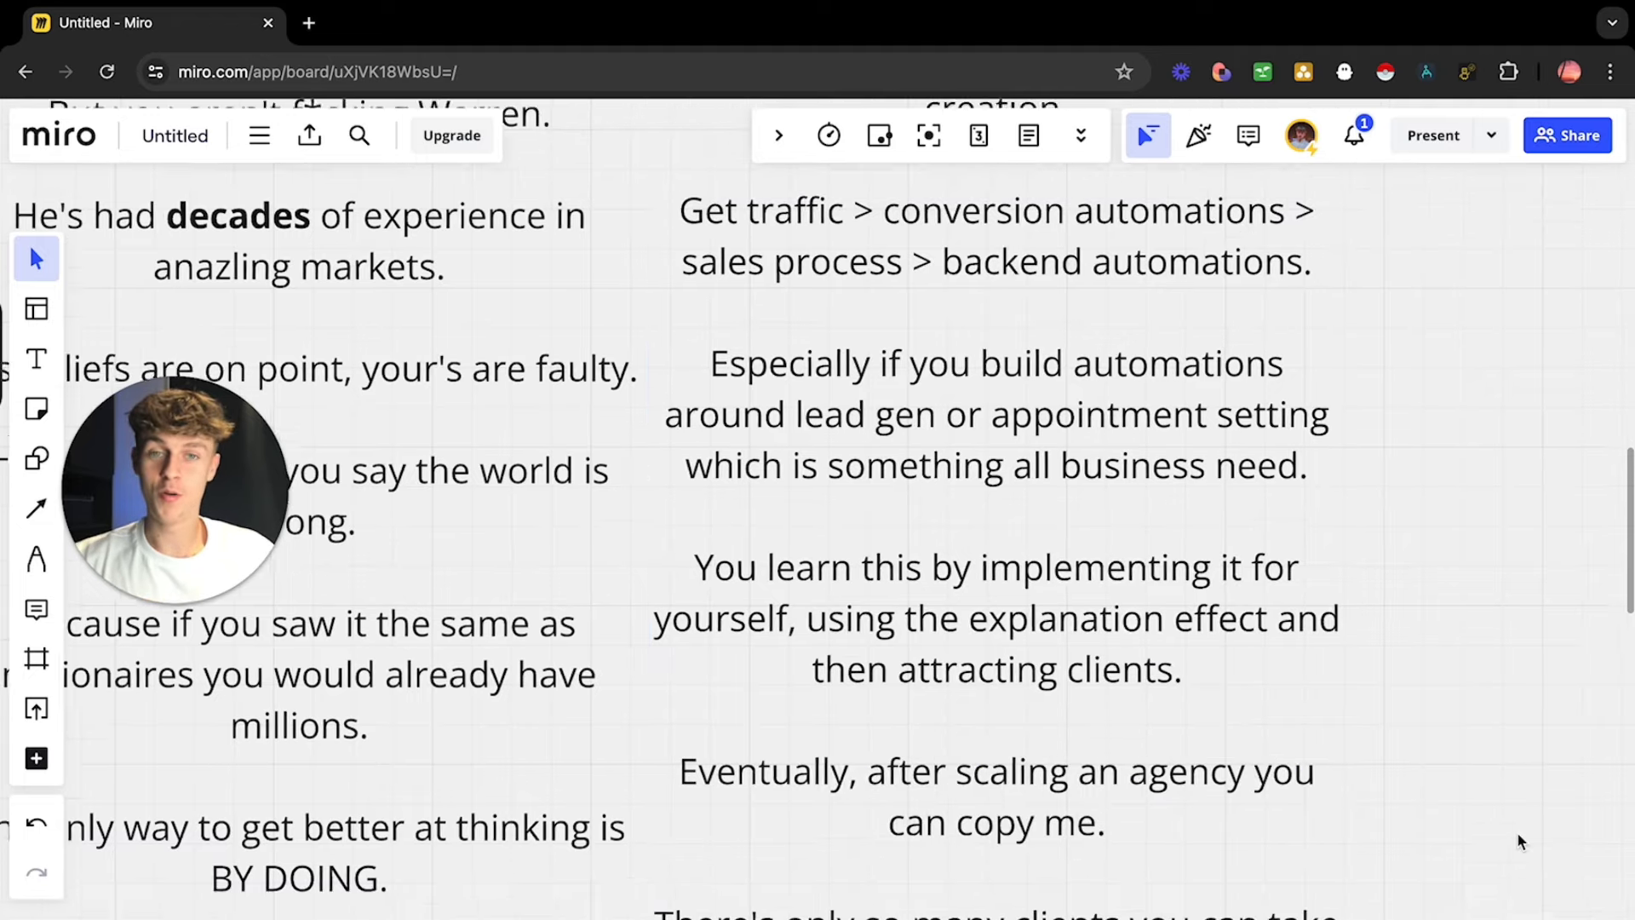
Step: Scroll past the skills columns to 'Offer adaption.' with the breath-holding heading appearing below
{"action": "scroll", "scroll_direction": "down", "scroll_amount": 3}
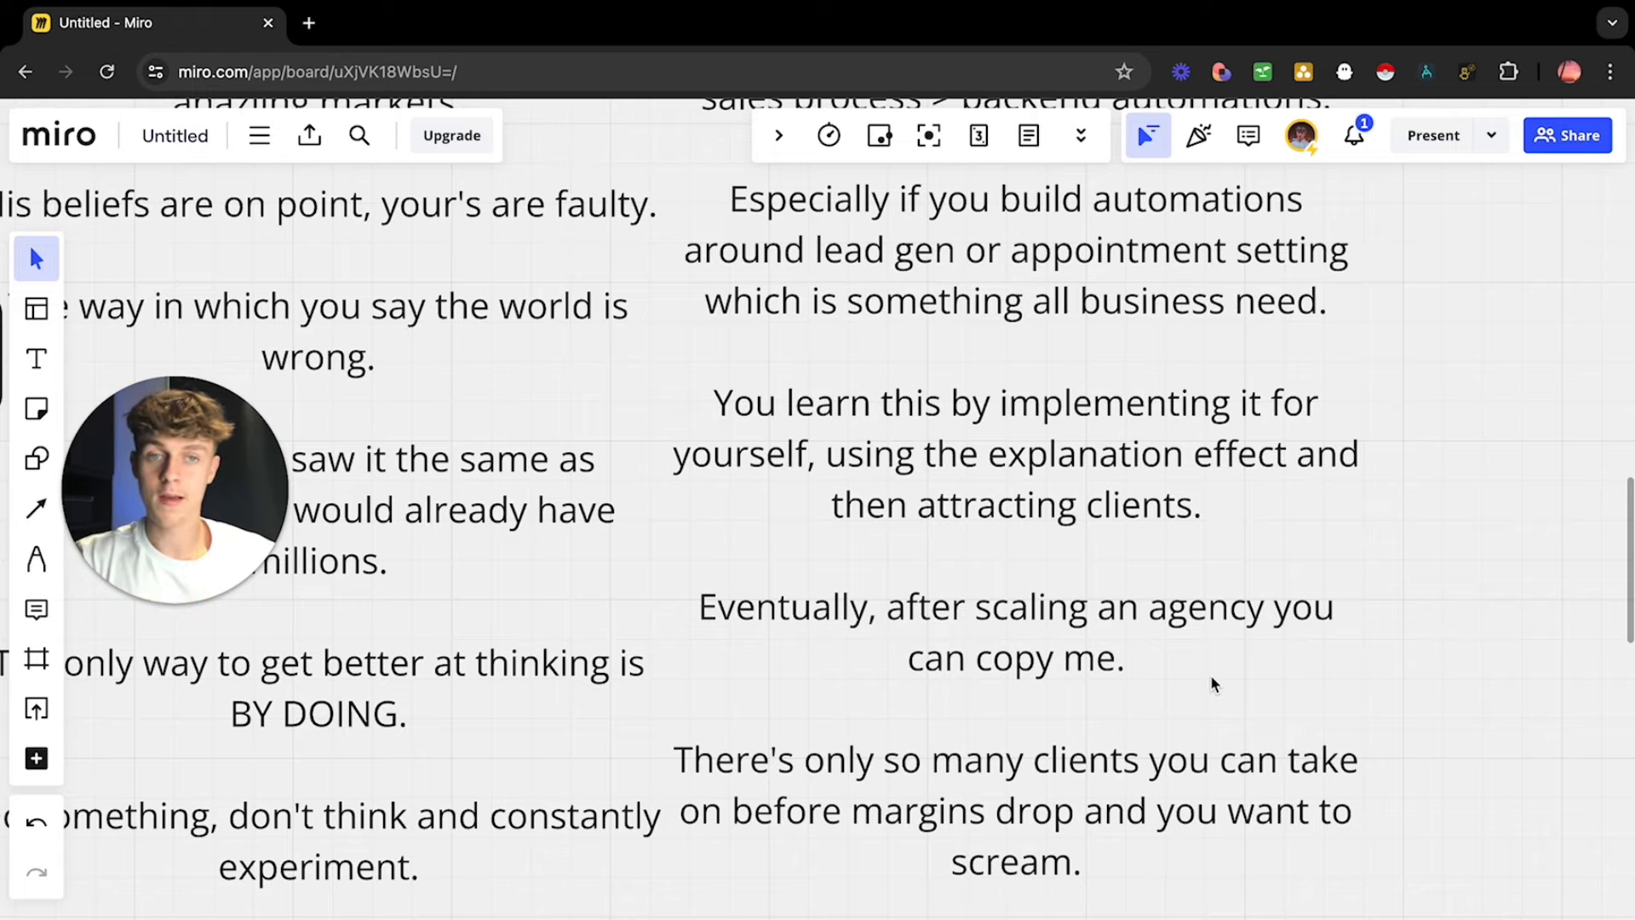
{"action": "scroll", "scroll_direction": "down", "scroll_amount": 3}
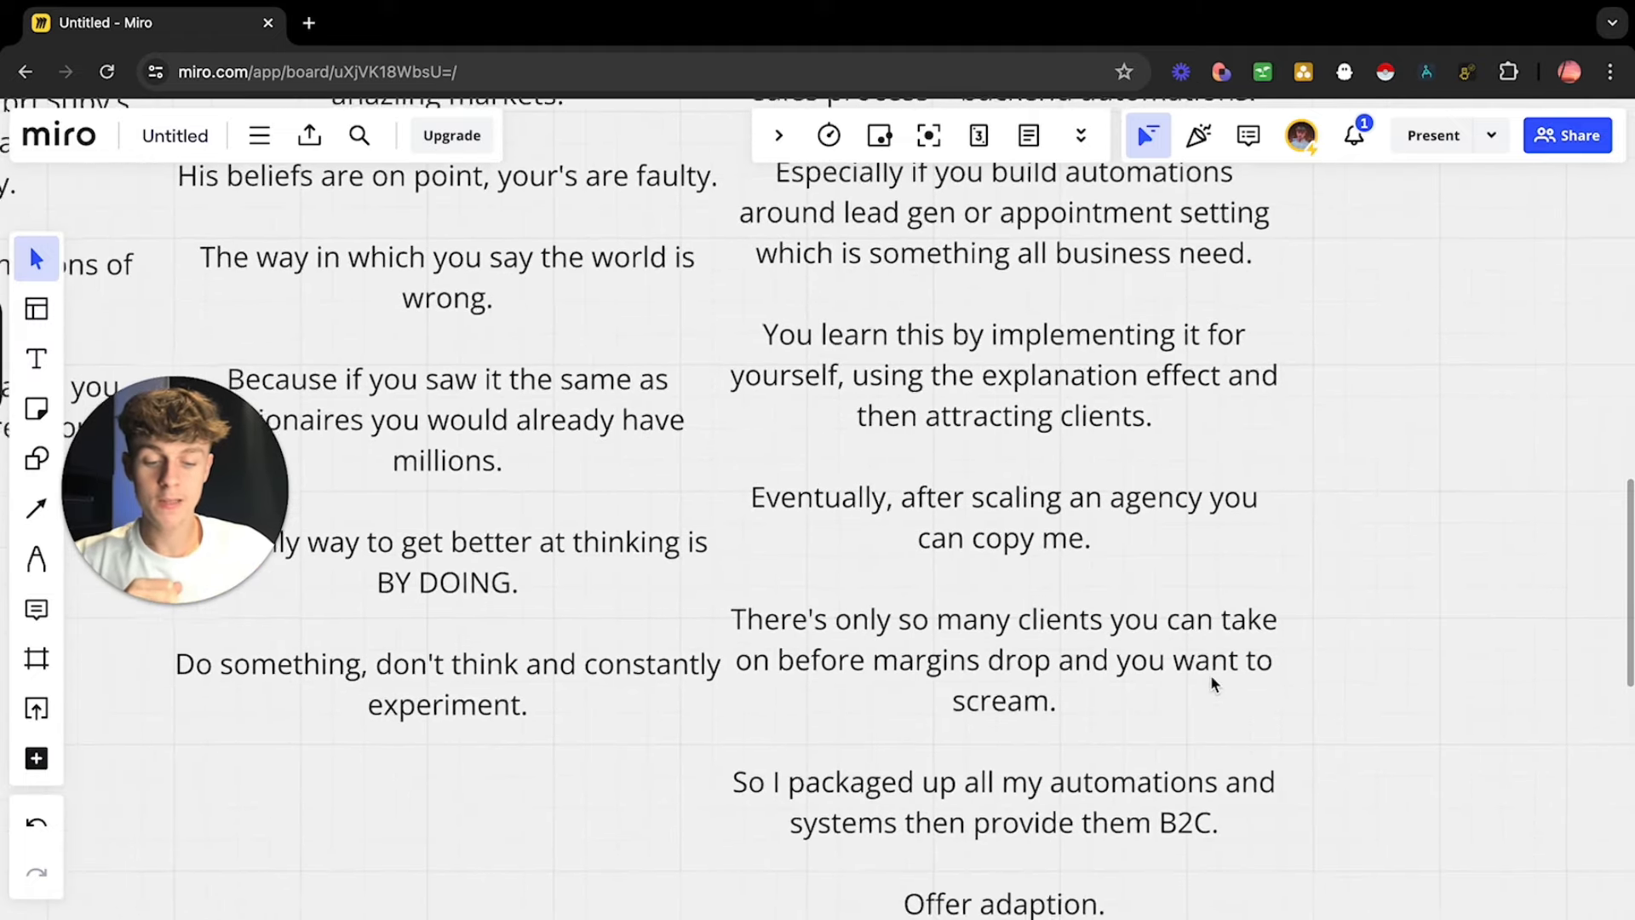
{"action": "scroll", "scroll_direction": "down", "scroll_amount": 3}
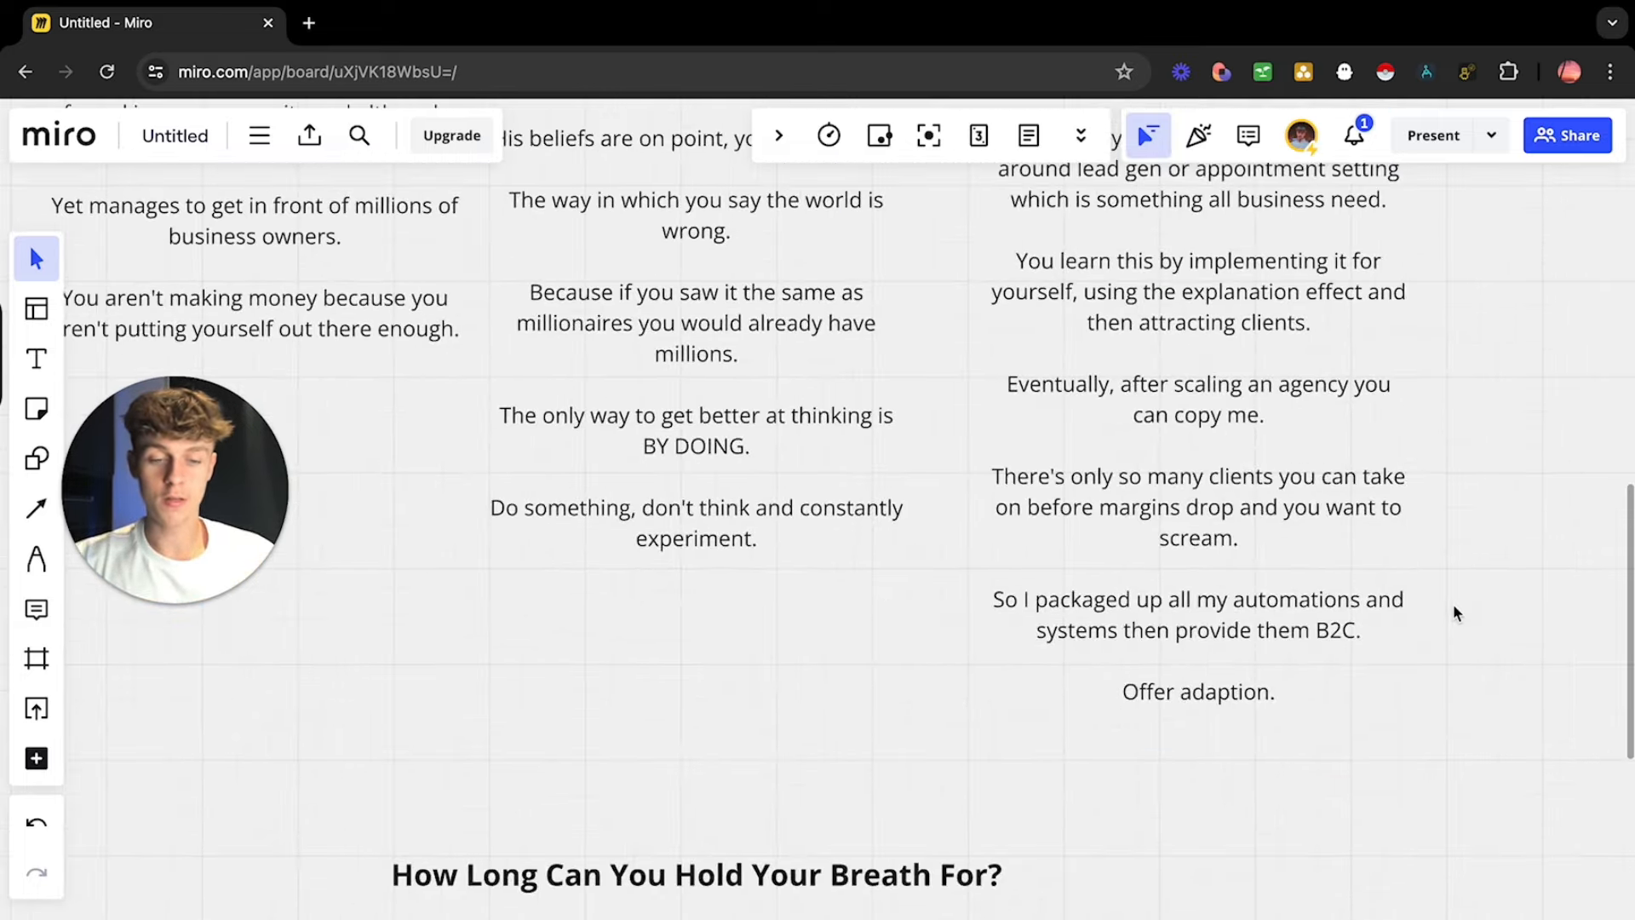
Step: Scroll down so the breath-holding section's lines on patience and stoicism fill the view
{"action": "scroll", "scroll_direction": "down", "scroll_amount": 3}
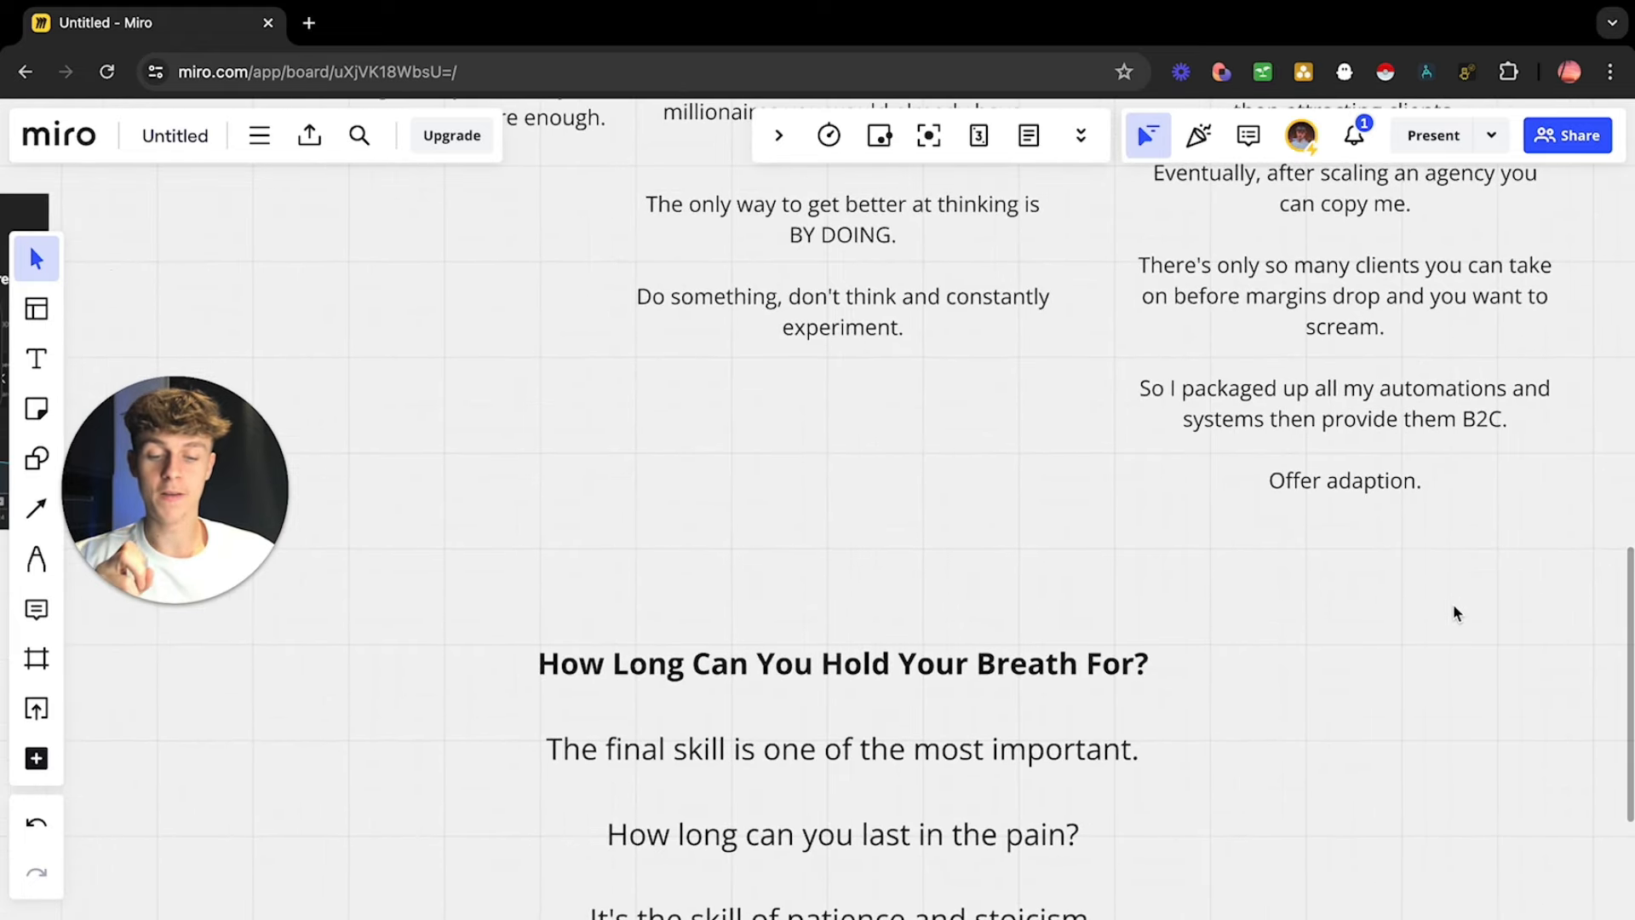
{"action": "scroll", "scroll_direction": "down", "scroll_amount": 3}
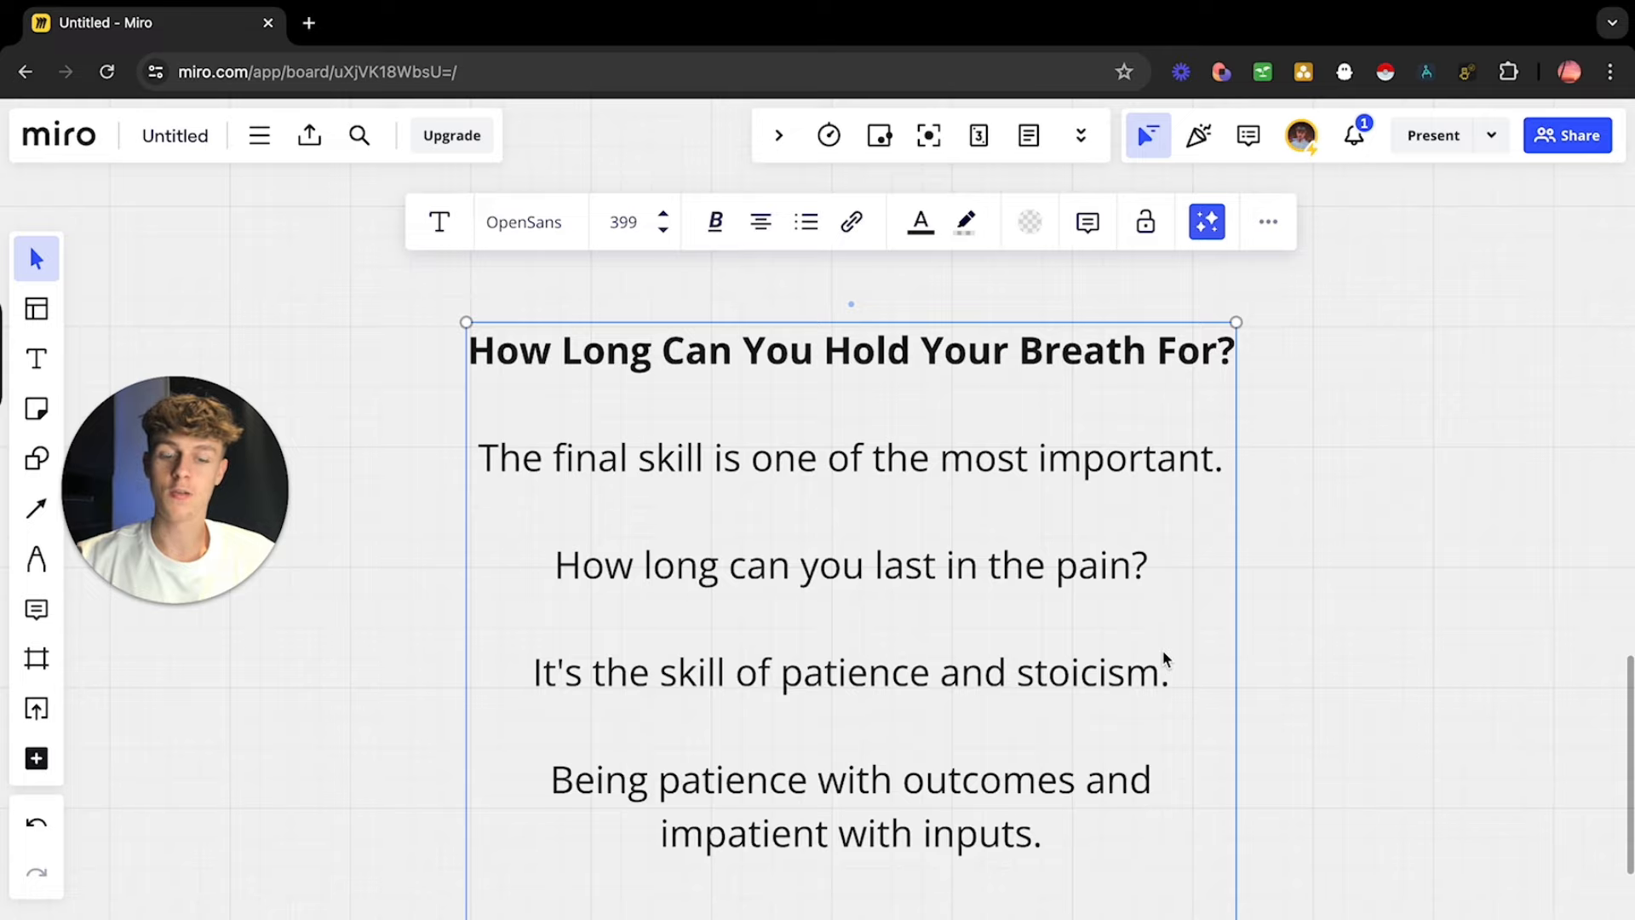
Step: Deselect the breath-holding text section by clicking empty canvas
{"action": "left_click", "coordinate": [1329, 688]}
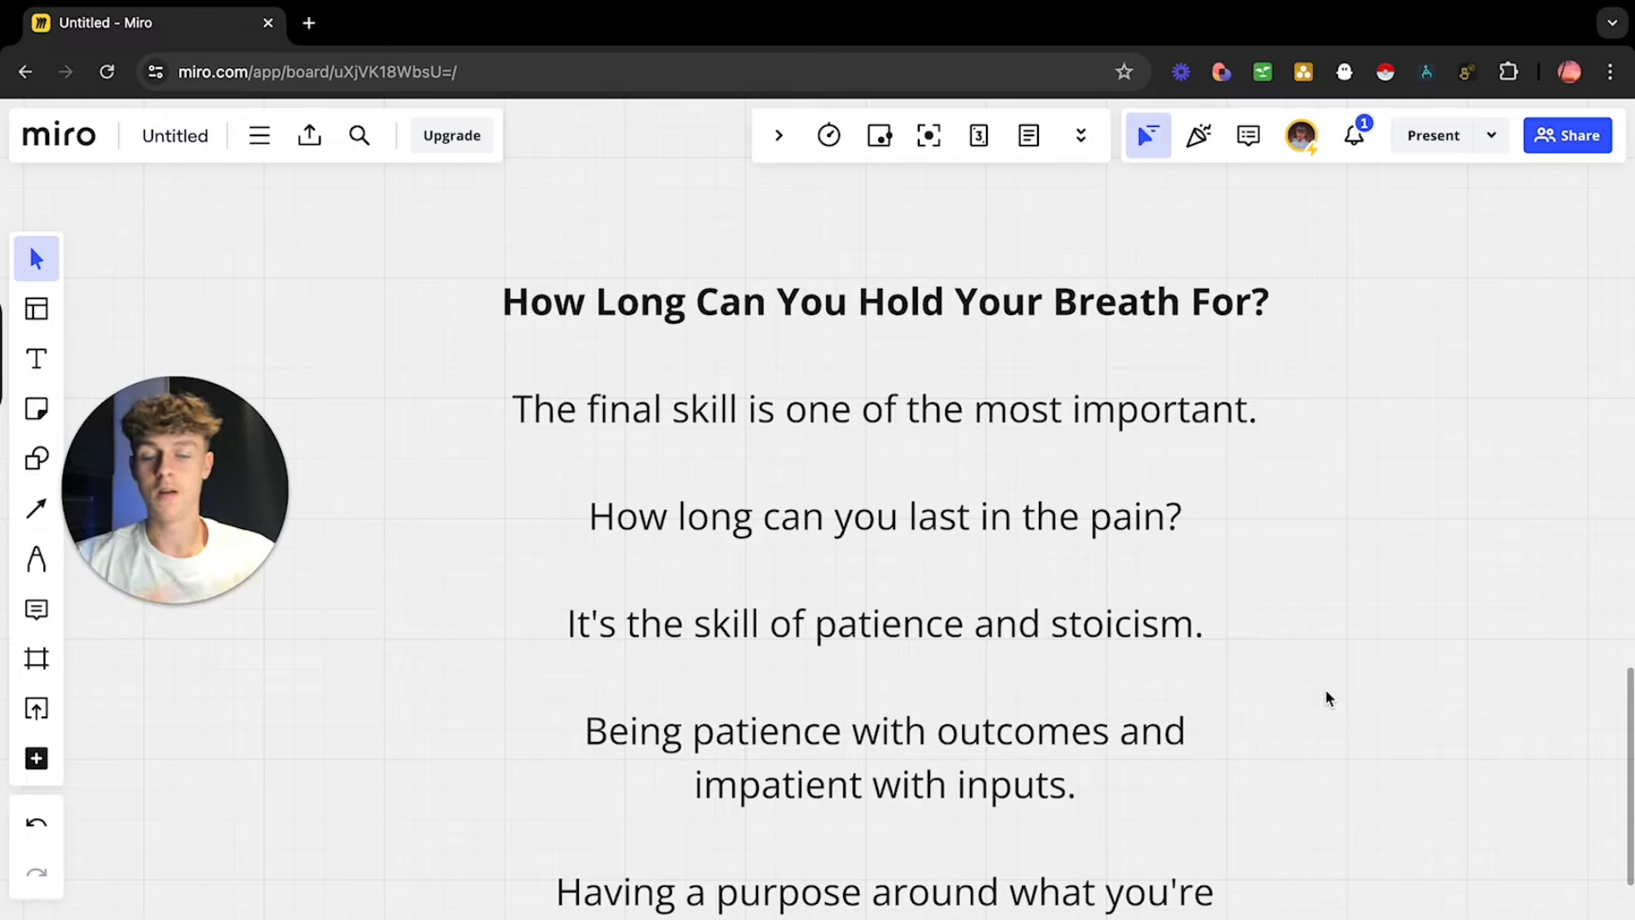
{"action": "mouse_move", "coordinate": [1141, 746]}
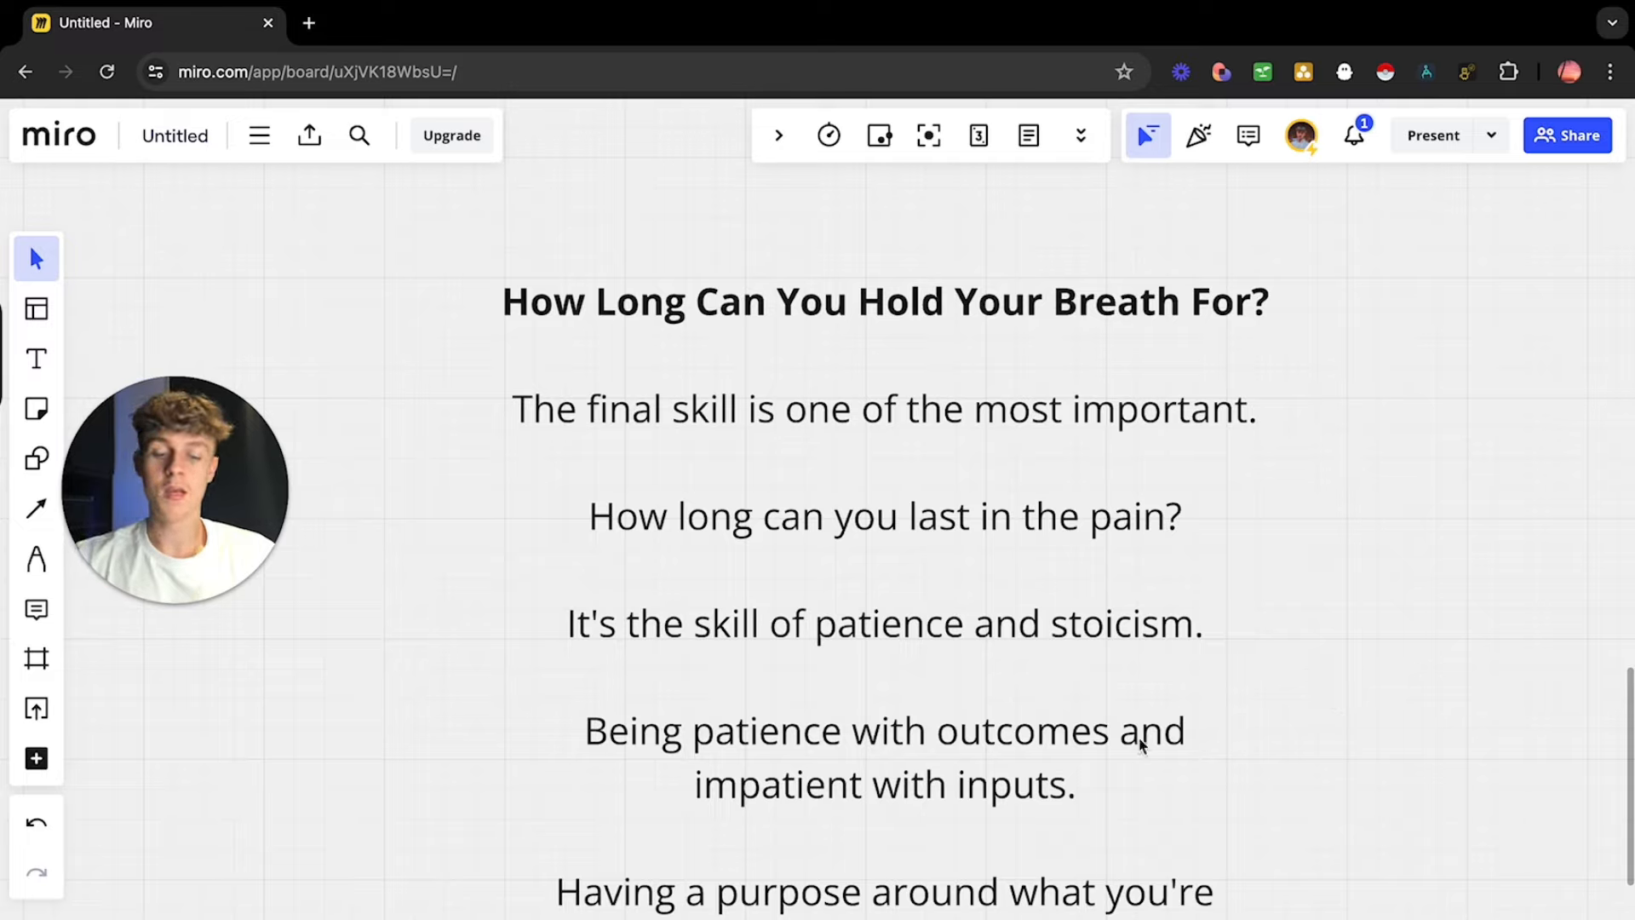
{"action": "mouse_move", "coordinate": [1326, 824]}
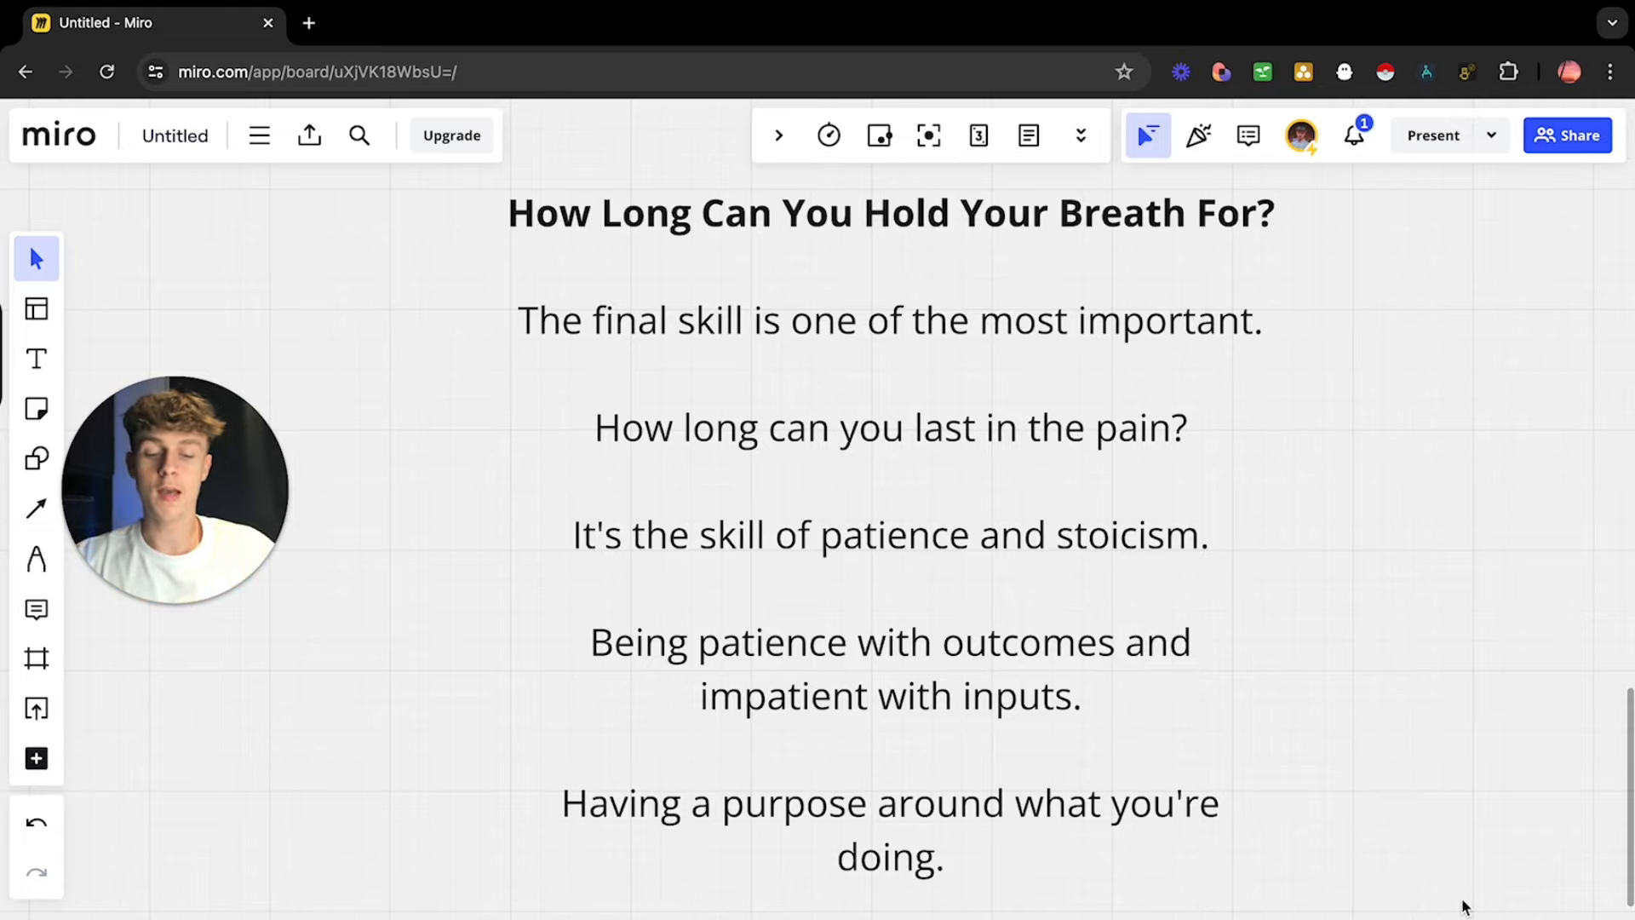
Step: Scroll to the end of the breath-holding section at the 'attachment feedback loop' line, then back up slightly
{"action": "scroll", "scroll_direction": "down", "scroll_amount": 3}
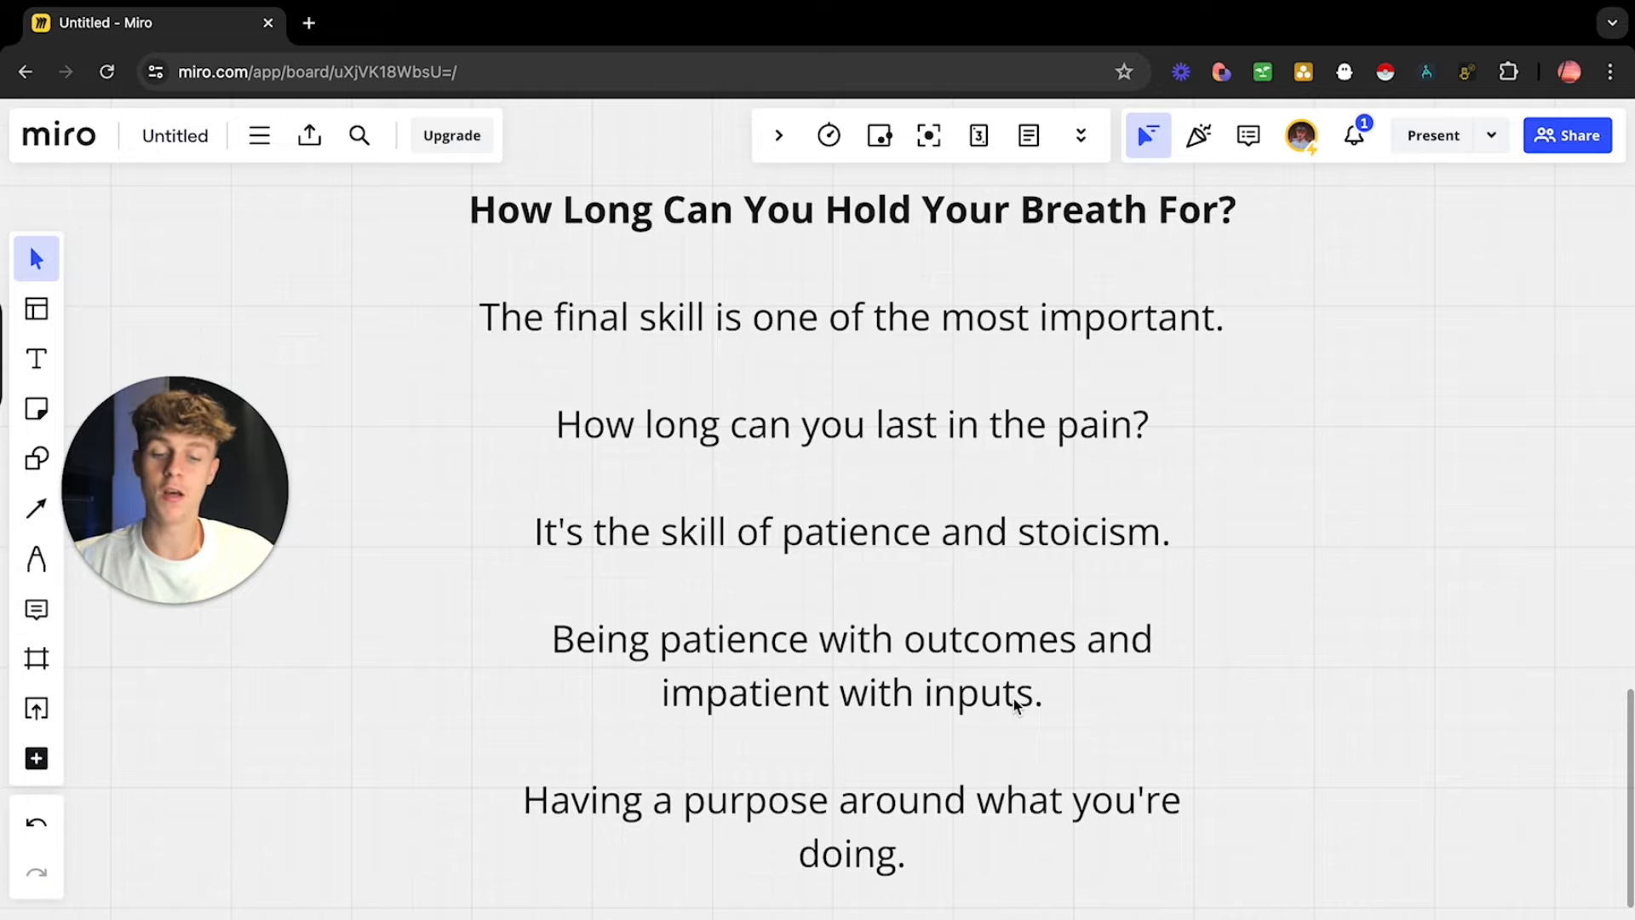
{"action": "scroll", "scroll_direction": "down", "scroll_amount": 3}
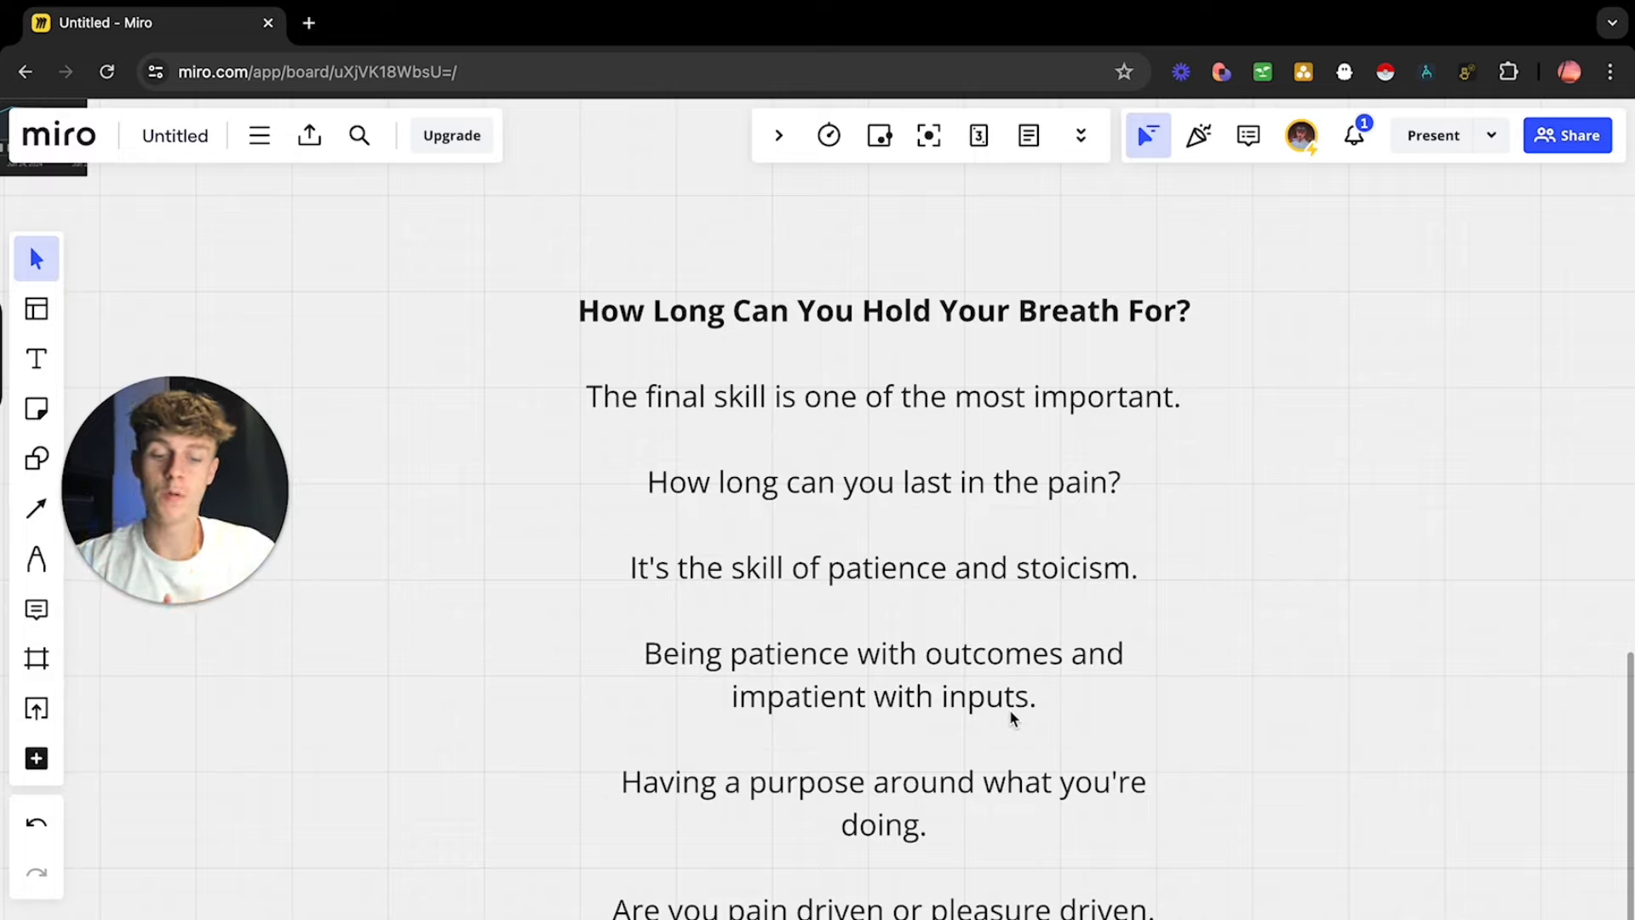
{"action": "scroll", "scroll_direction": "up", "scroll_amount": 3}
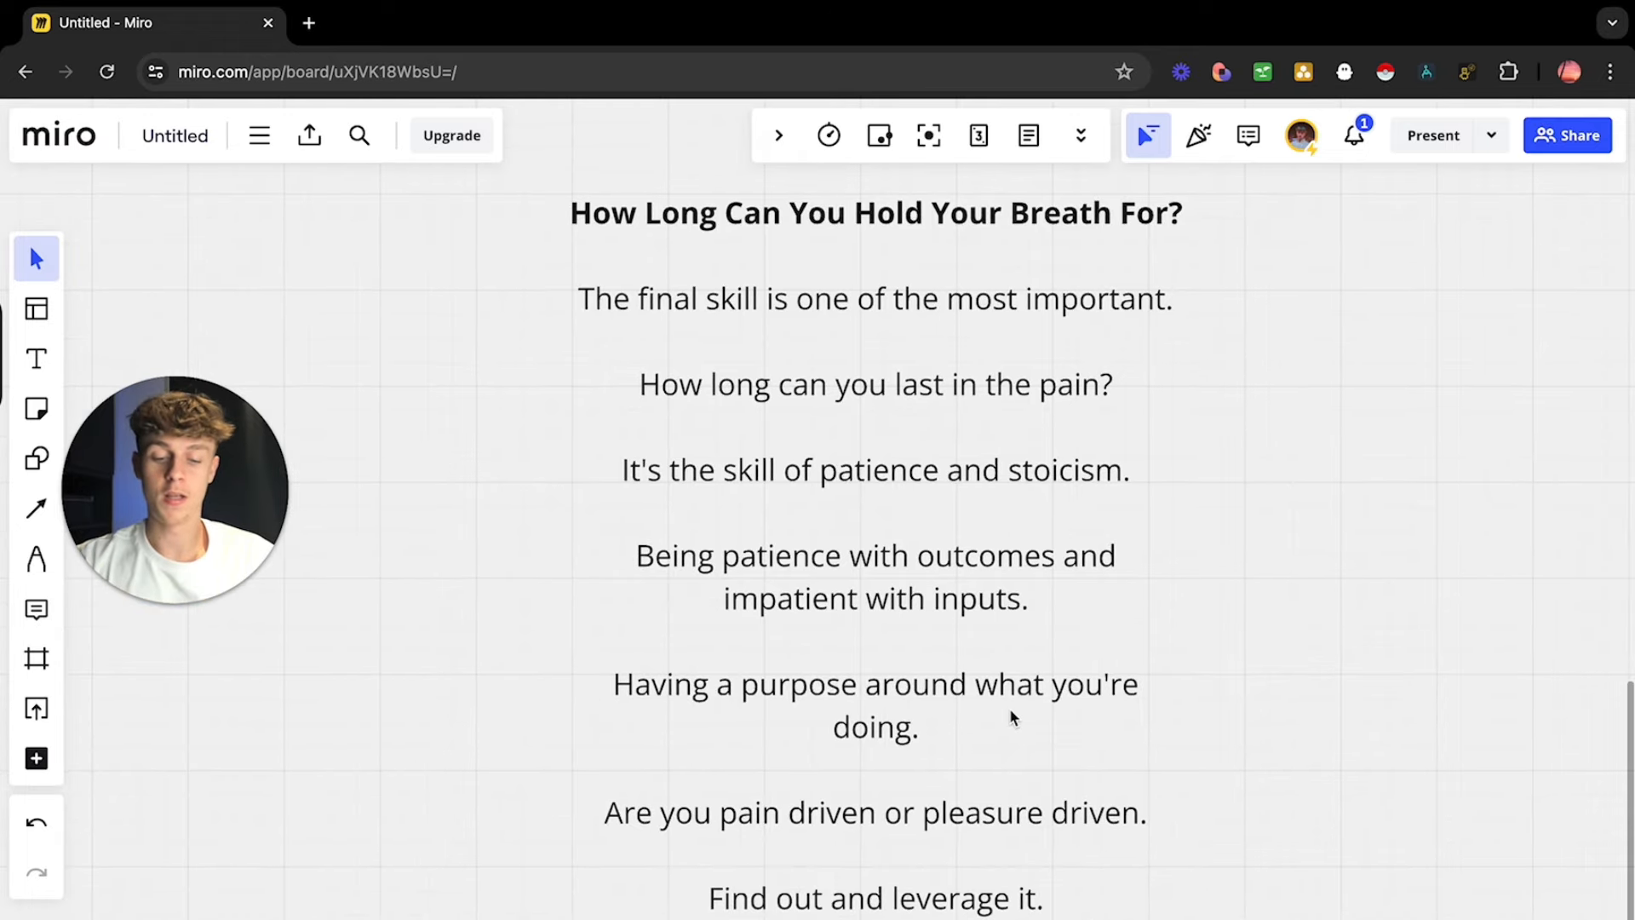
{"action": "scroll", "scroll_direction": "up", "scroll_amount": 3}
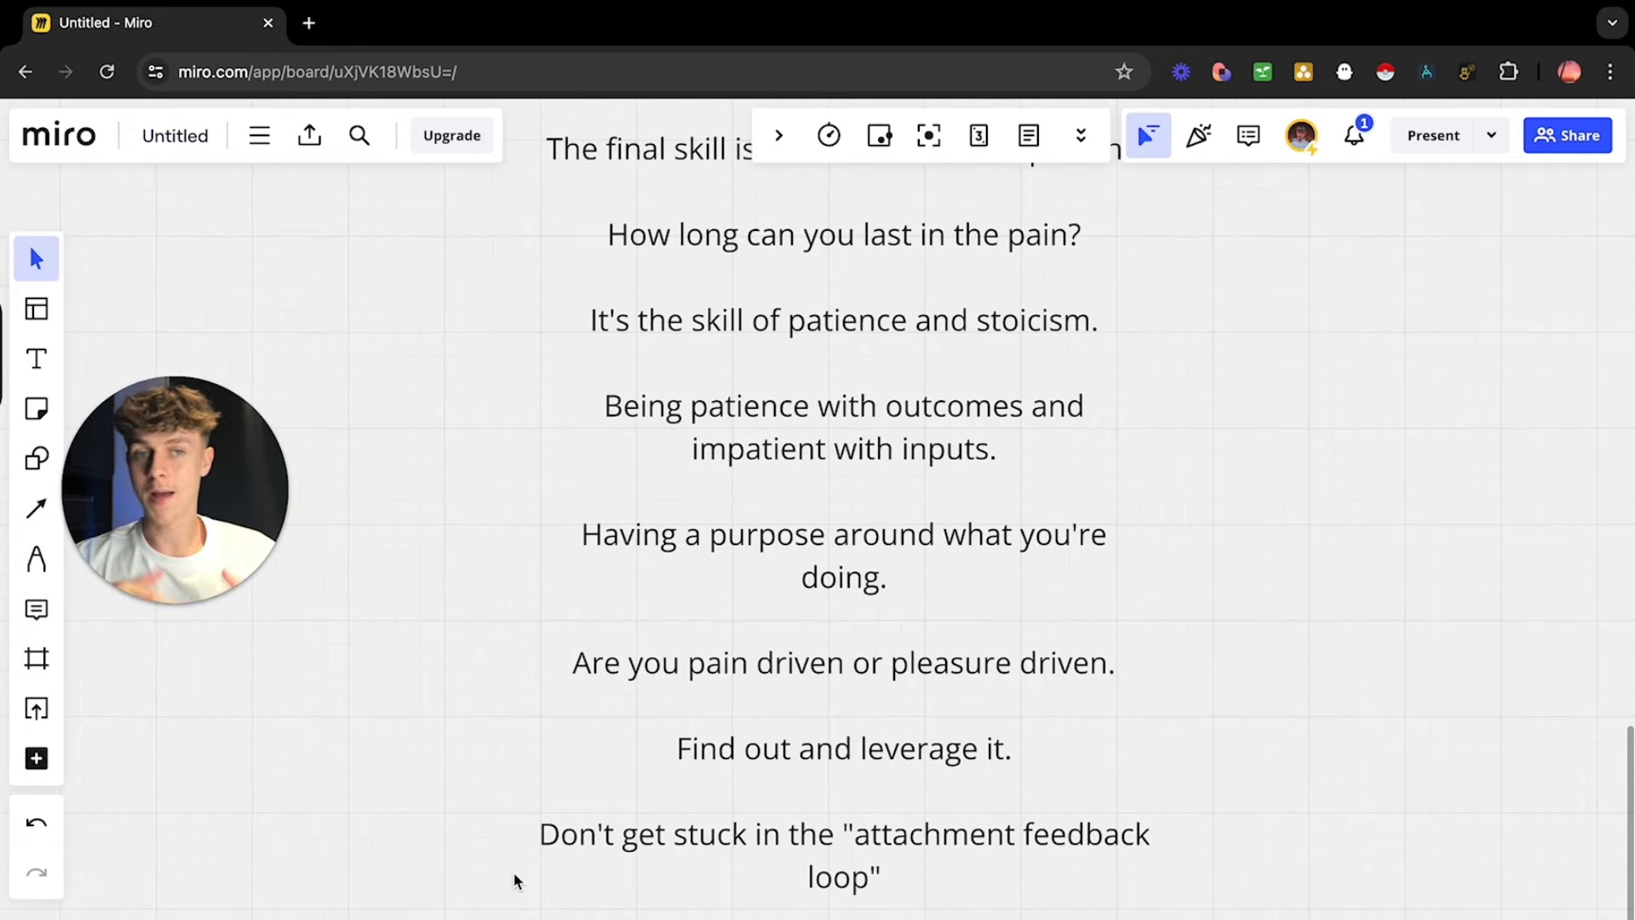
Step: Scroll up to the 'How Long Can You Hold Your Breath For?' heading and settle back down
{"action": "scroll", "scroll_direction": "up", "scroll_amount": 3}
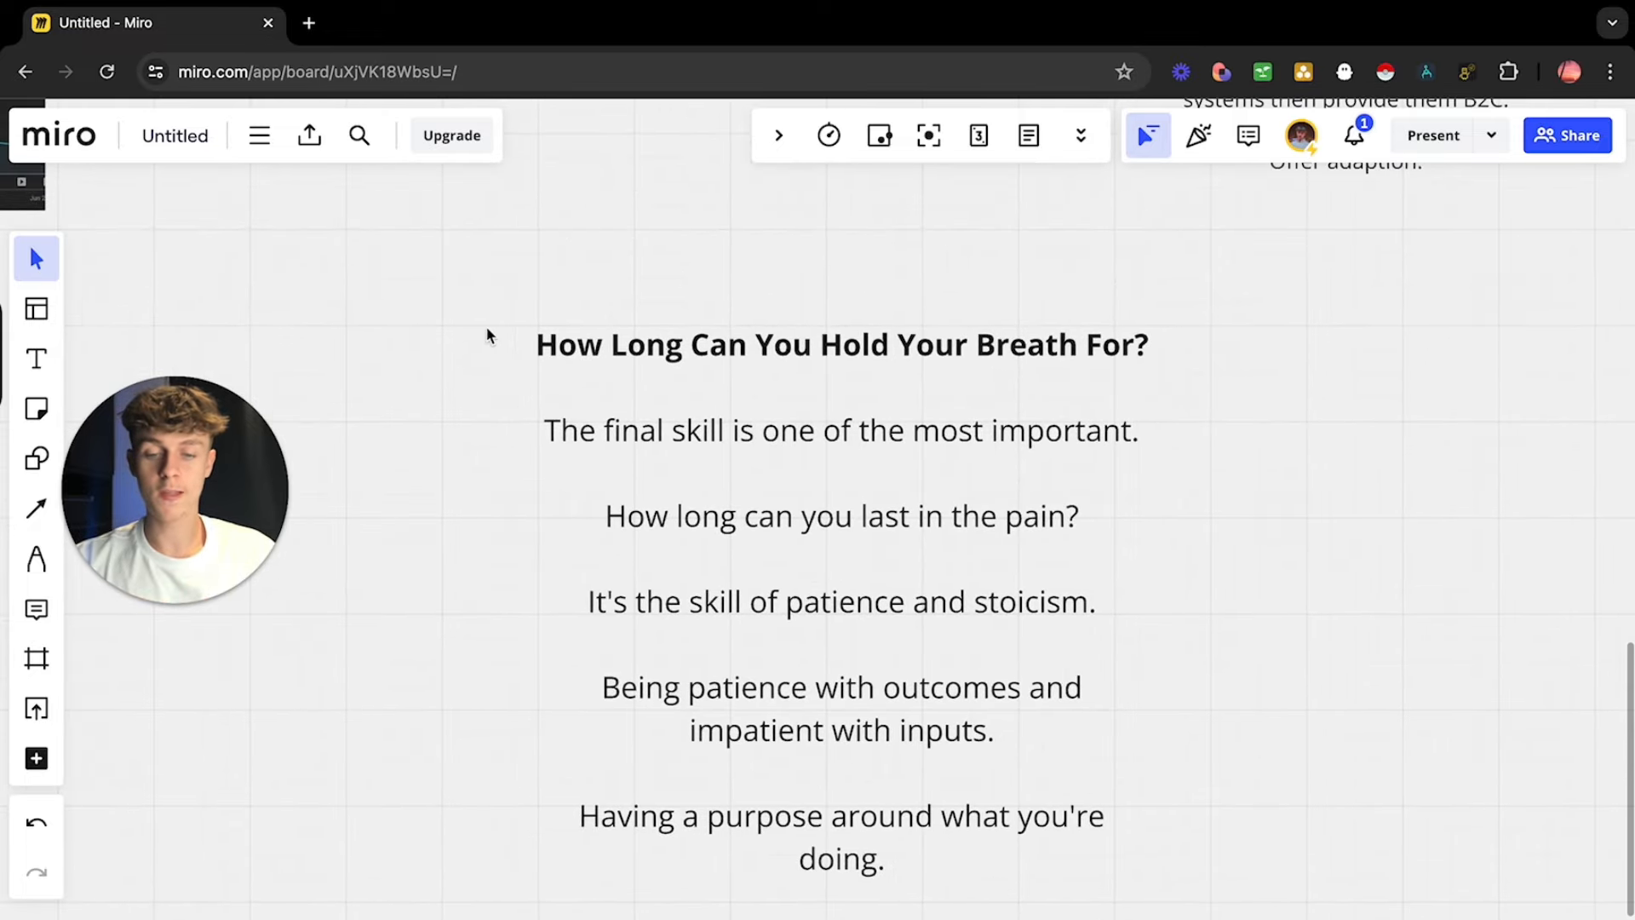
{"action": "scroll", "scroll_direction": "down", "scroll_amount": 3}
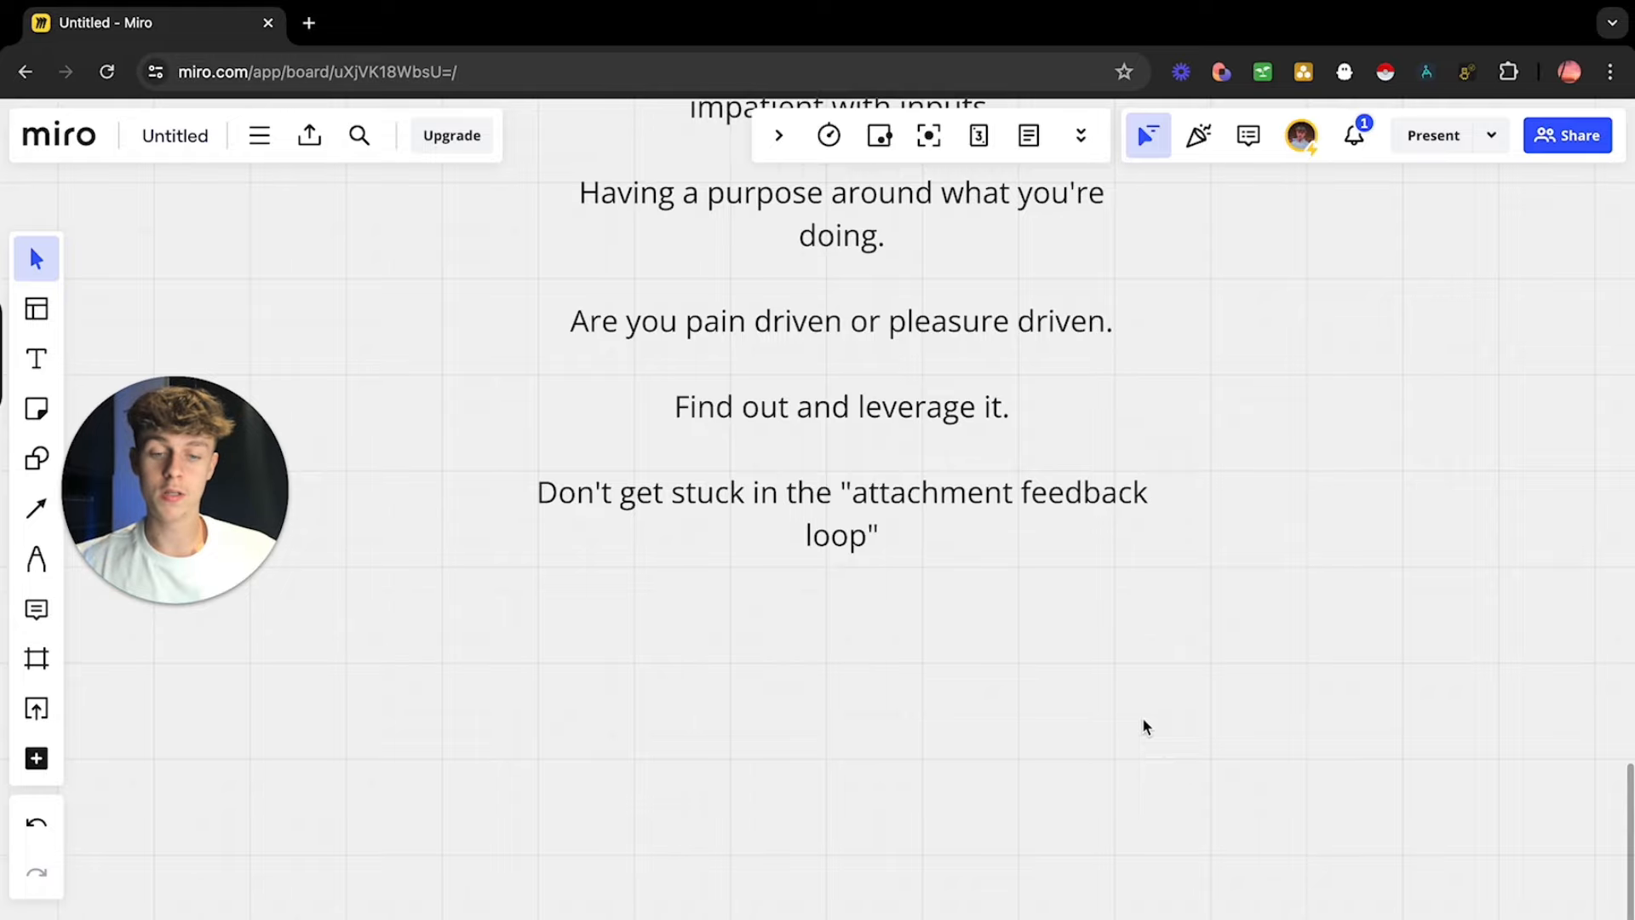
{"action": "scroll", "scroll_direction": "down", "scroll_amount": 3}
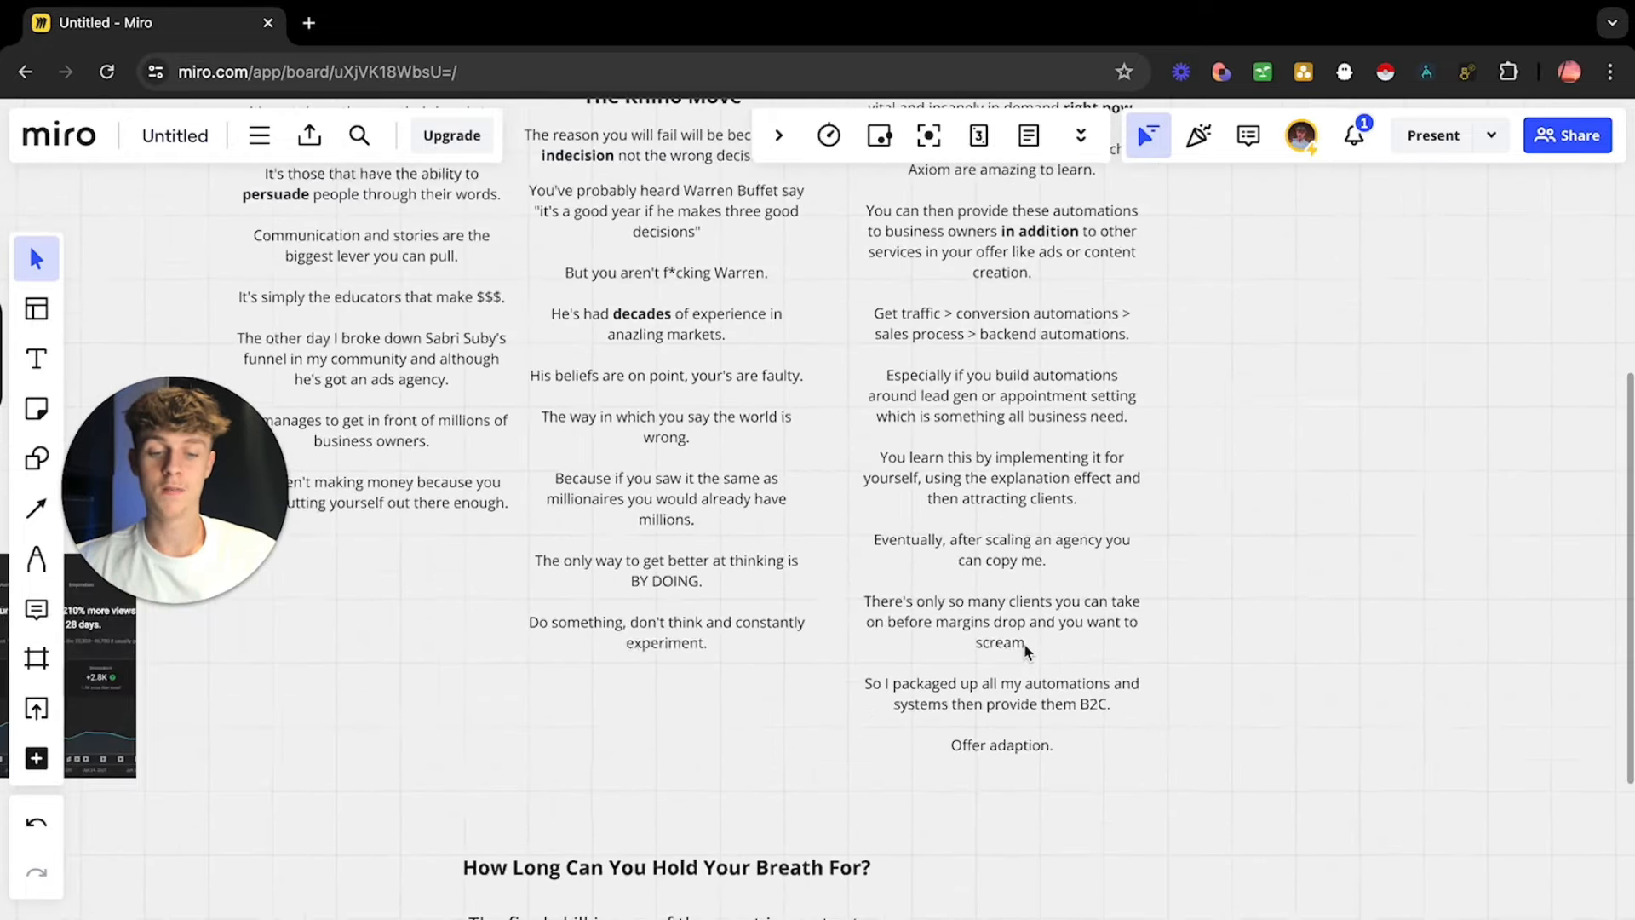
{"action": "scroll", "scroll_direction": "down", "scroll_amount": 3}
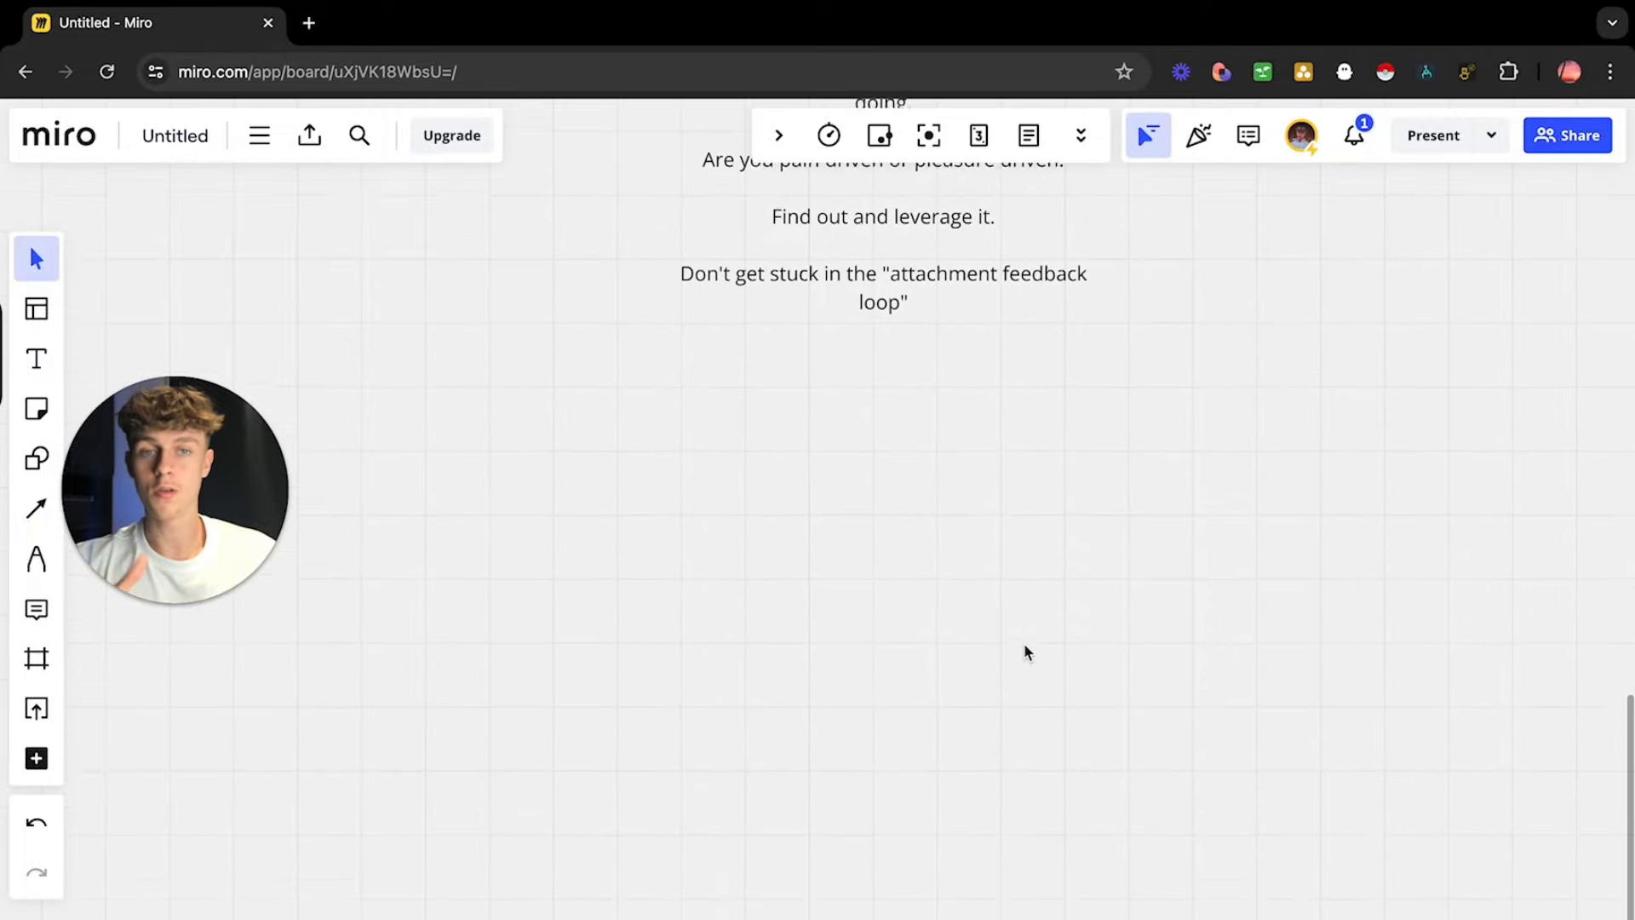